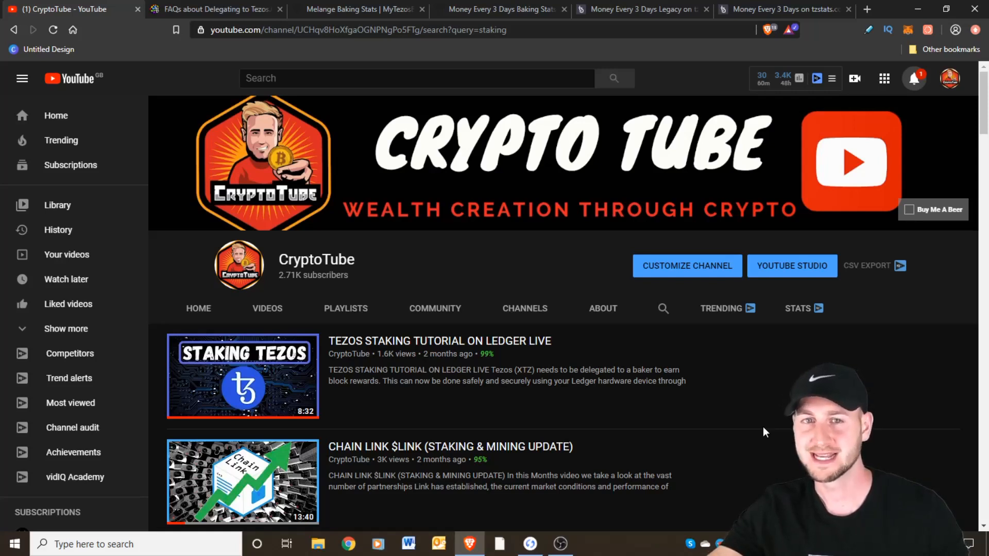
mouse_move(549, 427)
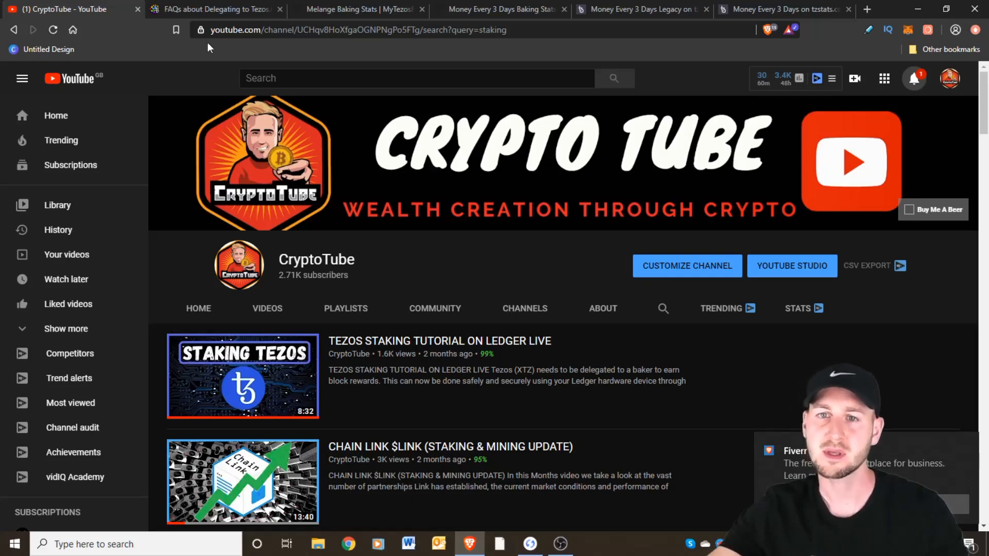
Read the FAQ's 'What is delegation' section on the 10,000 XTZ baker minimum
left_click(222, 9)
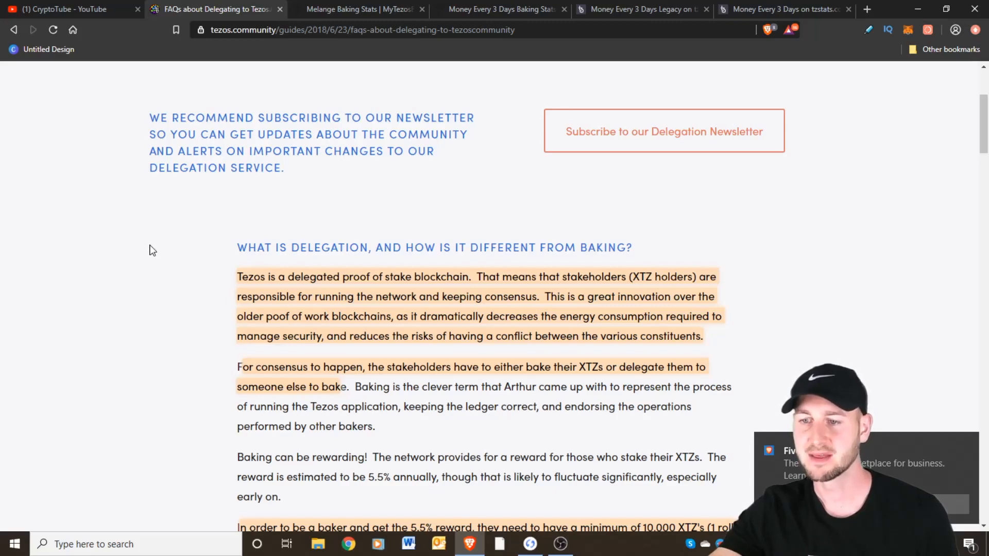
scroll("down", 3)
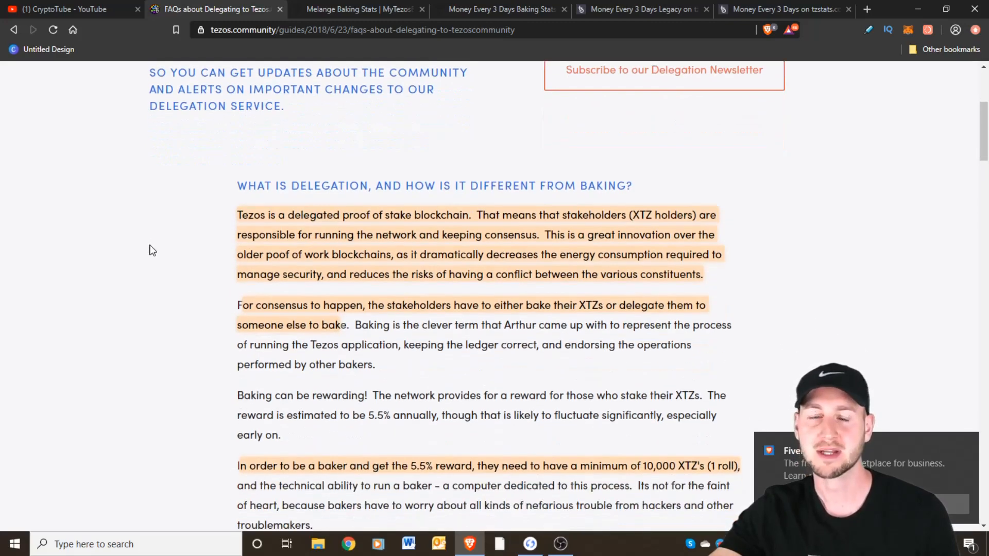
scroll("down", 3)
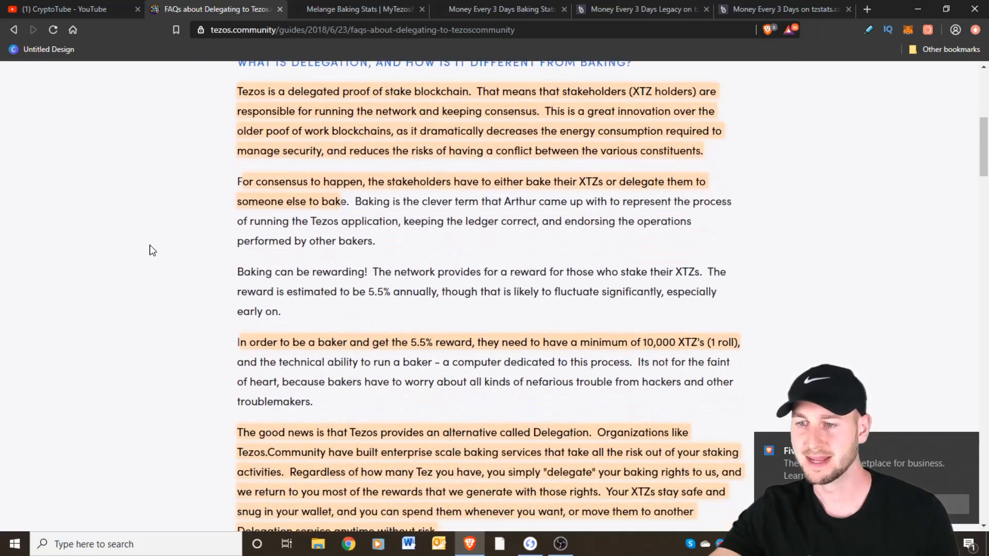
scroll("down", 3)
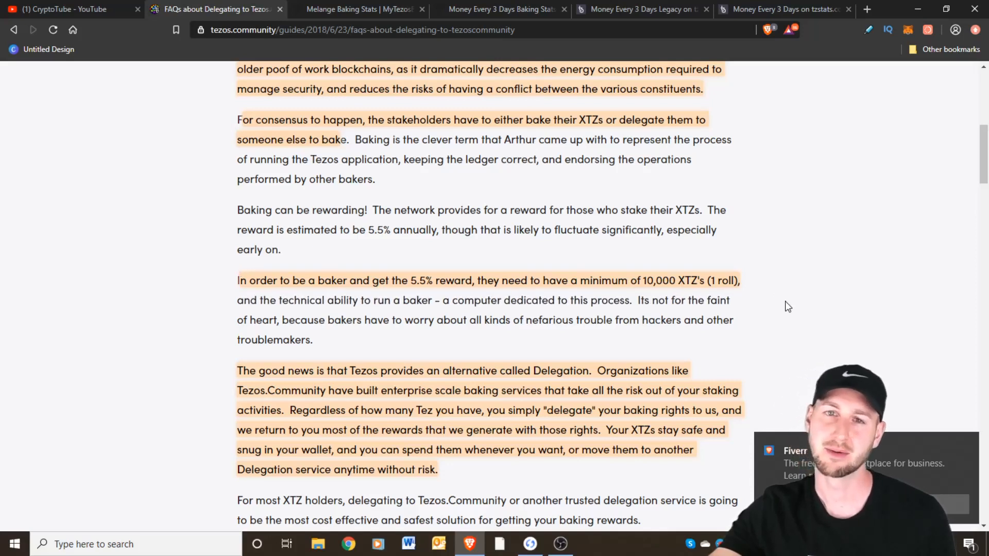
mouse_move(673, 295)
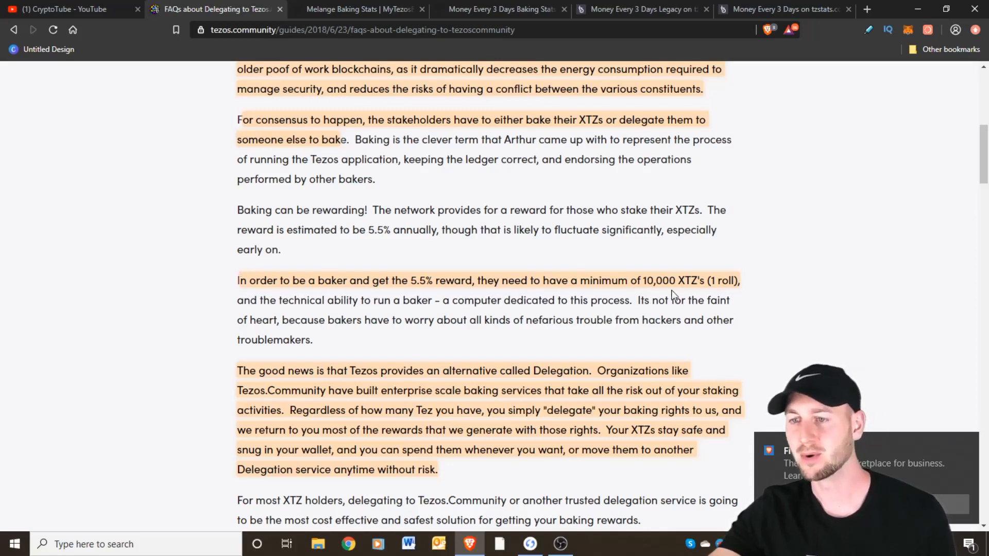
mouse_move(301, 295)
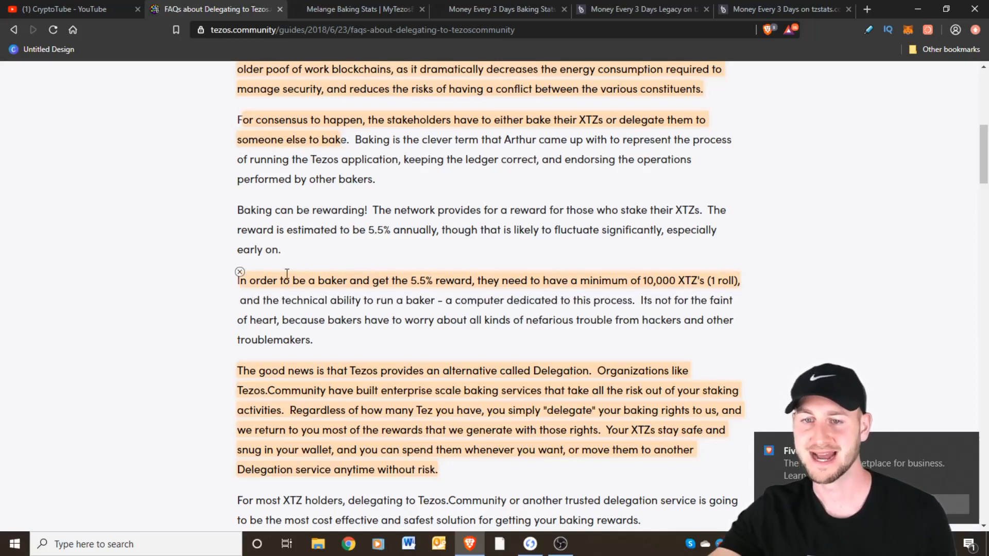
scroll("down", 3)
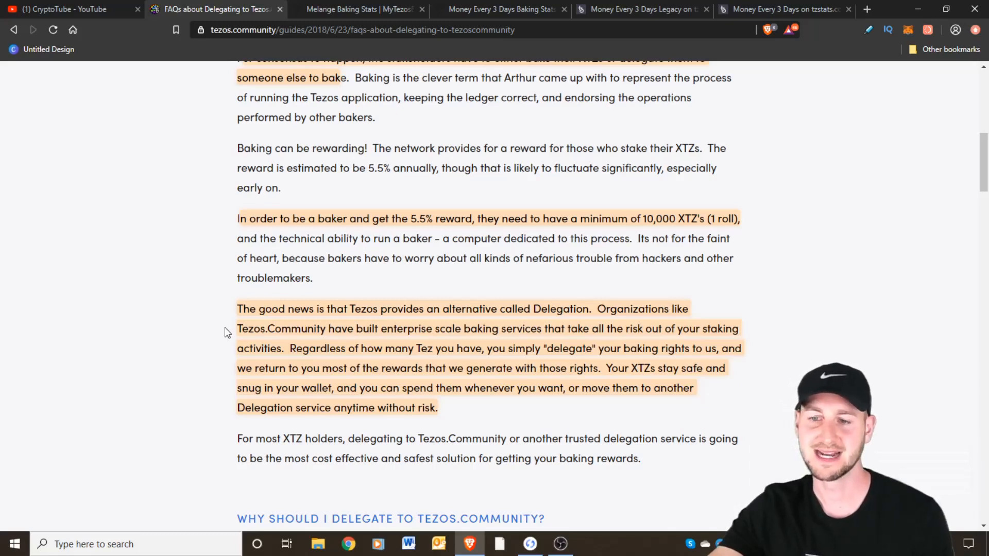
Scroll to the 'Are my tezzies safe?' answer and the 15% fee section
scroll("down", 3)
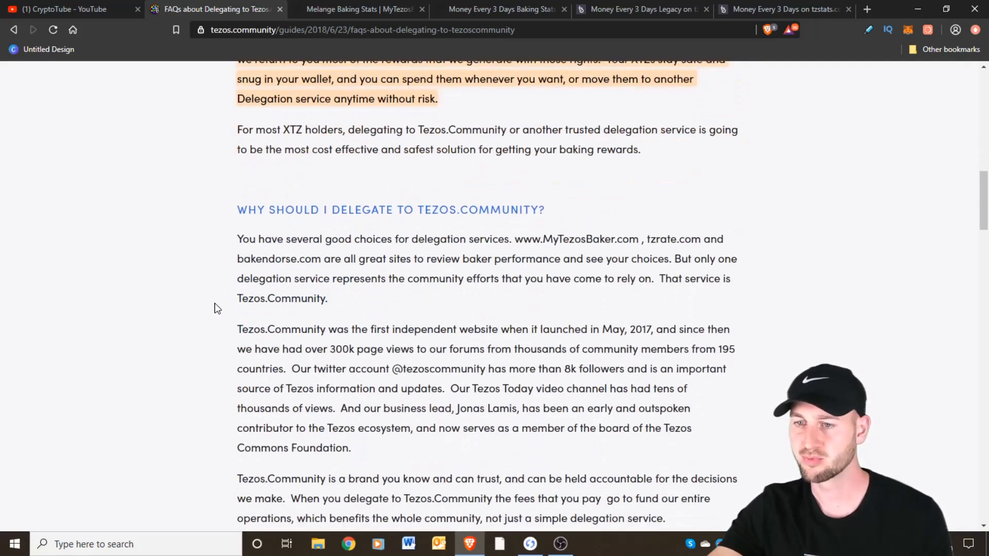
scroll("down", 3)
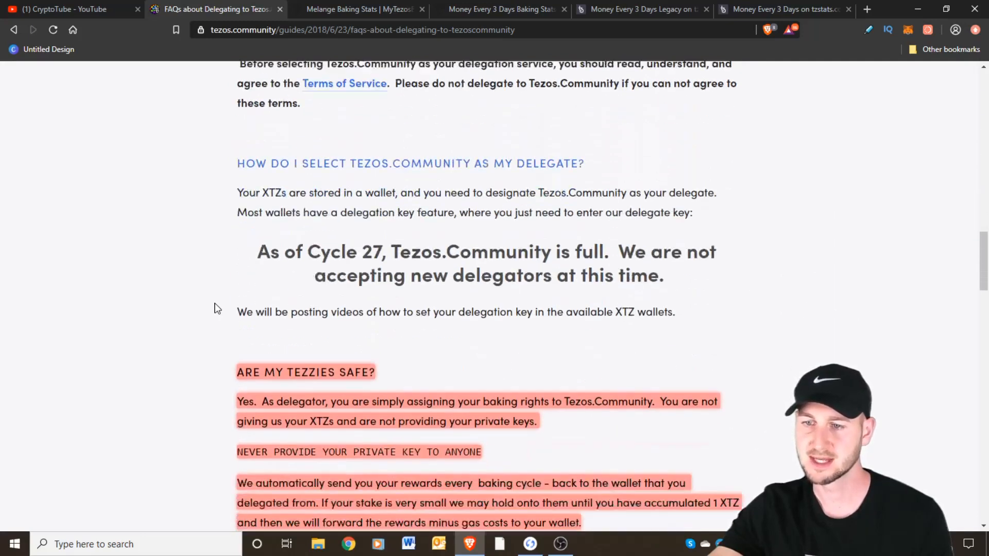
scroll("down", 3)
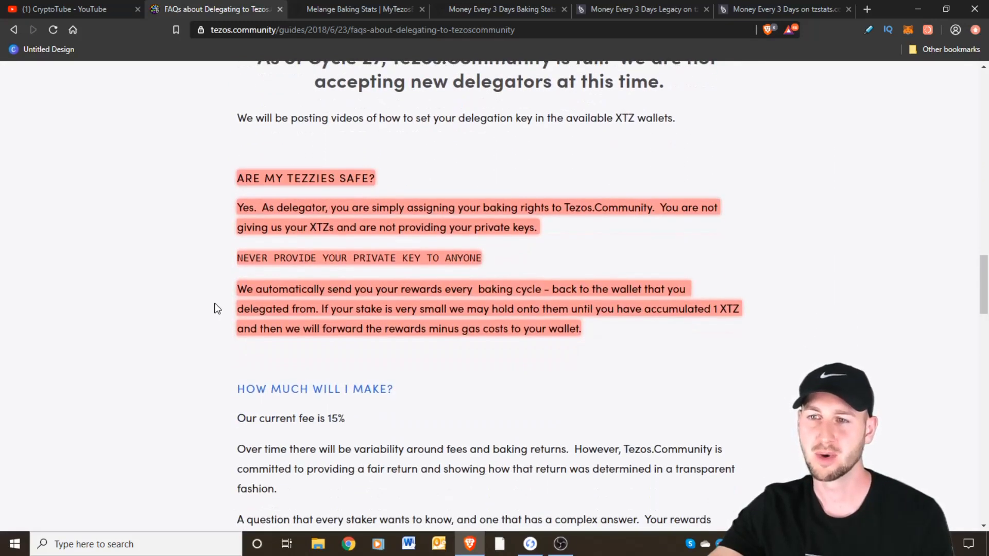
scroll("down", 3)
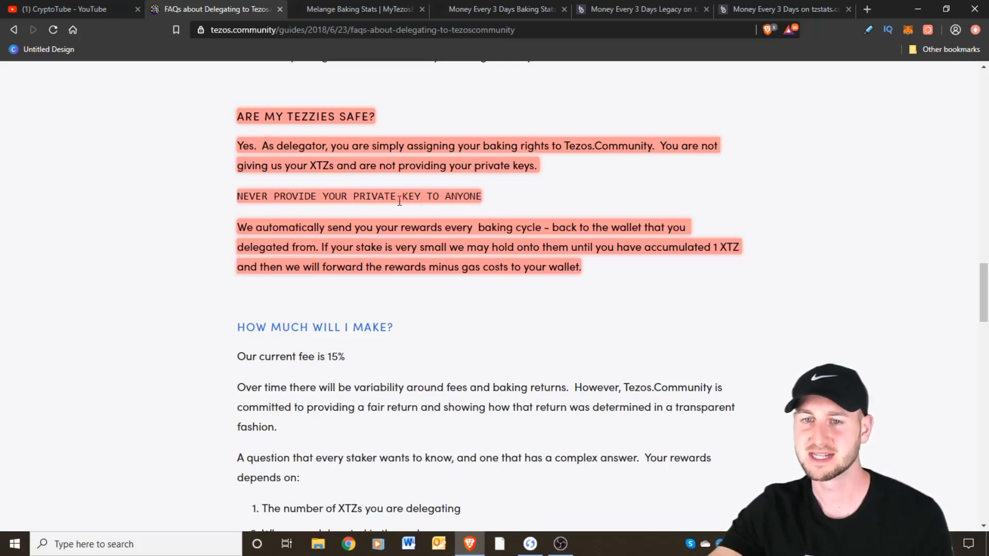
mouse_move(229, 203)
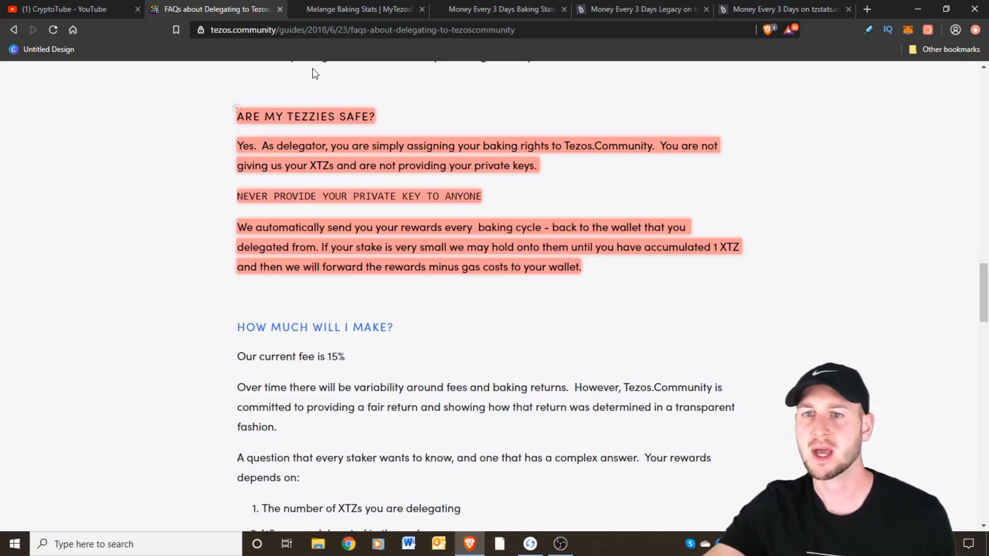
View the Melange baker page: 102% full, 4% fee, AAA efficiency
left_click(370, 9)
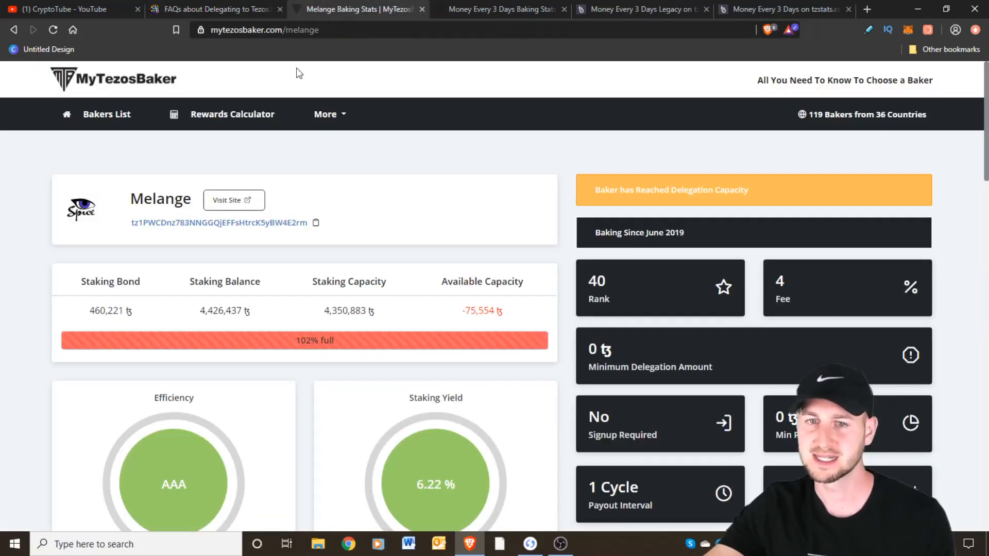
mouse_move(12, 250)
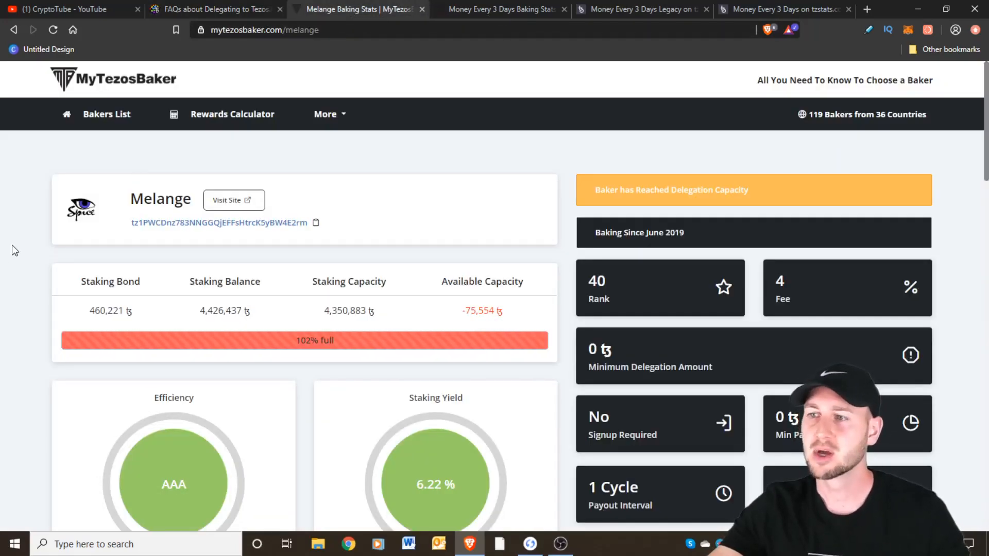
mouse_move(170, 96)
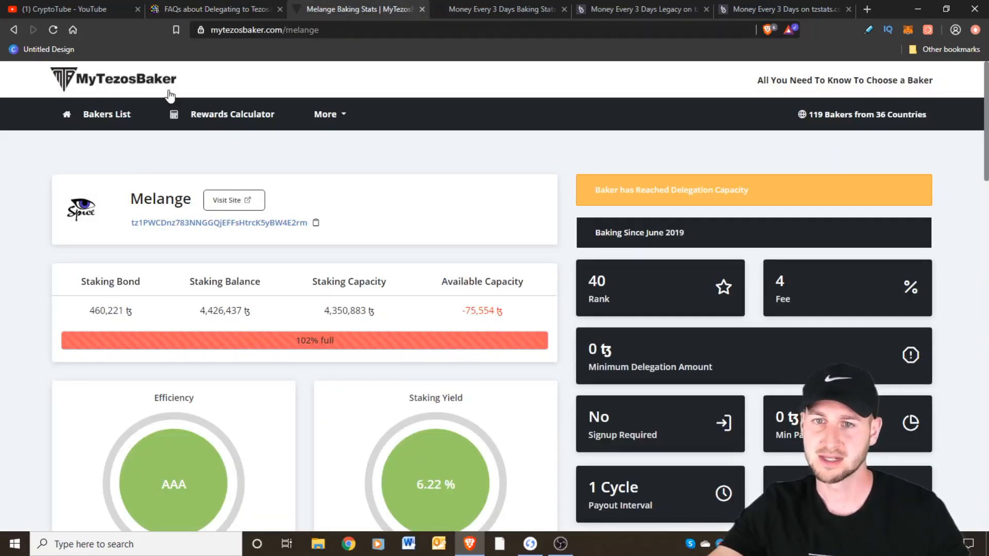
mouse_move(46, 188)
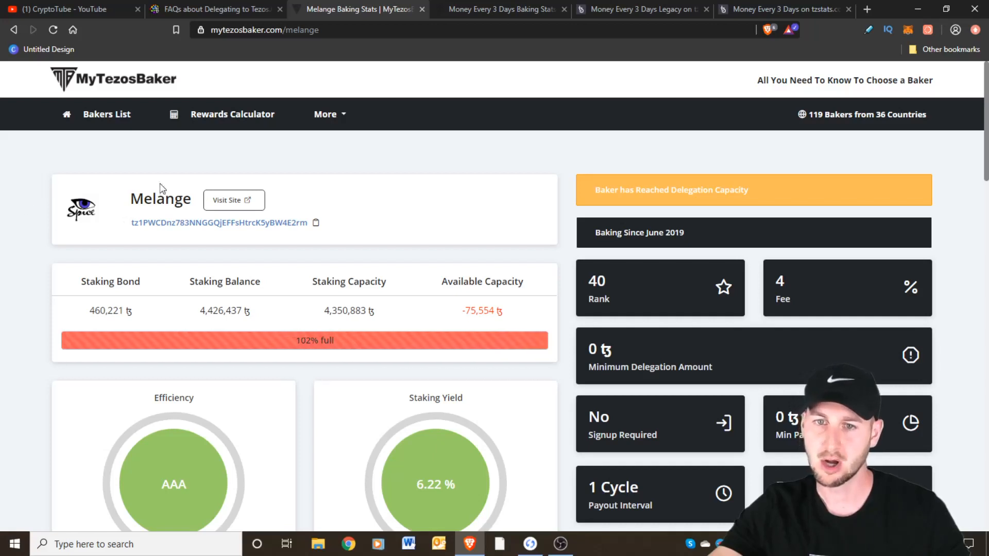
mouse_move(54, 252)
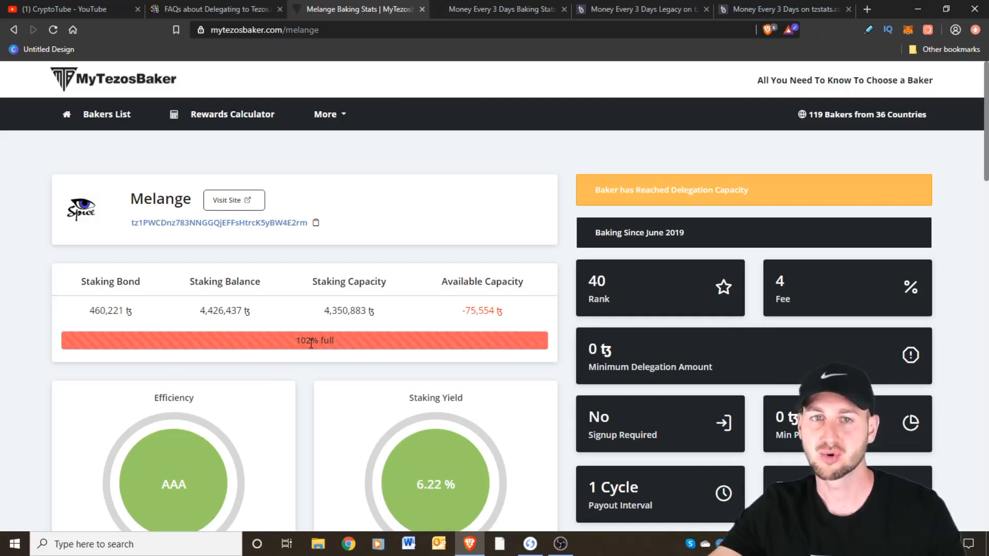
mouse_move(442, 344)
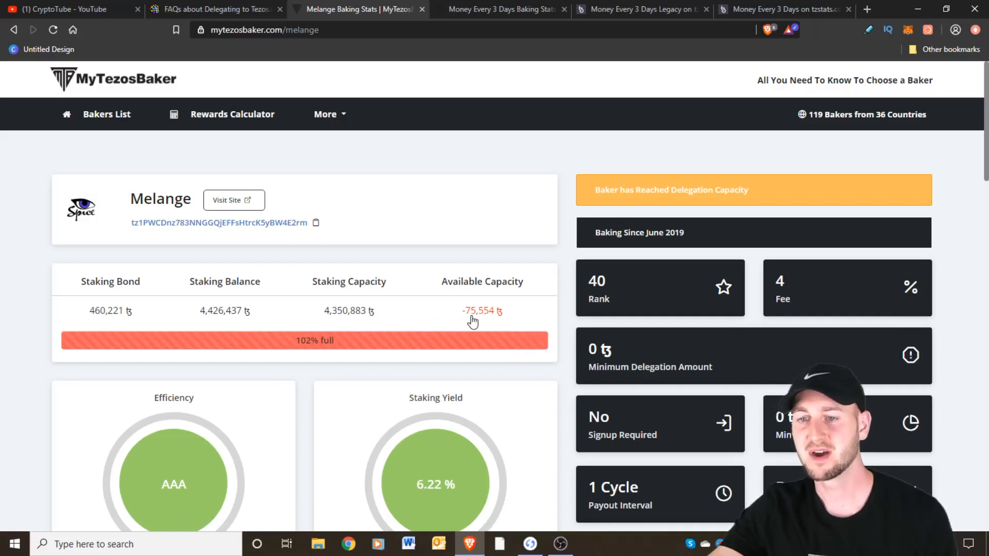
mouse_move(485, 326)
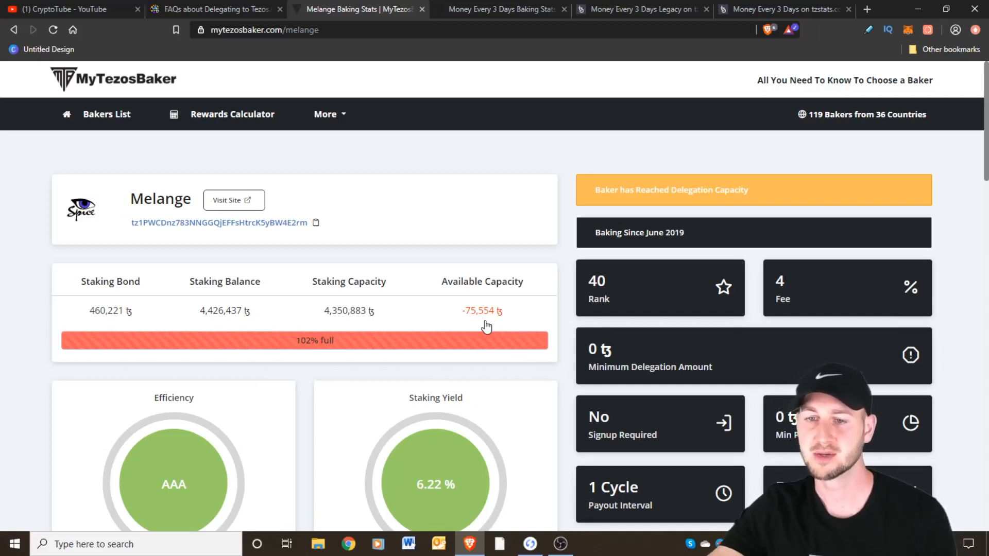
mouse_move(323, 353)
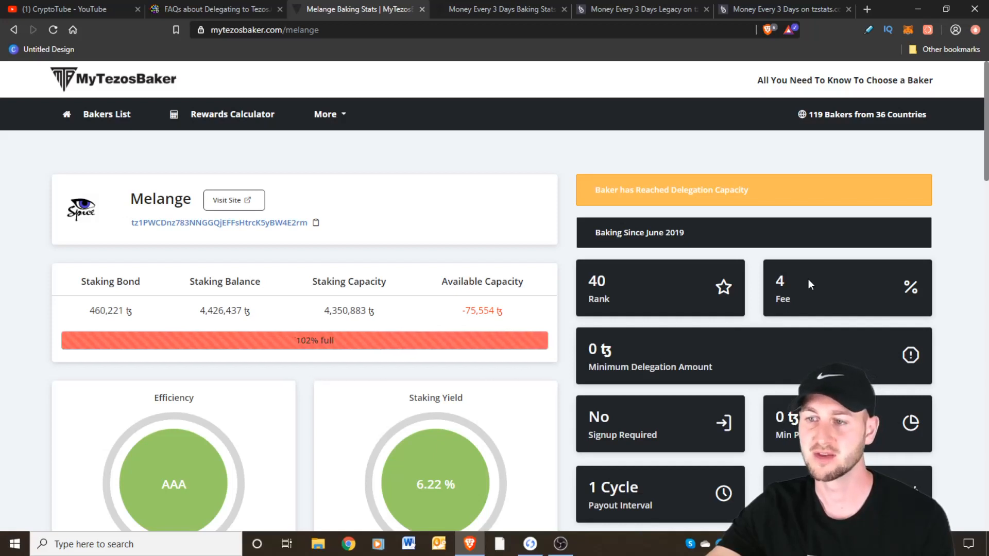
mouse_move(652, 312)
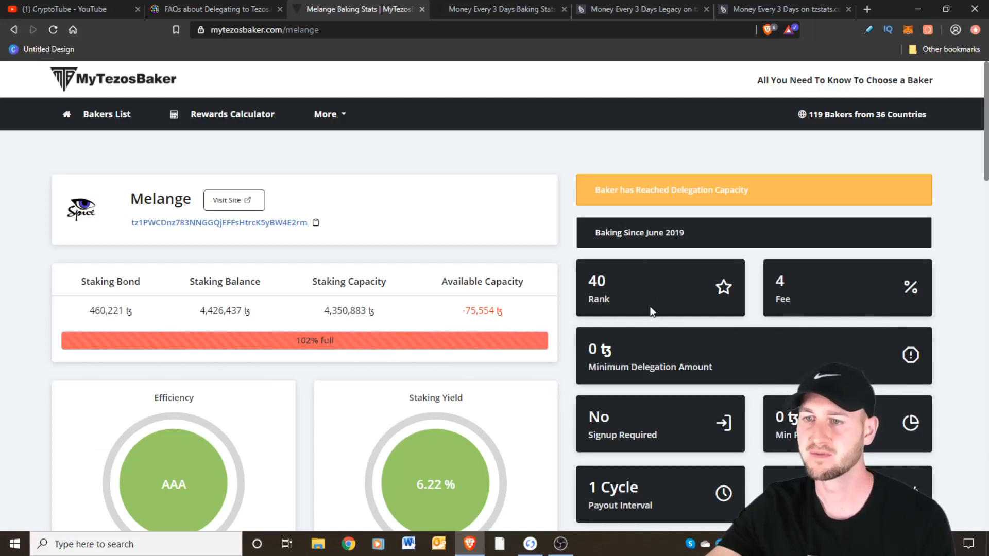
mouse_move(634, 258)
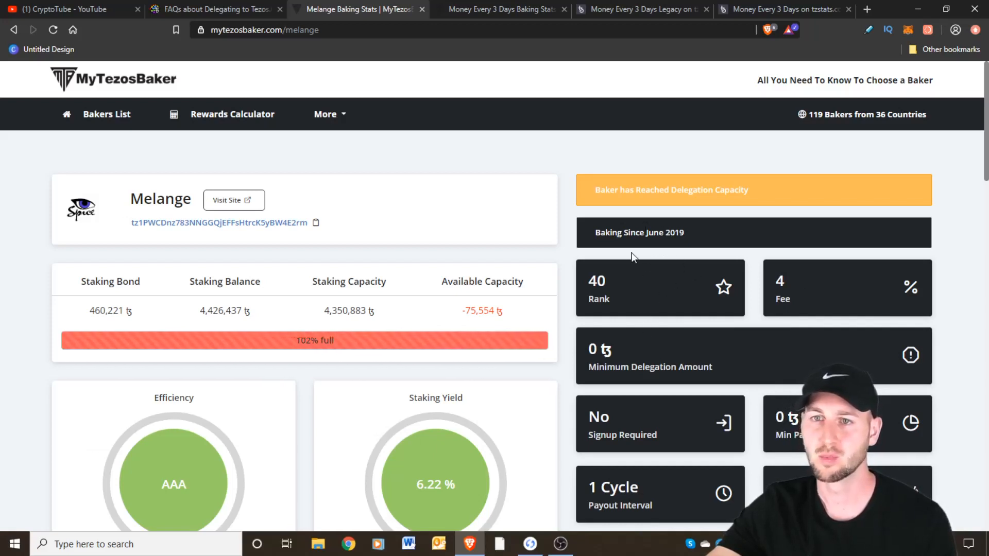
mouse_move(497, 11)
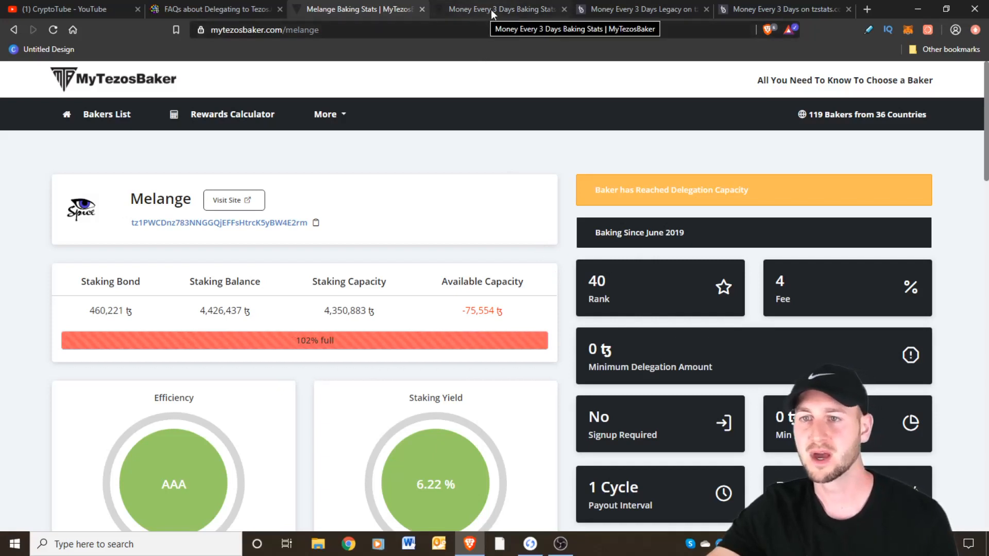
View the Money Every 3 Days baker page: 64% full, 4% fee, AA efficiency
left_click(501, 10)
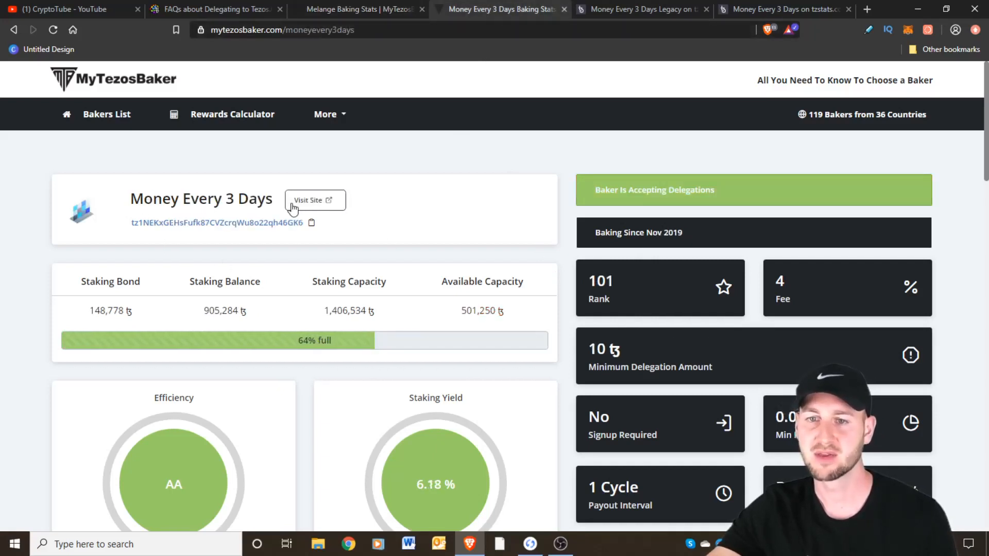
mouse_move(366, 350)
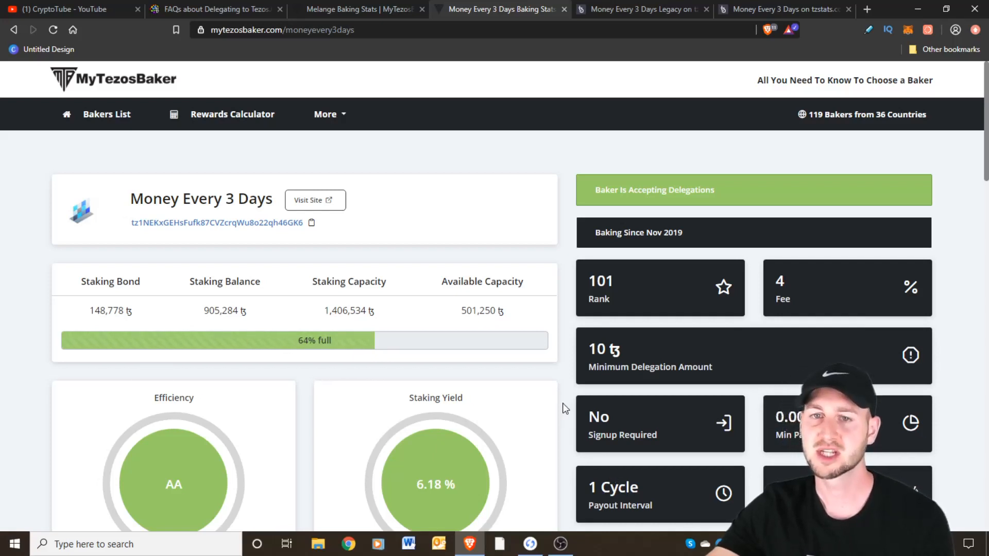
mouse_move(133, 120)
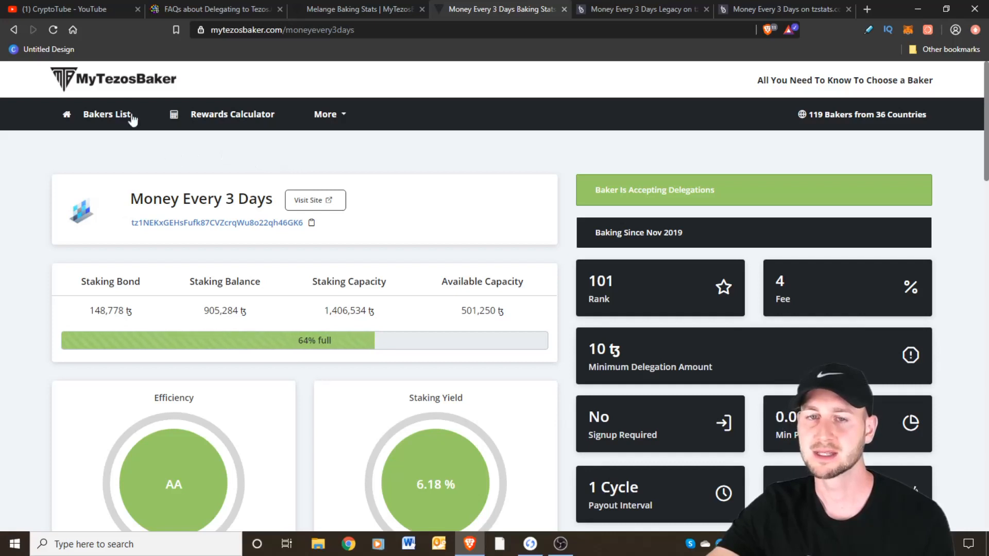
mouse_move(109, 117)
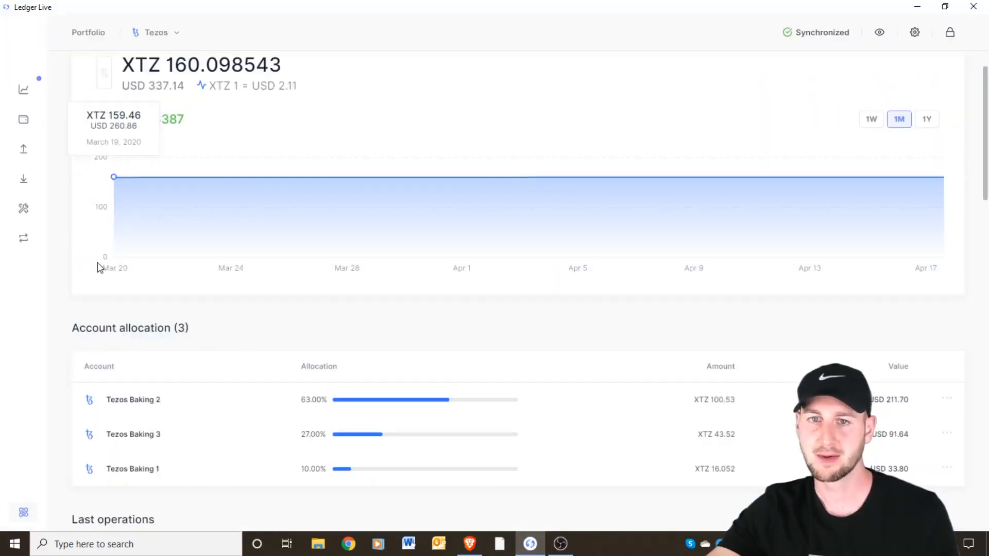
mouse_move(174, 88)
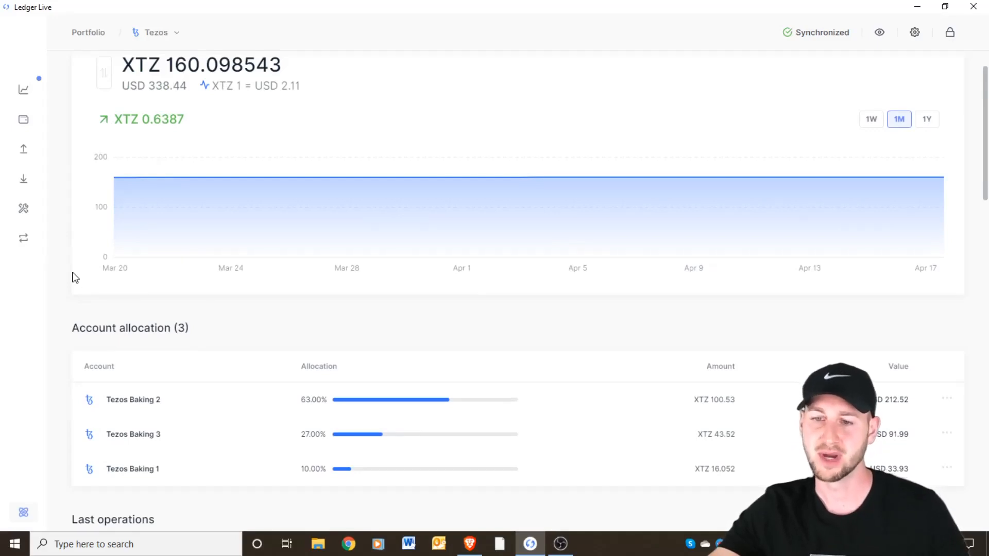
mouse_move(748, 483)
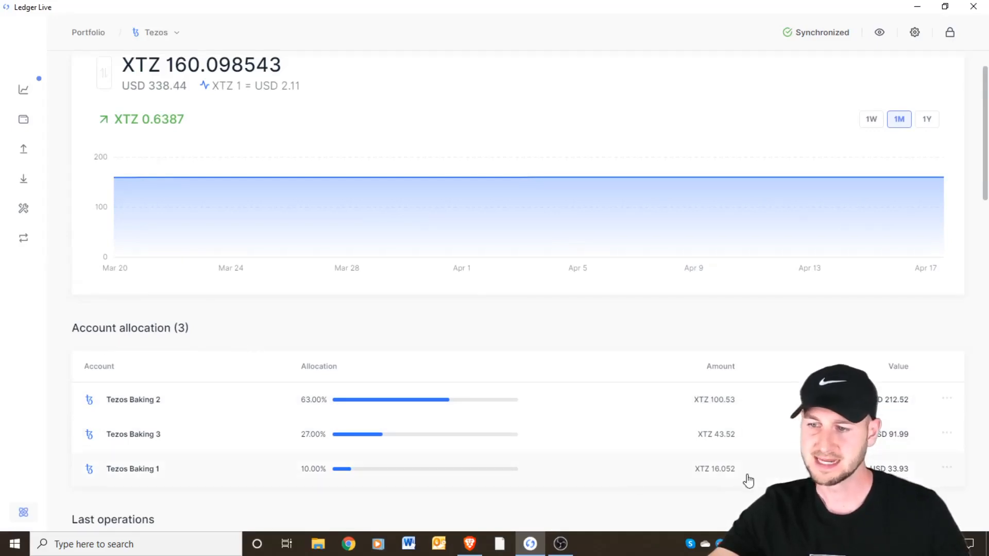
mouse_move(692, 481)
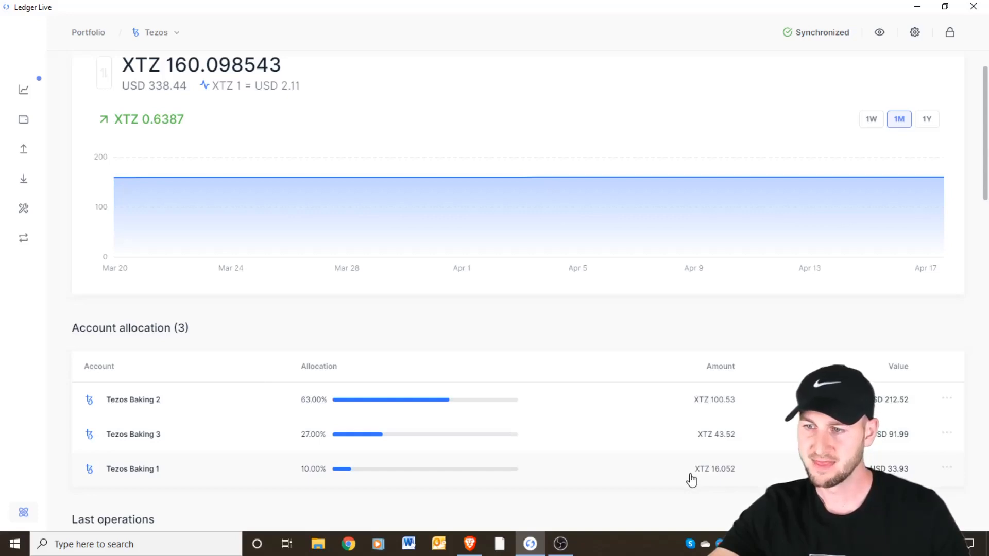
mouse_move(719, 416)
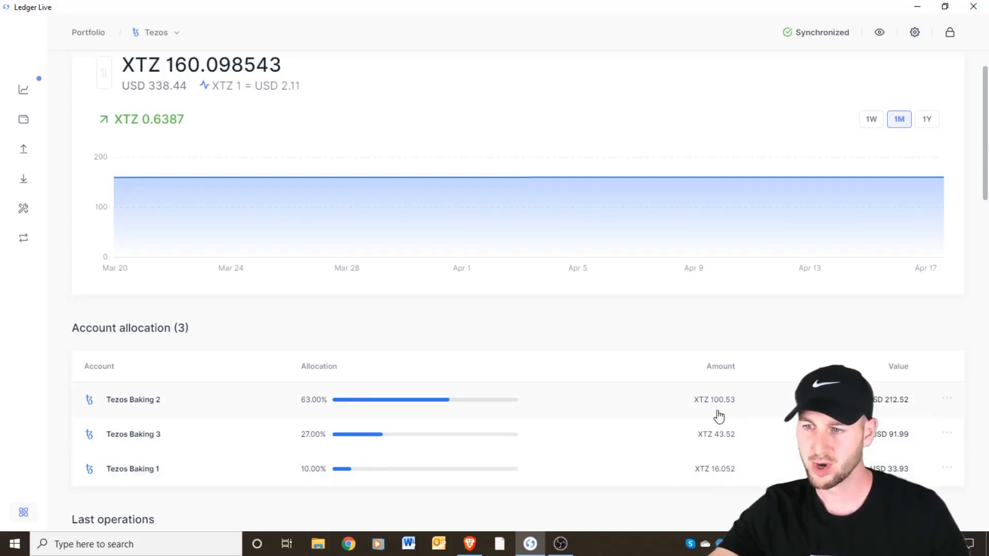
mouse_move(703, 428)
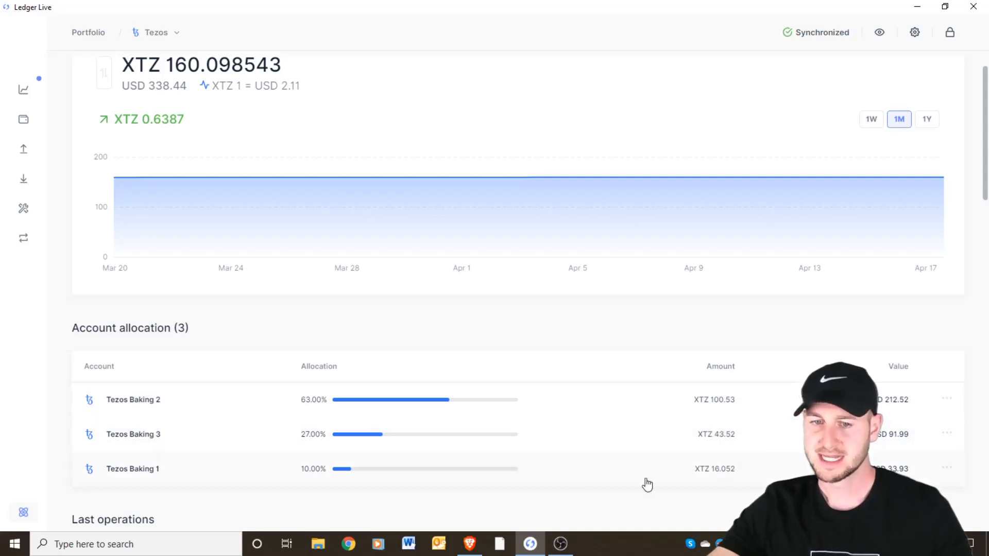
mouse_move(154, 398)
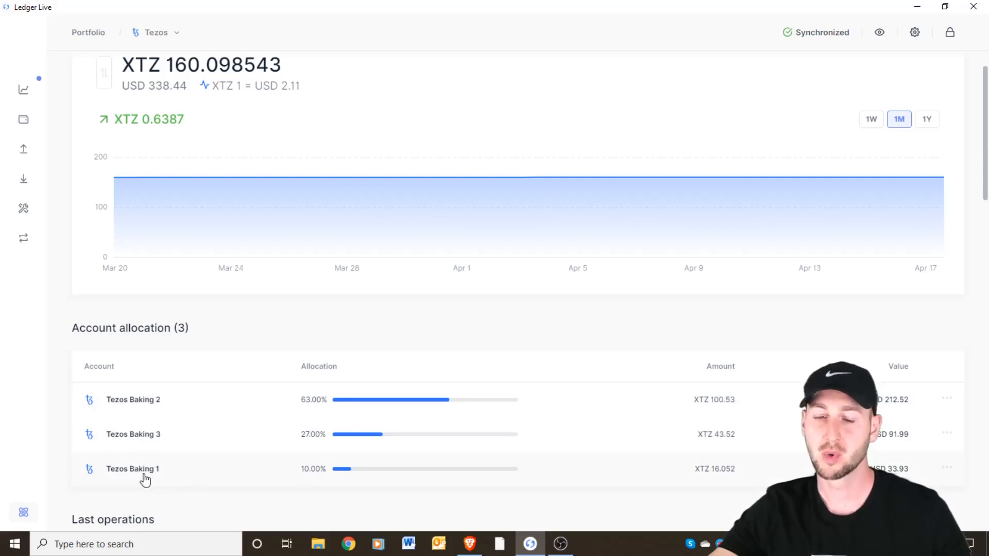
mouse_move(118, 435)
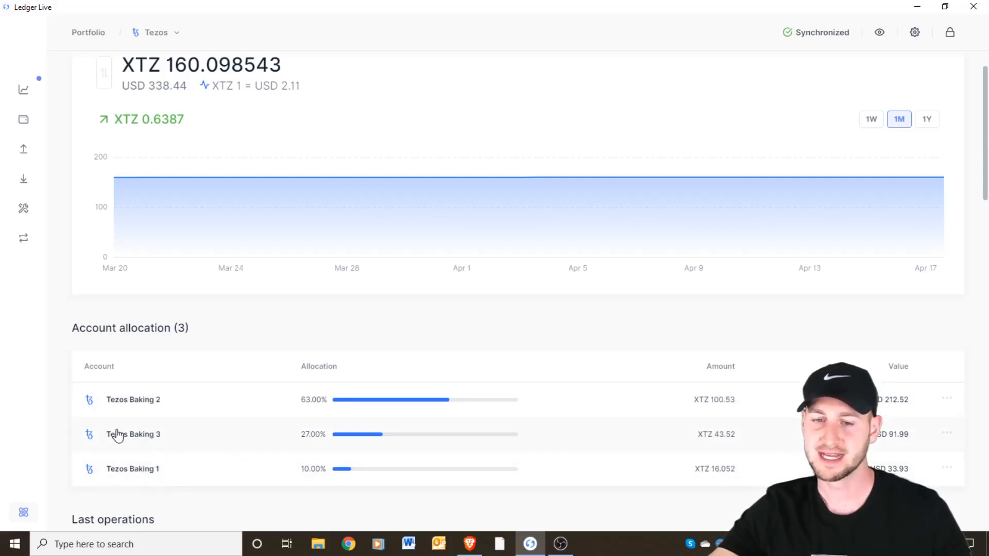
mouse_move(114, 440)
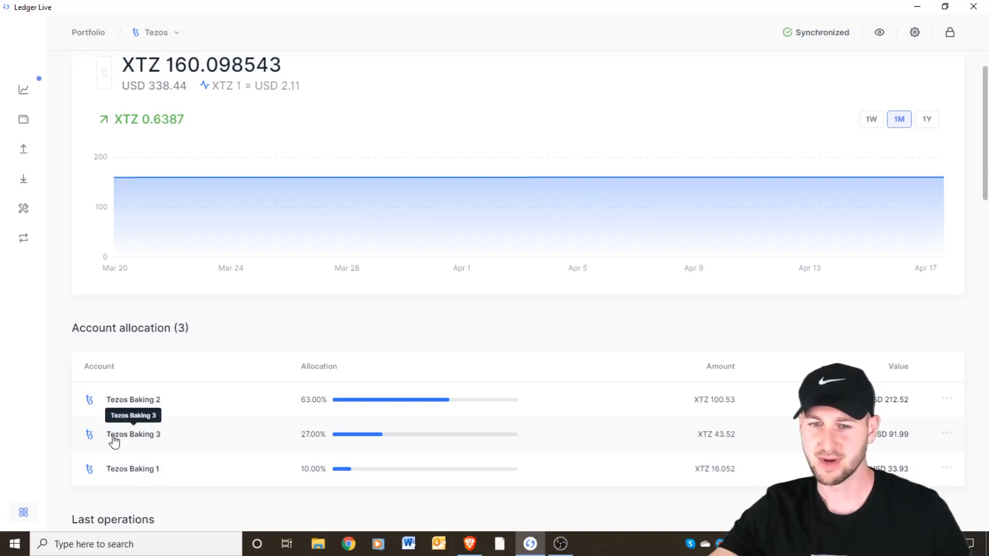
mouse_move(410, 444)
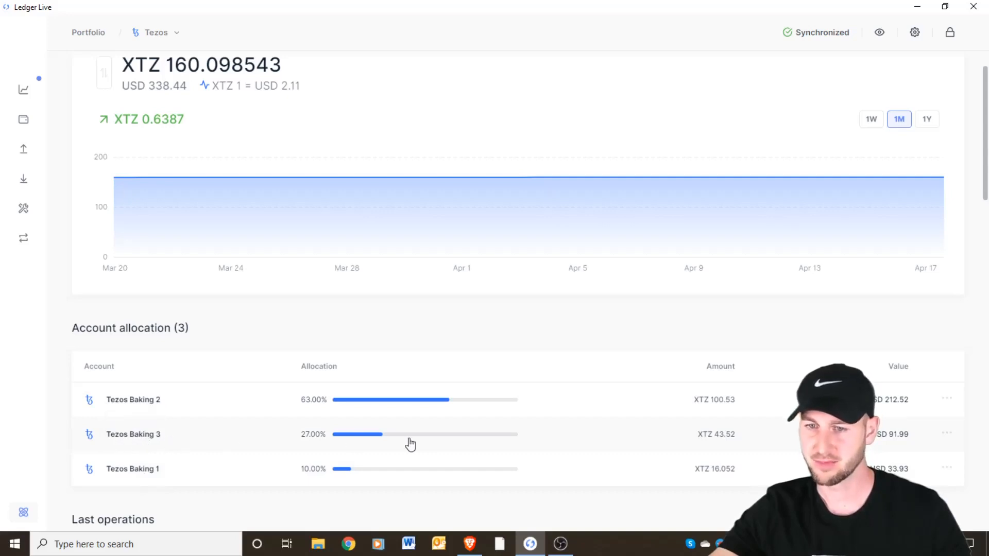
mouse_move(749, 418)
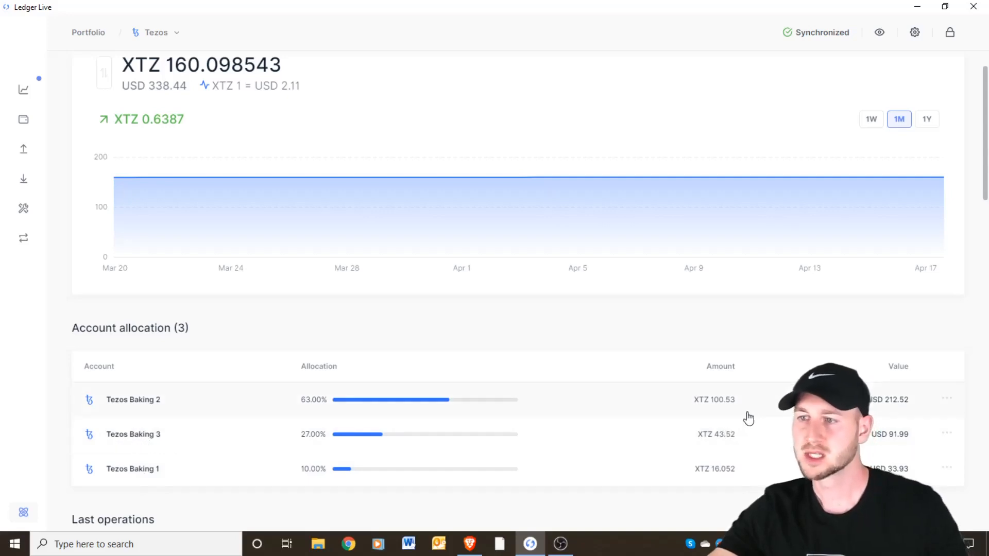
scroll("down", 3)
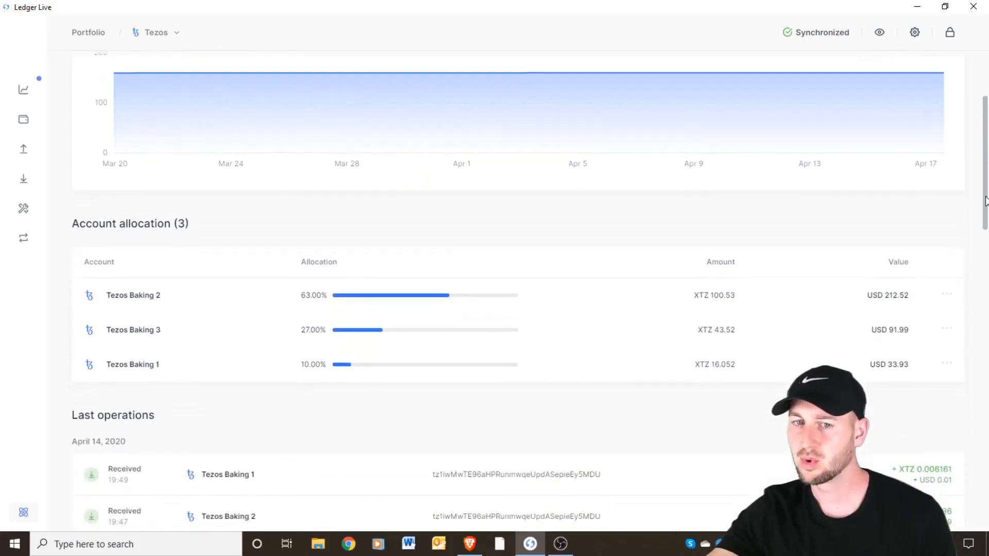
scroll("down", 3)
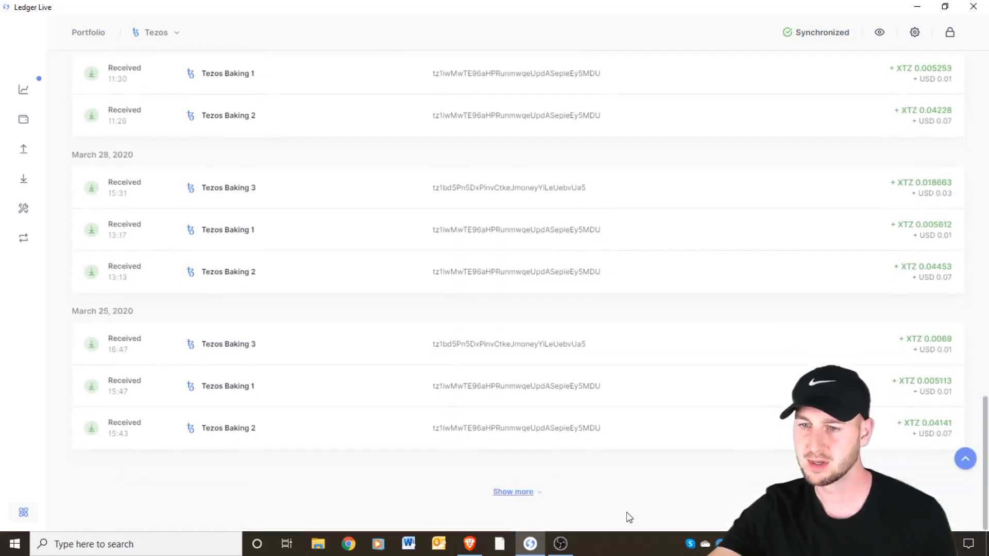
left_click(513, 492)
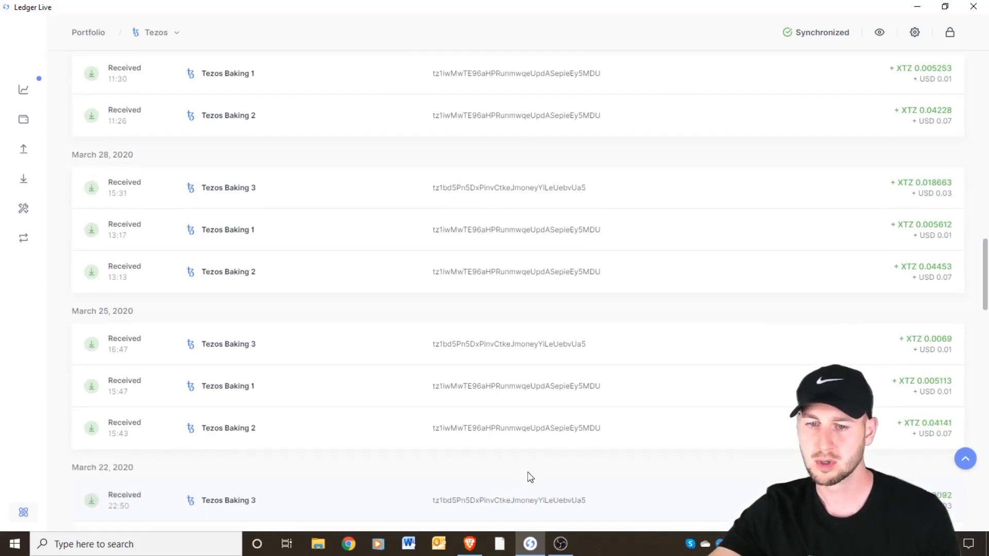
scroll("down", 3)
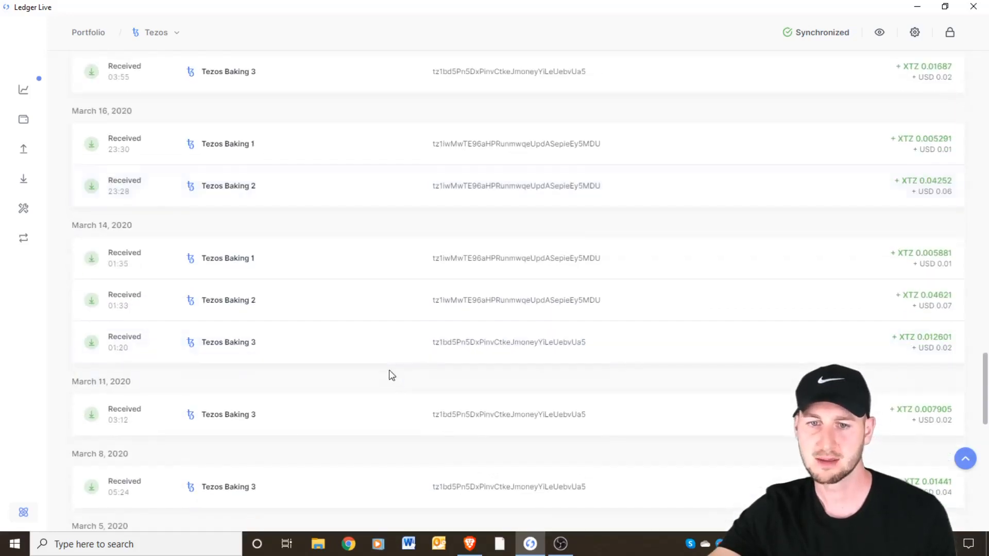
scroll("down", 3)
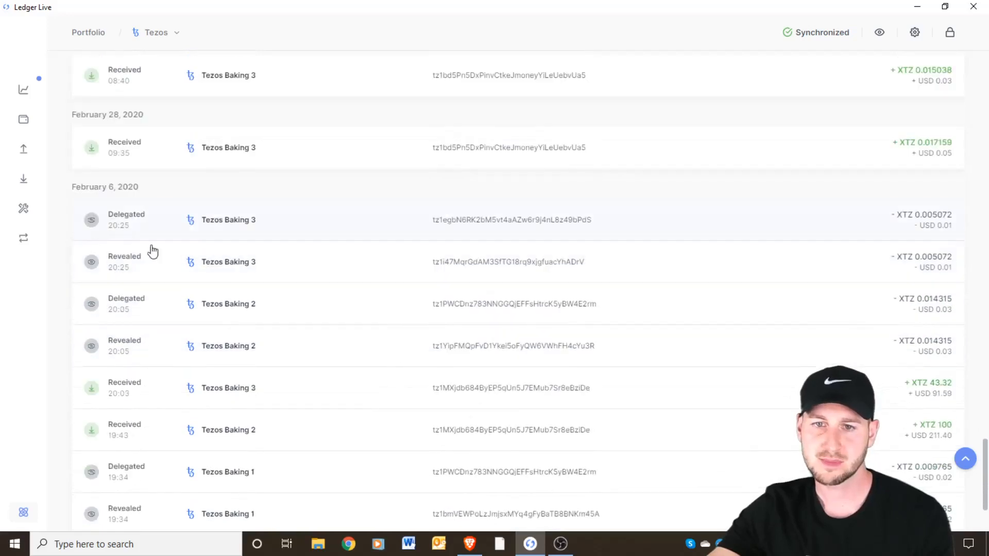
mouse_move(273, 435)
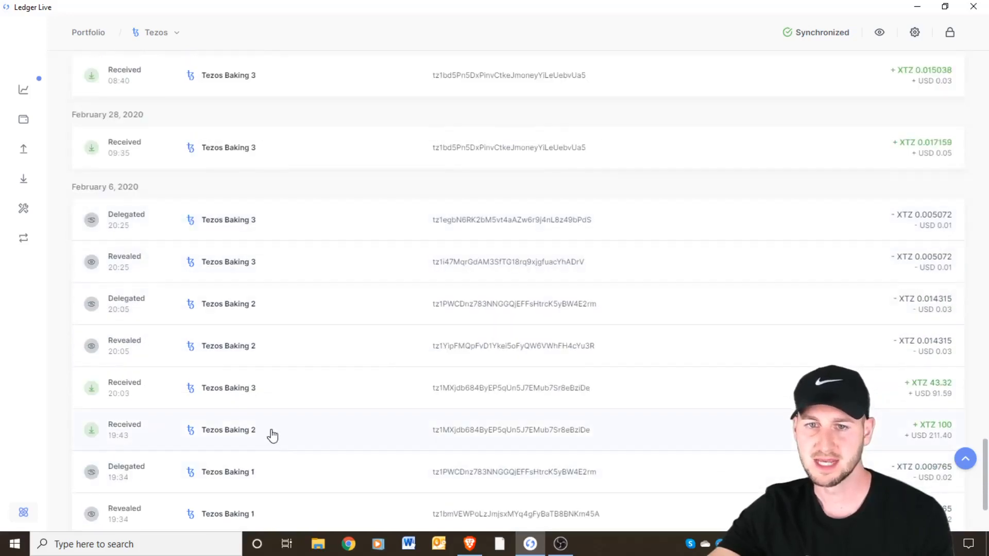
scroll("up", 3)
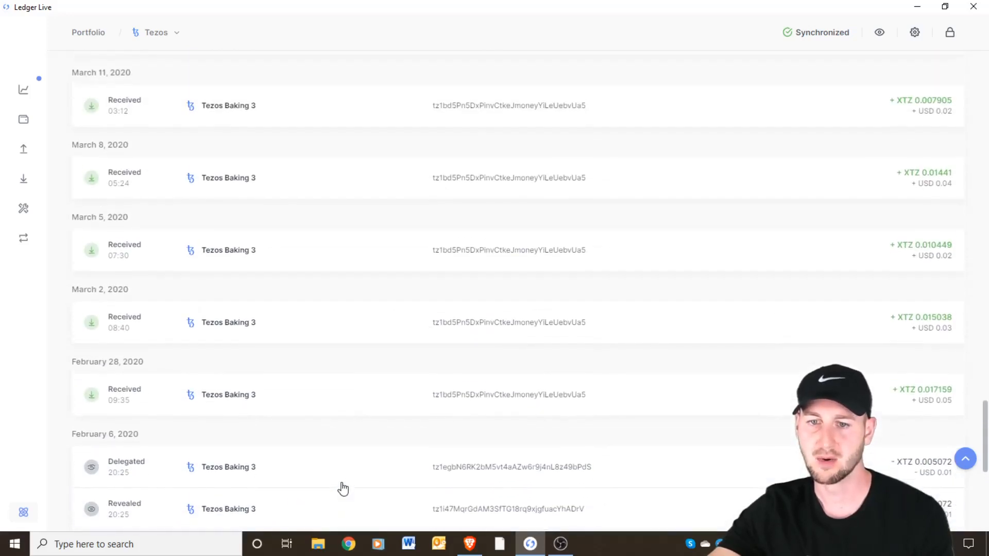
scroll("up", 3)
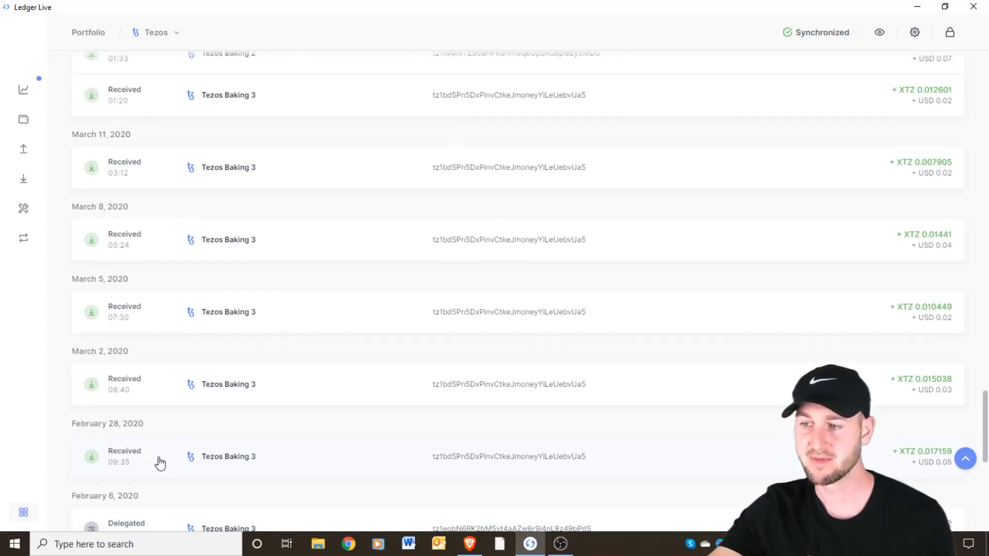
mouse_move(923, 465)
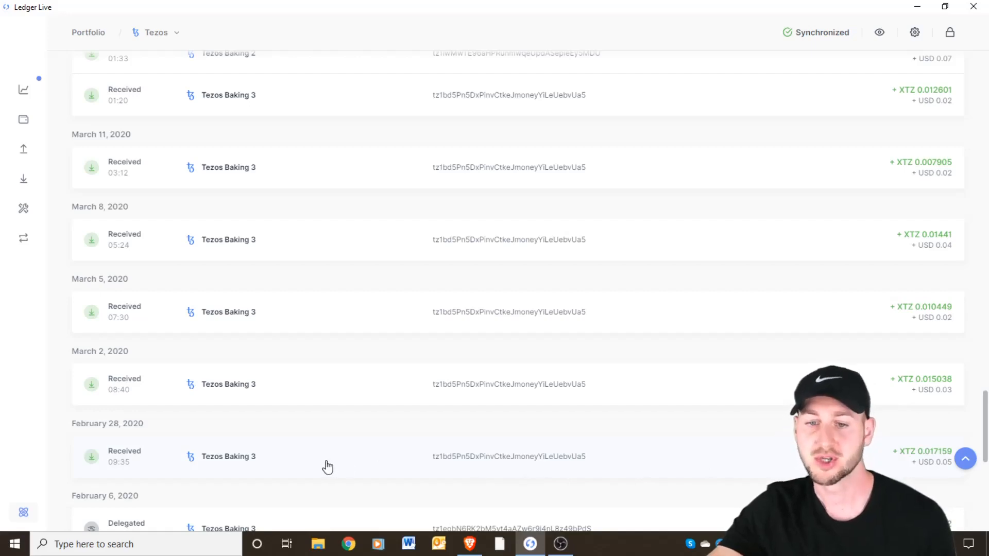
mouse_move(271, 404)
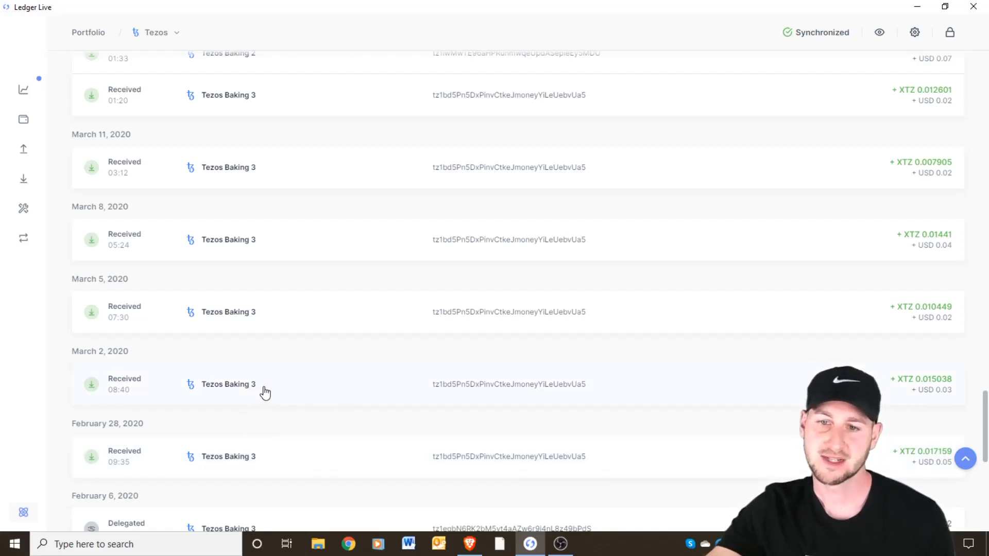
mouse_move(288, 367)
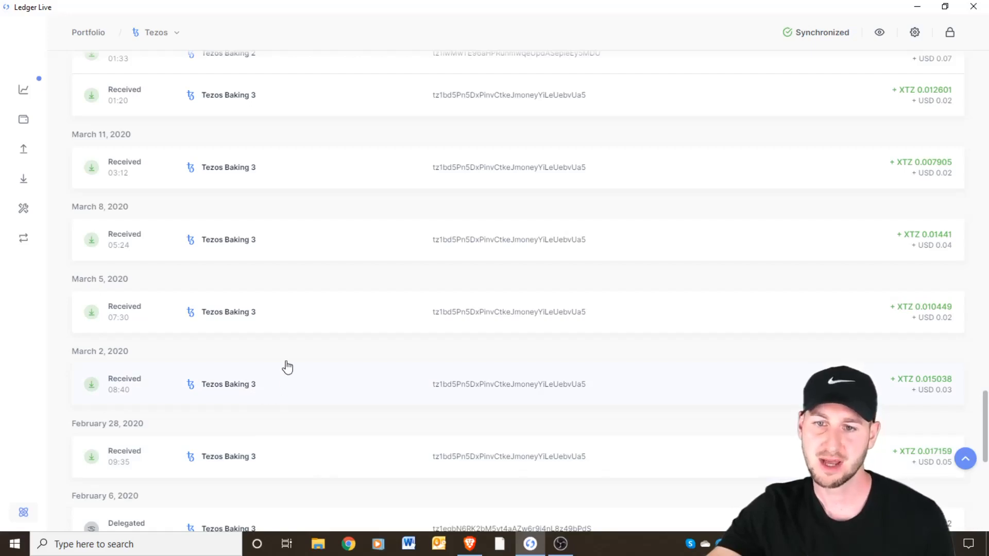
mouse_move(267, 250)
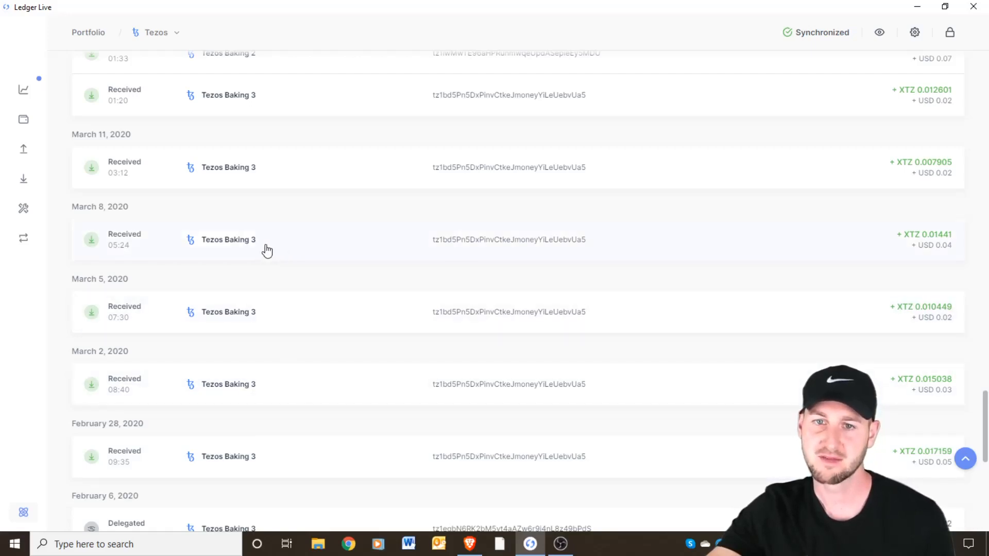
mouse_move(261, 177)
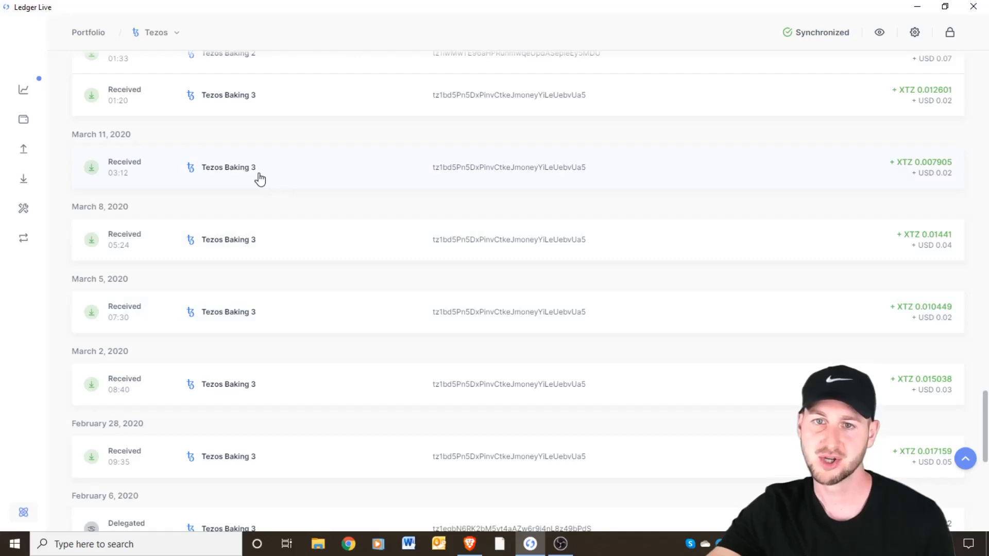
mouse_move(288, 387)
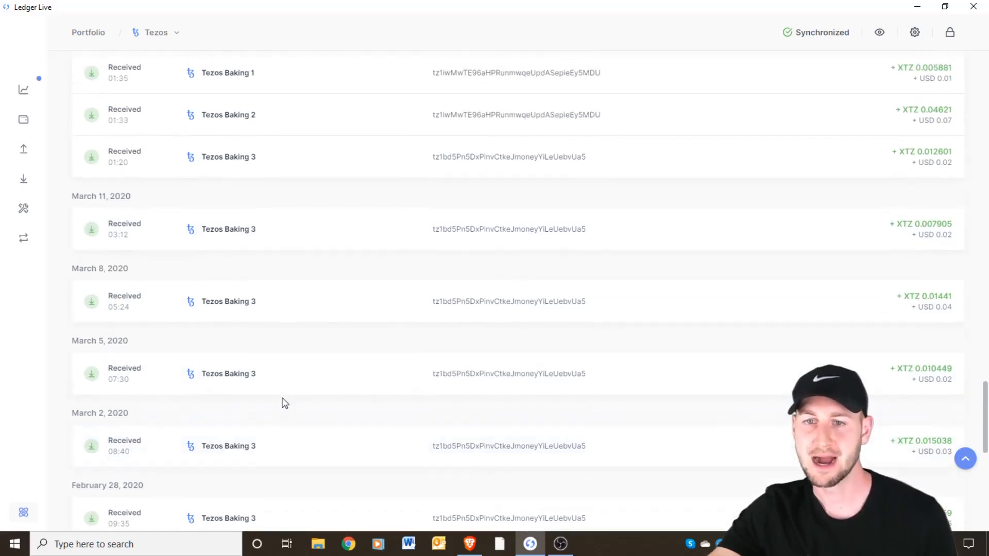
scroll("up", 3)
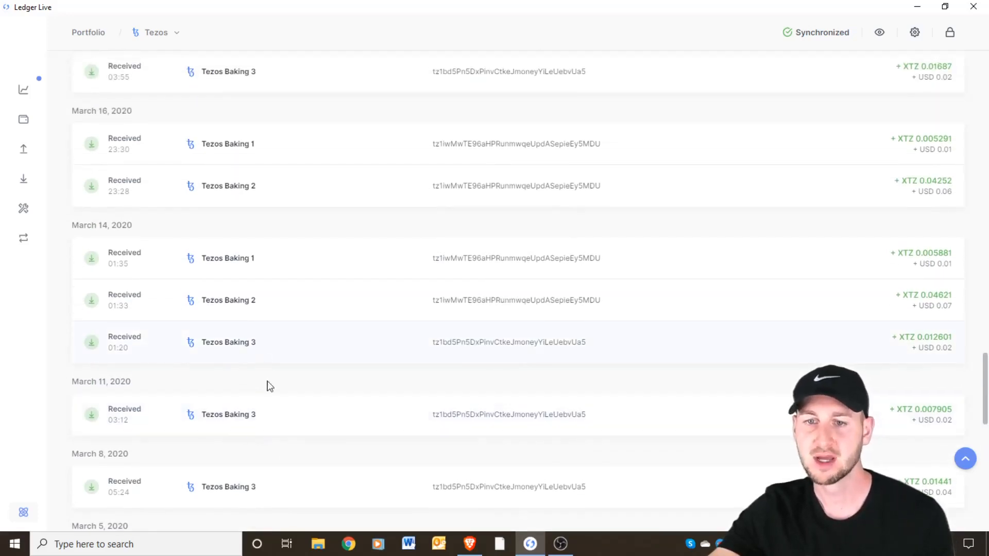
mouse_move(248, 269)
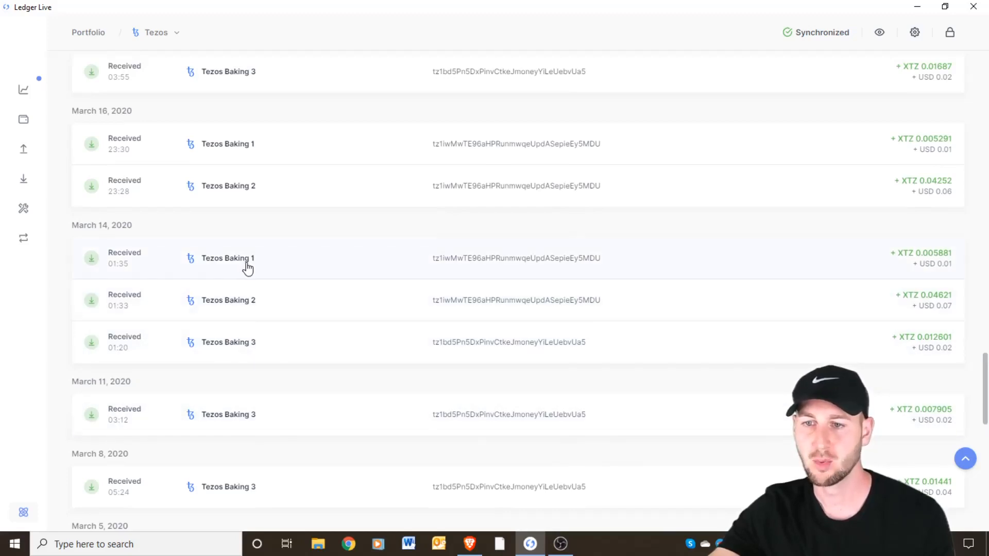
mouse_move(252, 304)
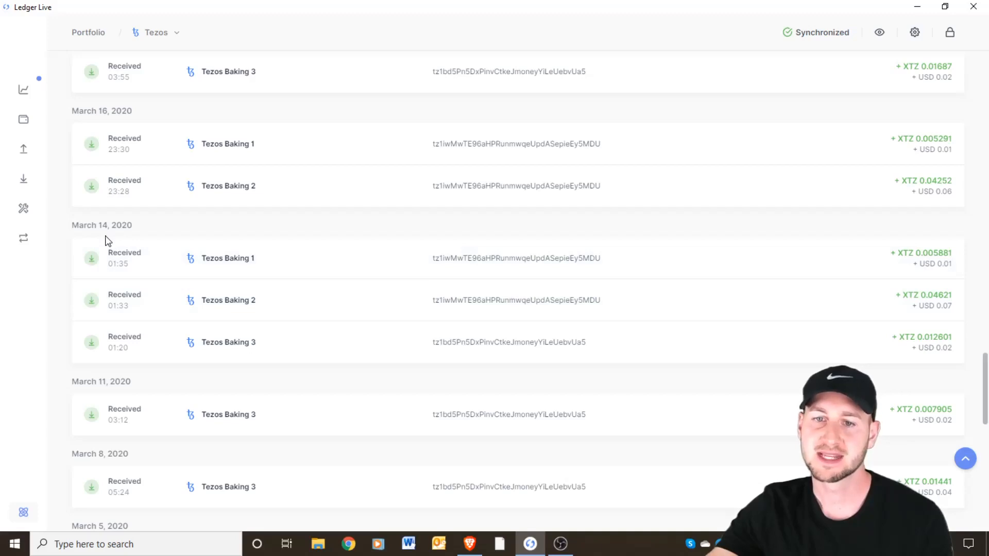
mouse_move(109, 228)
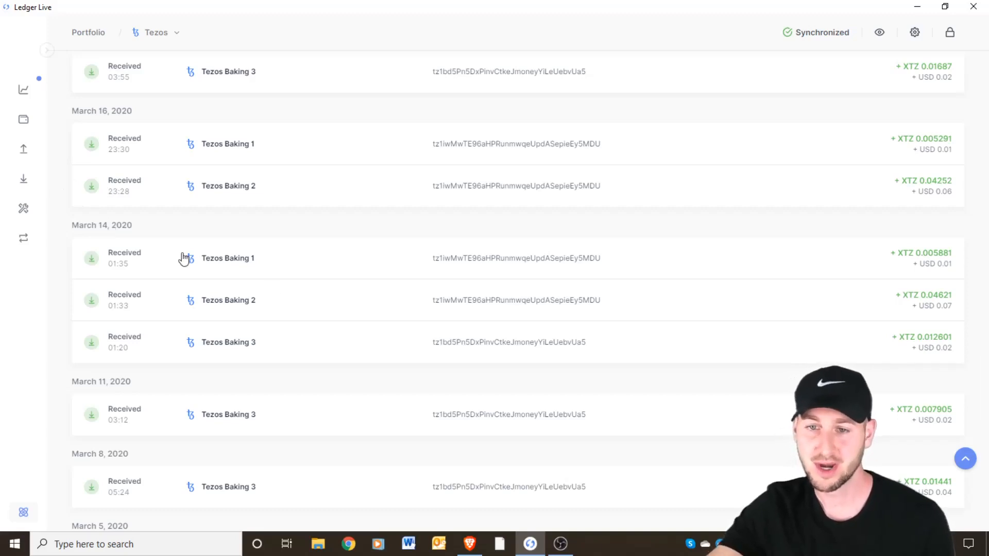
mouse_move(232, 285)
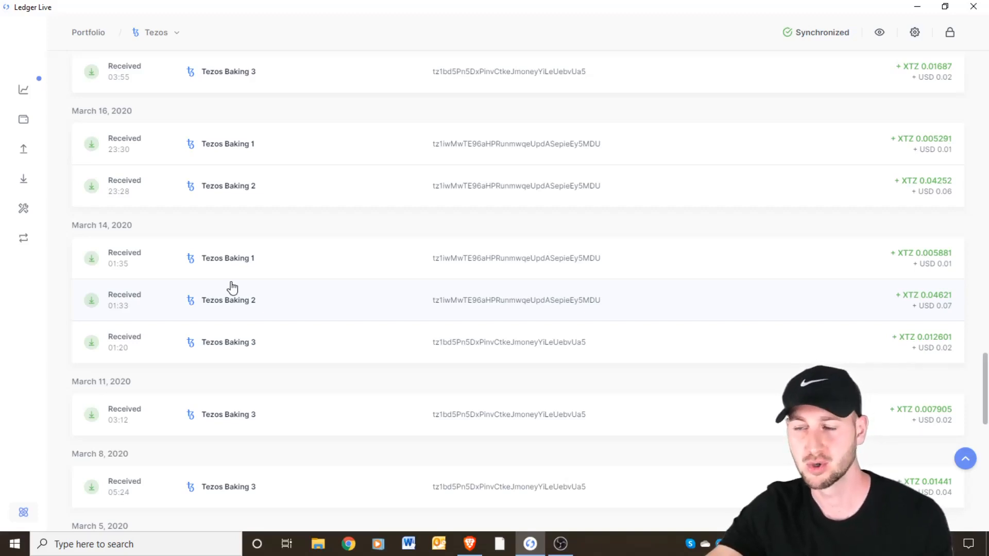
mouse_move(244, 285)
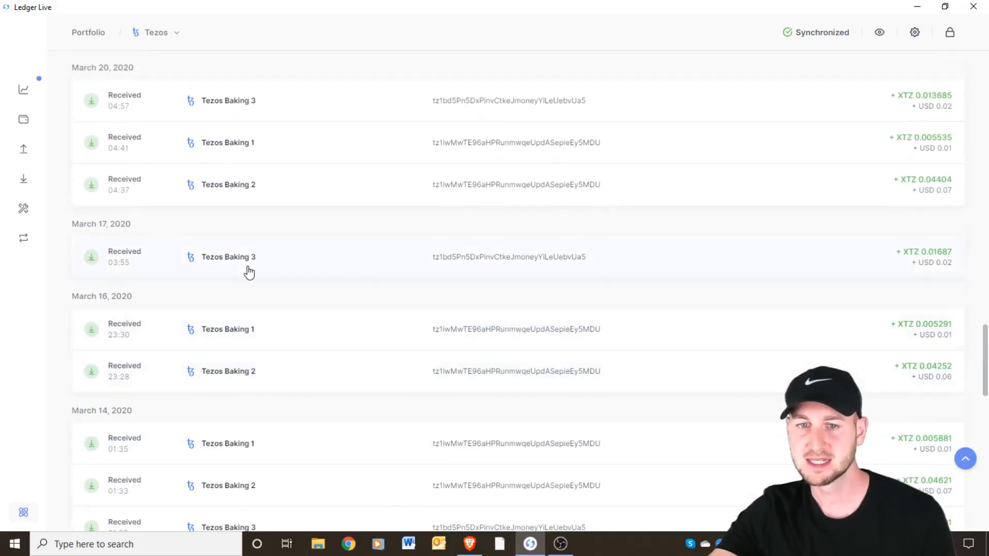
scroll("up", 3)
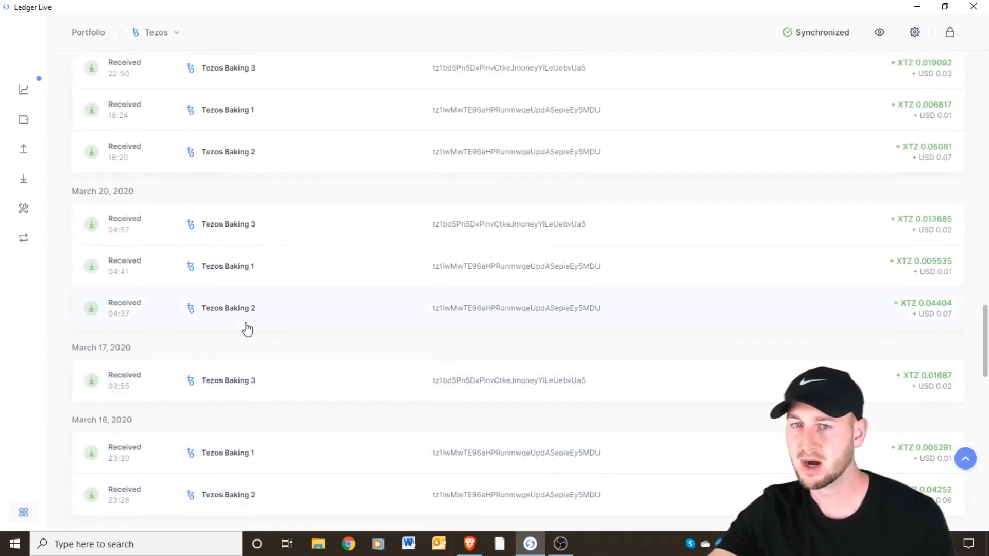
scroll("up", 3)
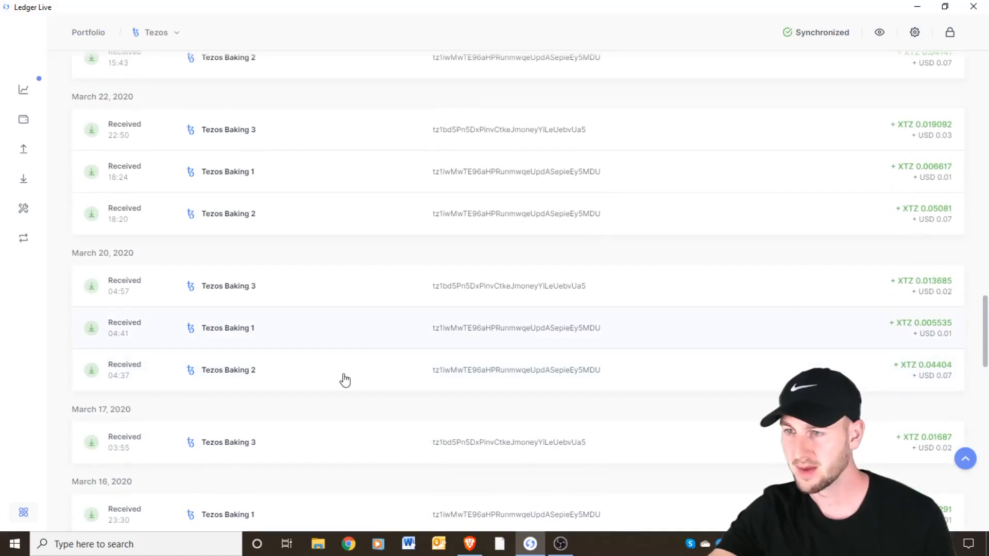
mouse_move(934, 390)
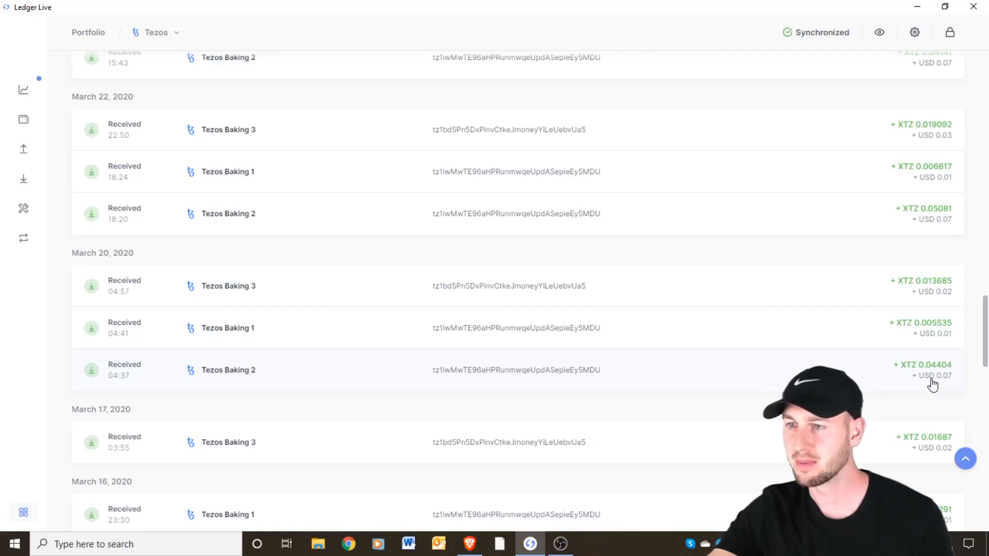
scroll("up", 3)
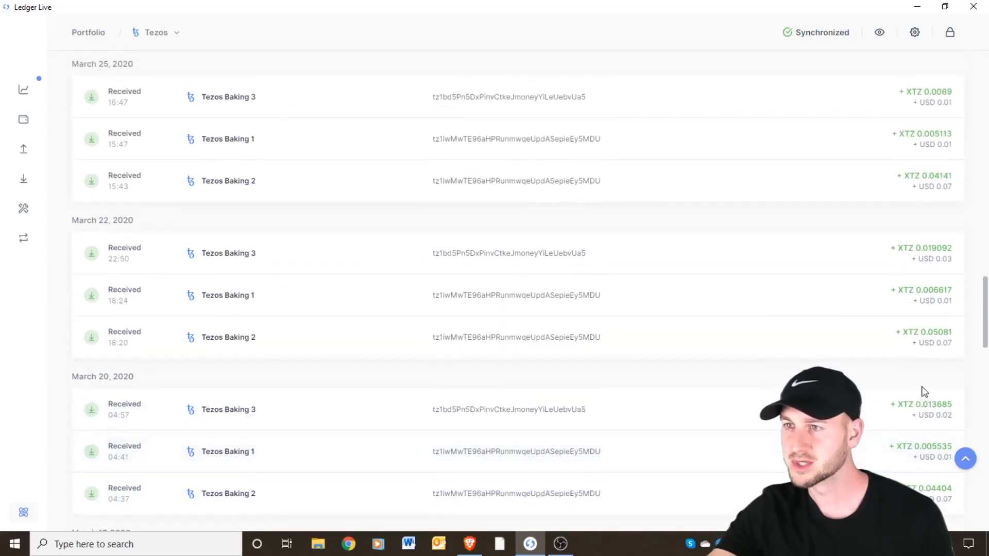
scroll("up", 3)
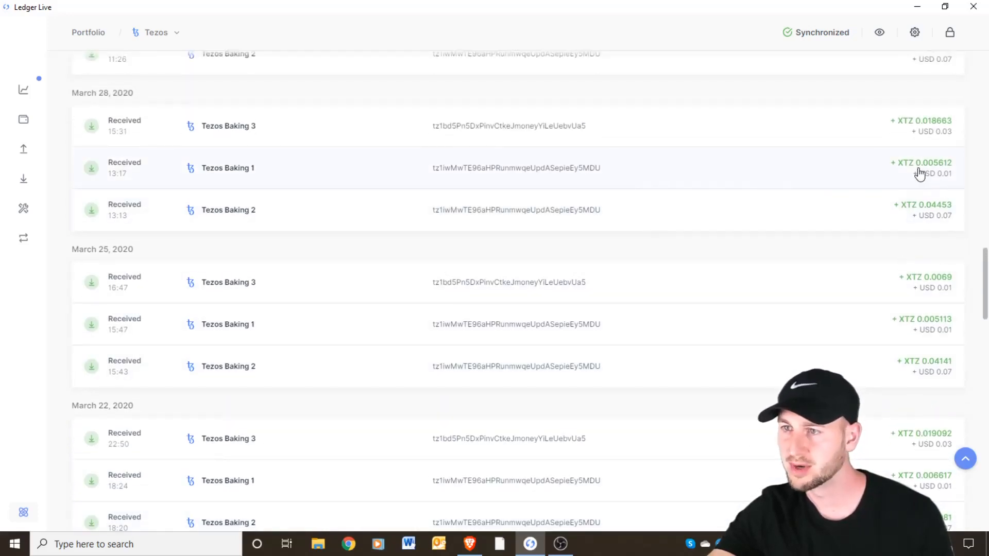
mouse_move(878, 347)
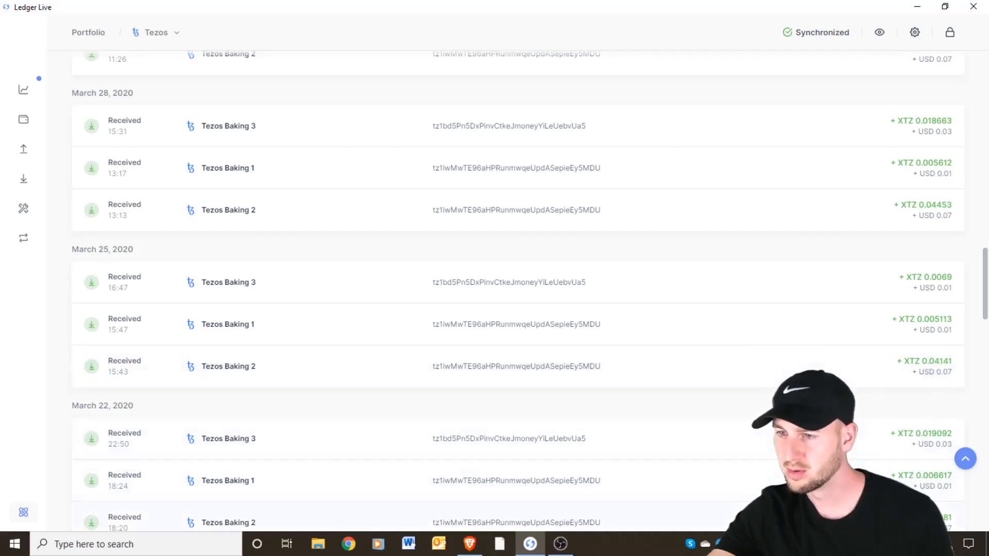
mouse_move(931, 221)
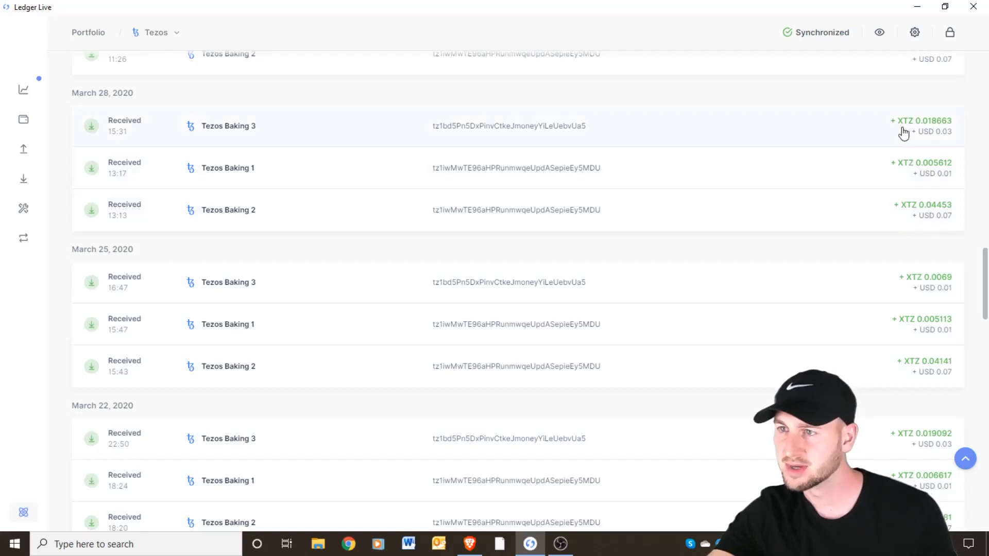
mouse_move(914, 296)
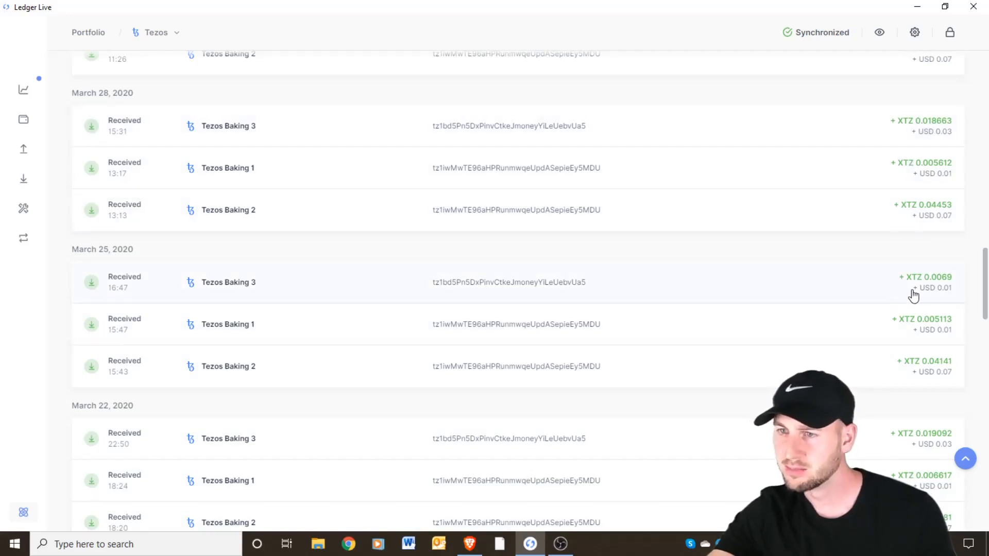
mouse_move(945, 288)
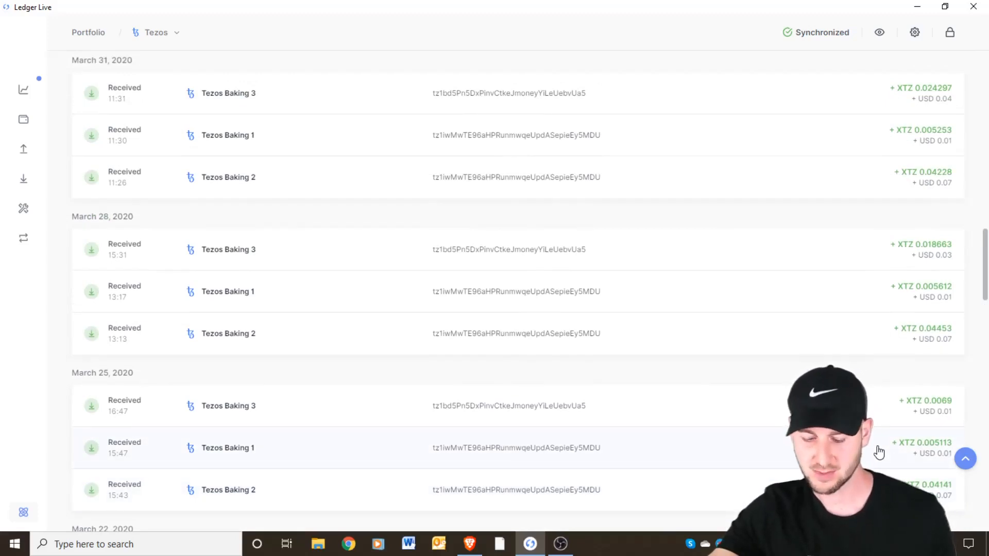
scroll("up", 3)
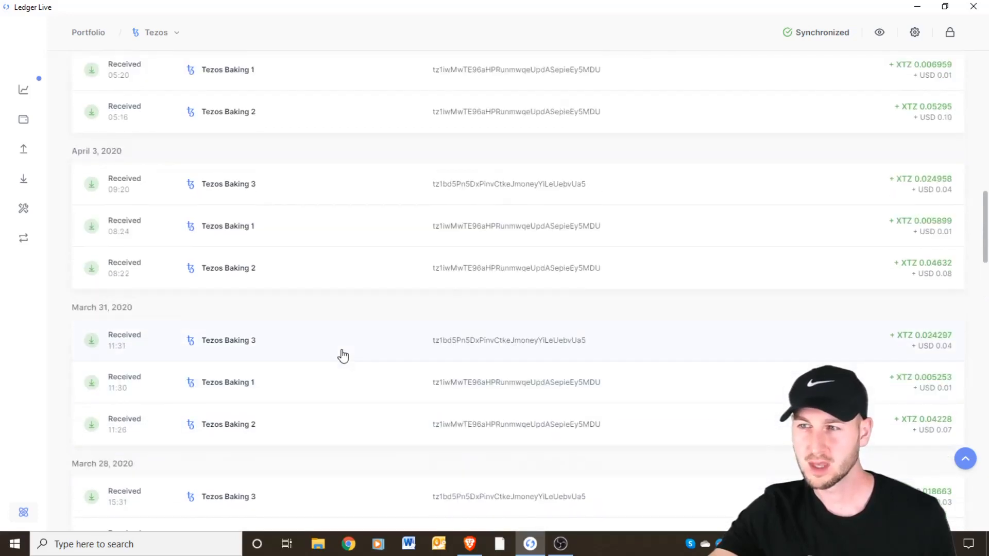
scroll("up", 3)
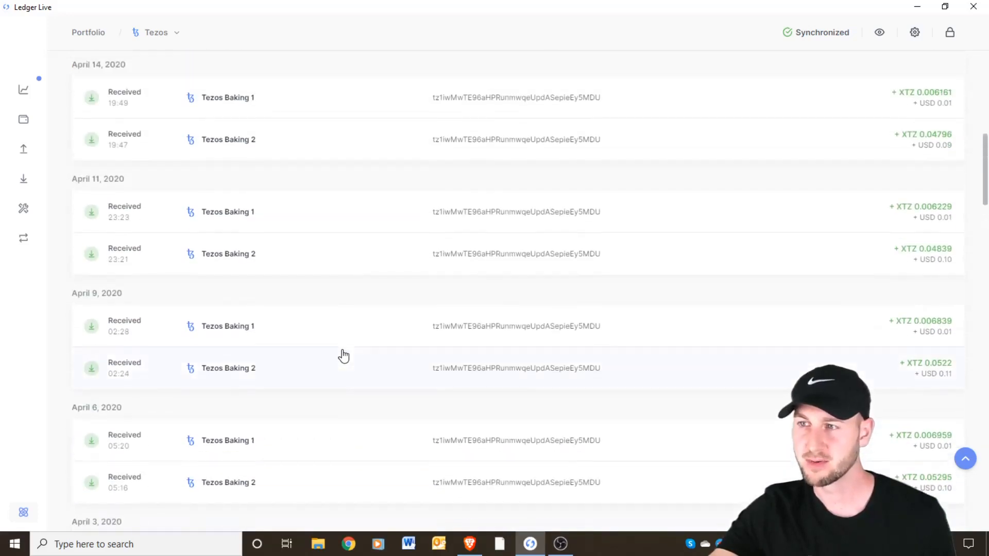
scroll("up", 3)
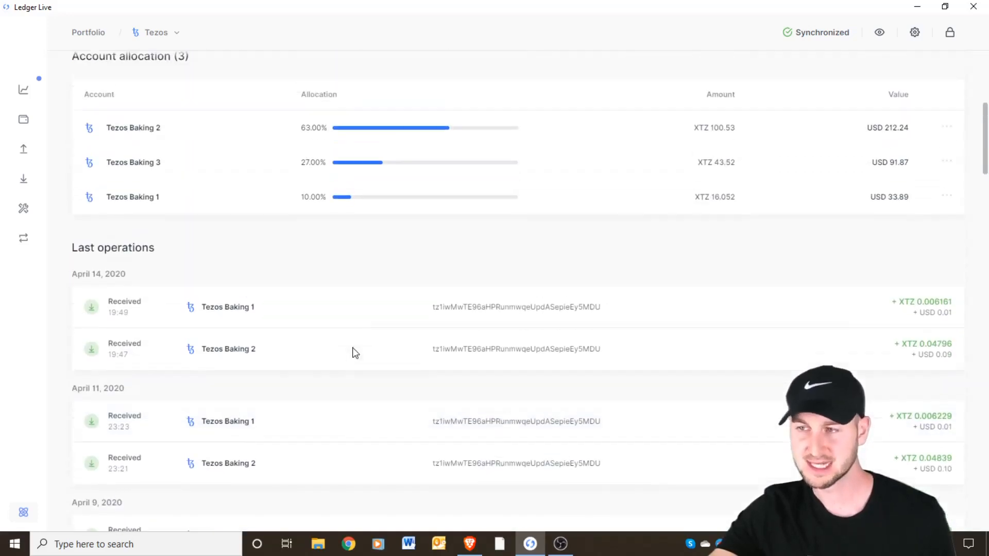
scroll("up", 3)
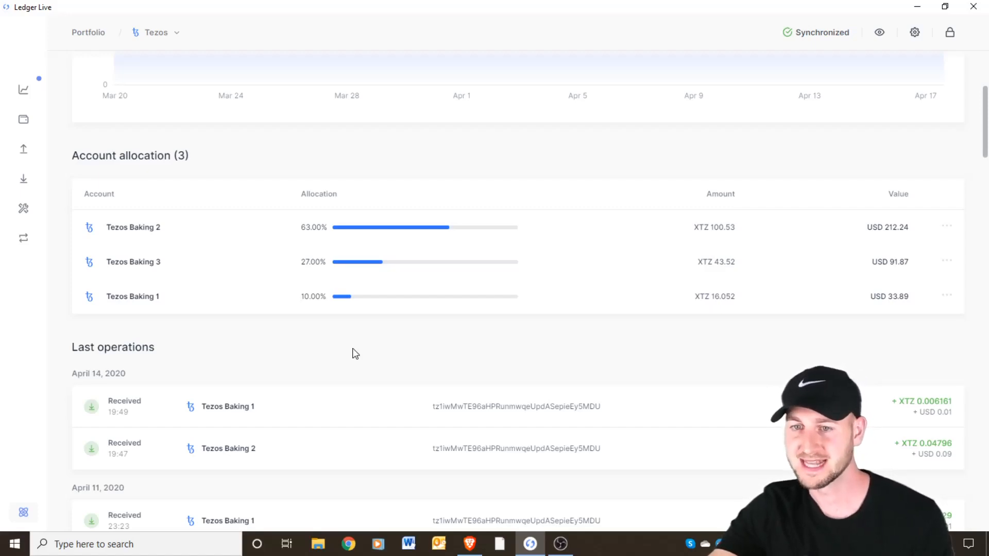
mouse_move(319, 335)
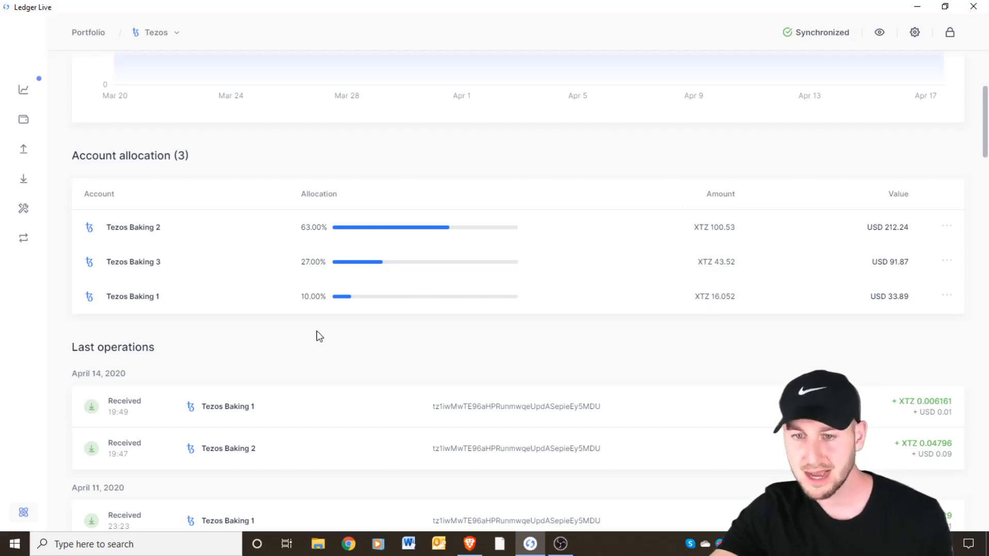
scroll("down", 3)
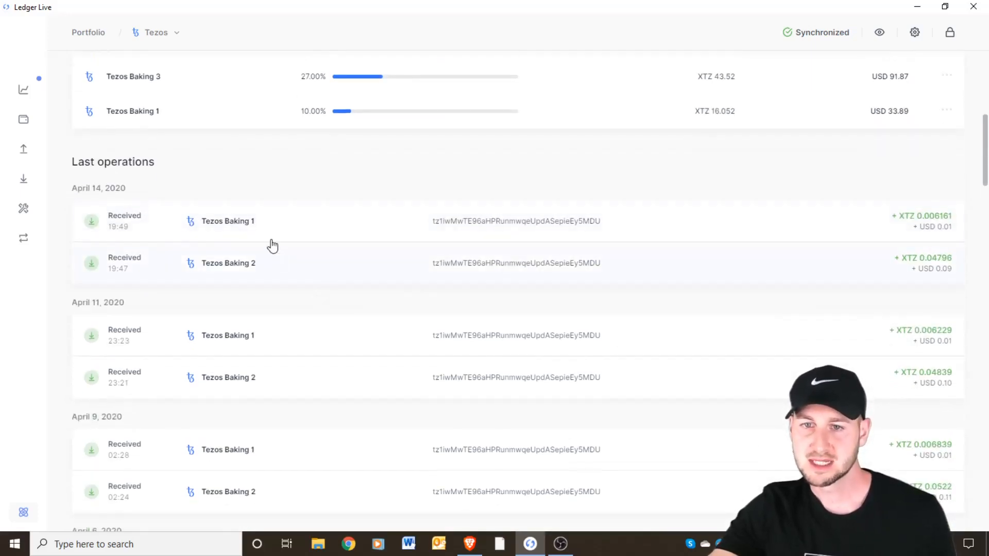
scroll("down", 3)
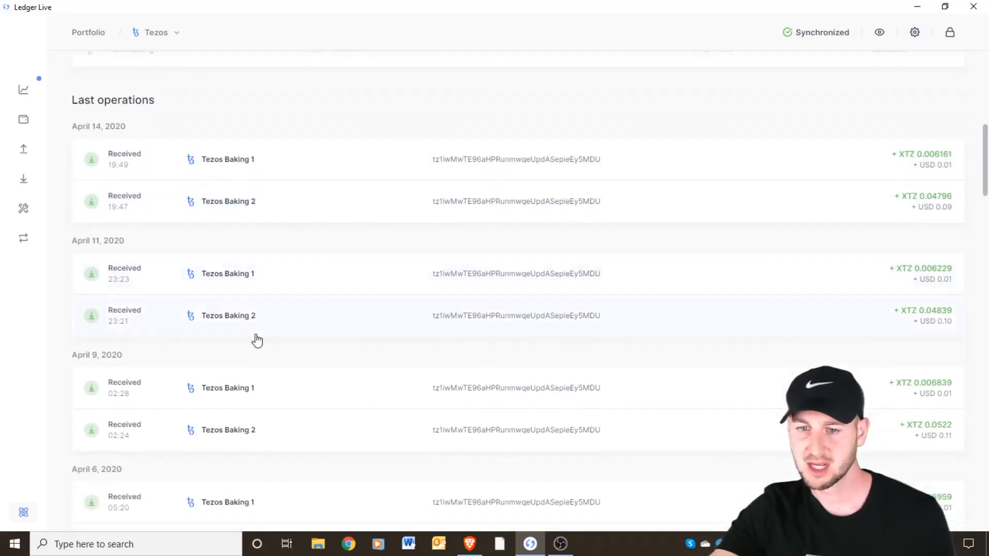
scroll("down", 3)
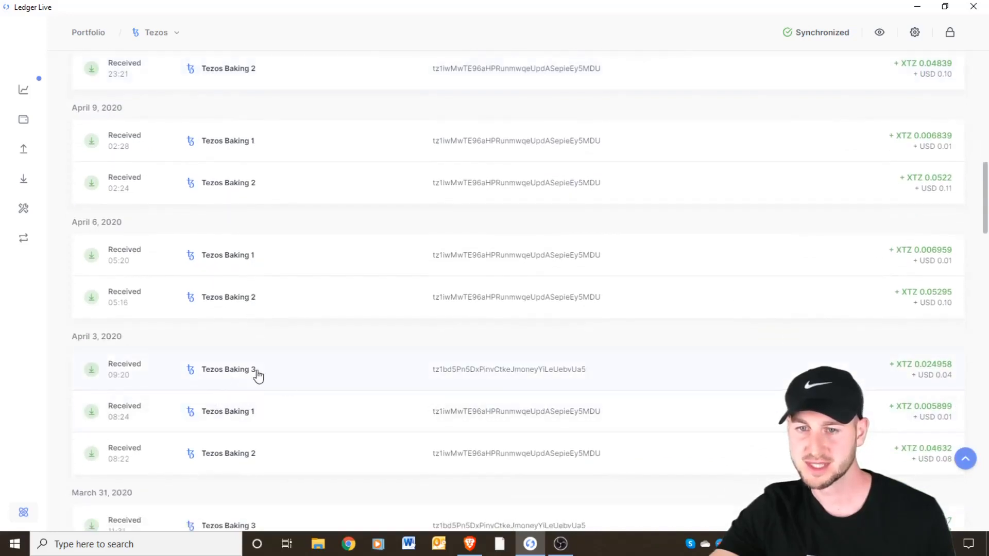
mouse_move(236, 383)
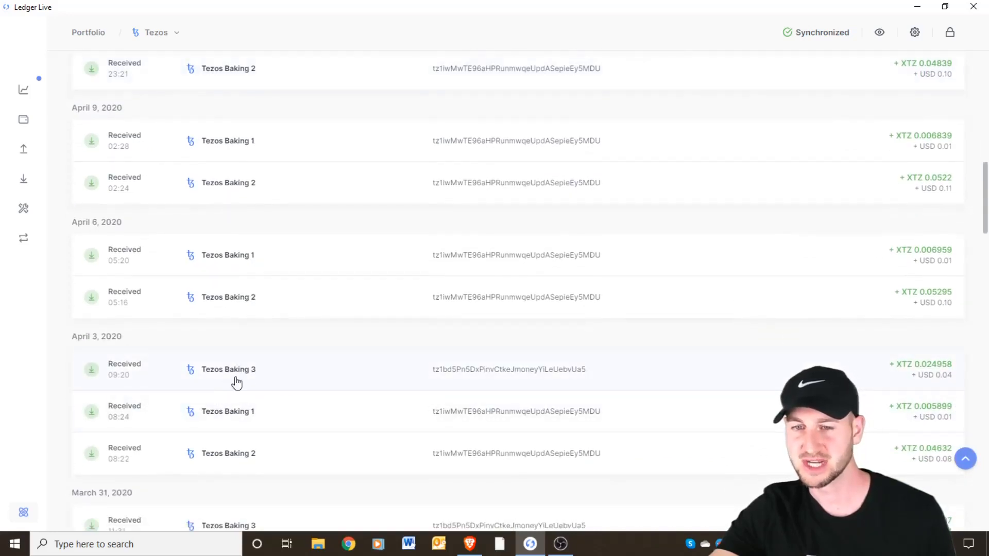
mouse_move(239, 378)
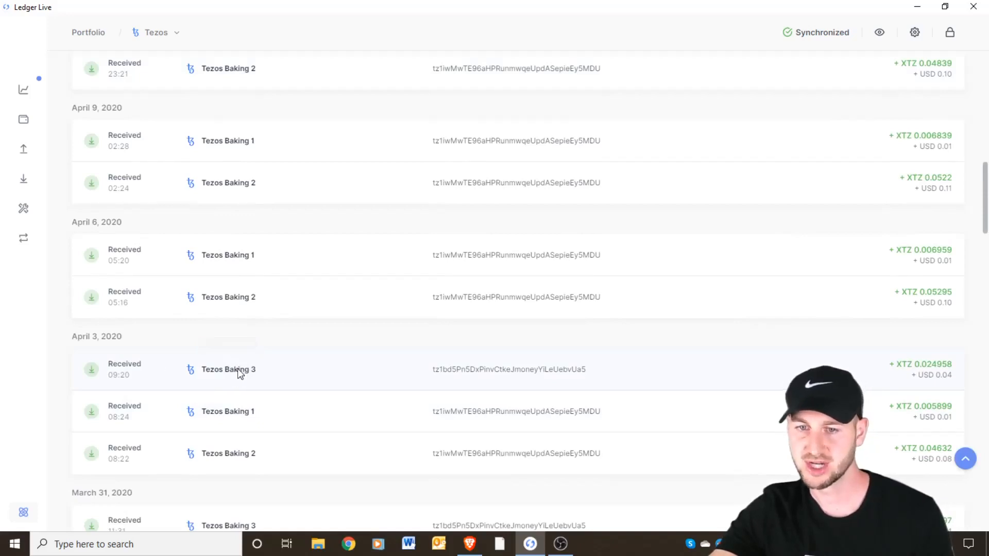
mouse_move(282, 291)
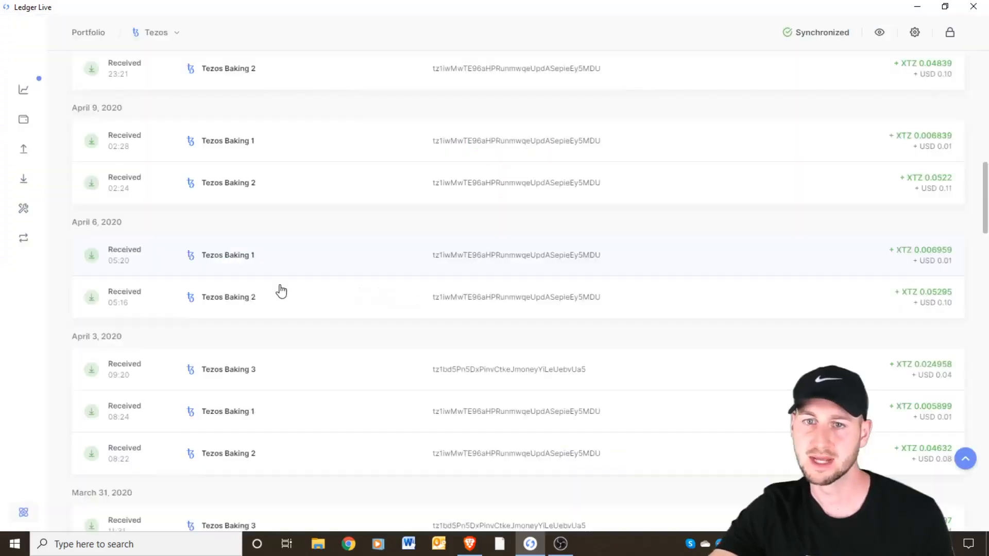
scroll("up", 3)
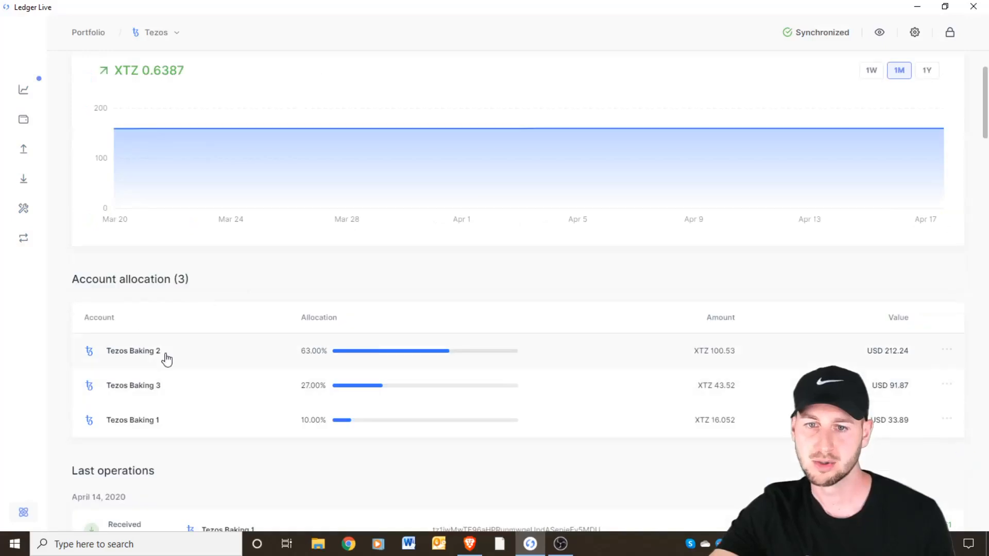
mouse_move(144, 388)
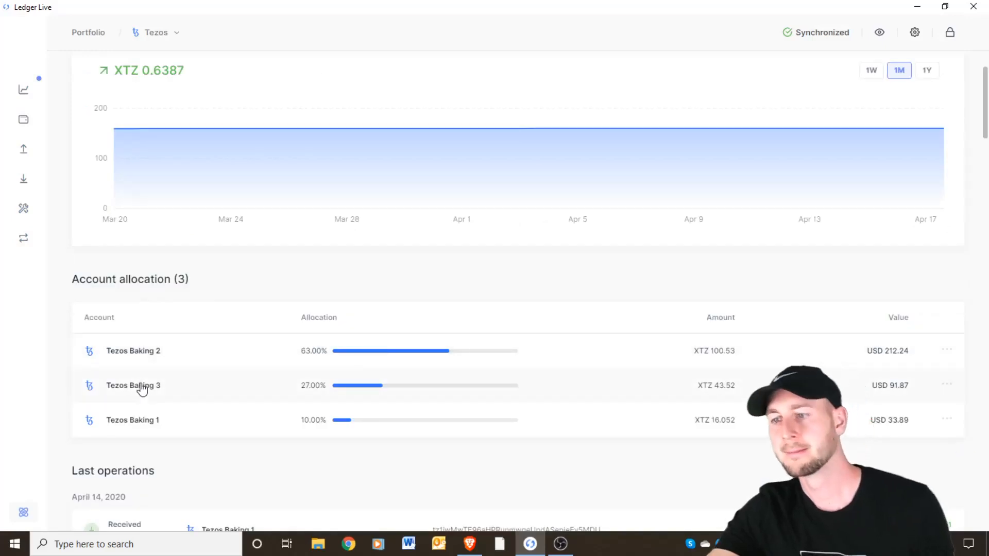
Scroll Tezos Baking 3 to its Delegation section showing the old validator
left_click(133, 386)
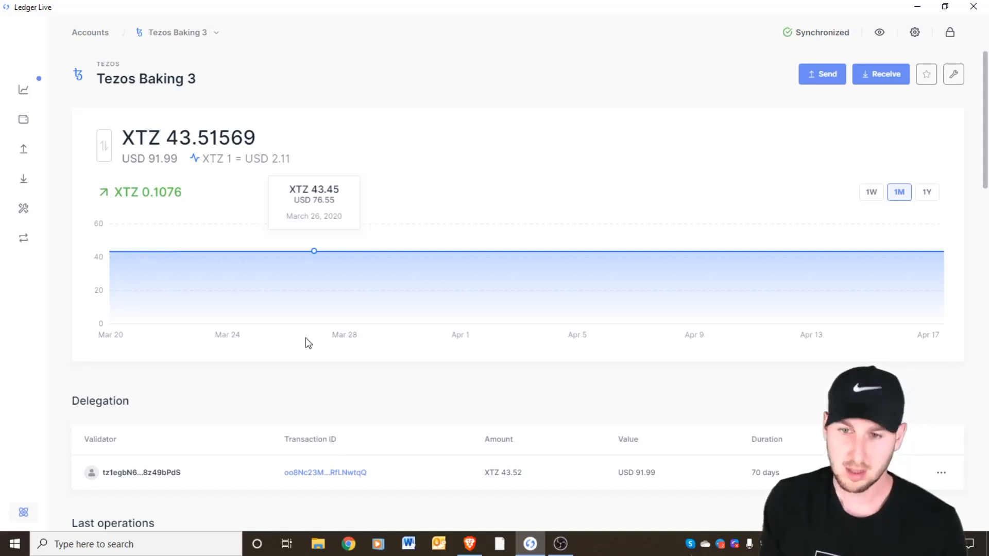
scroll("down", 3)
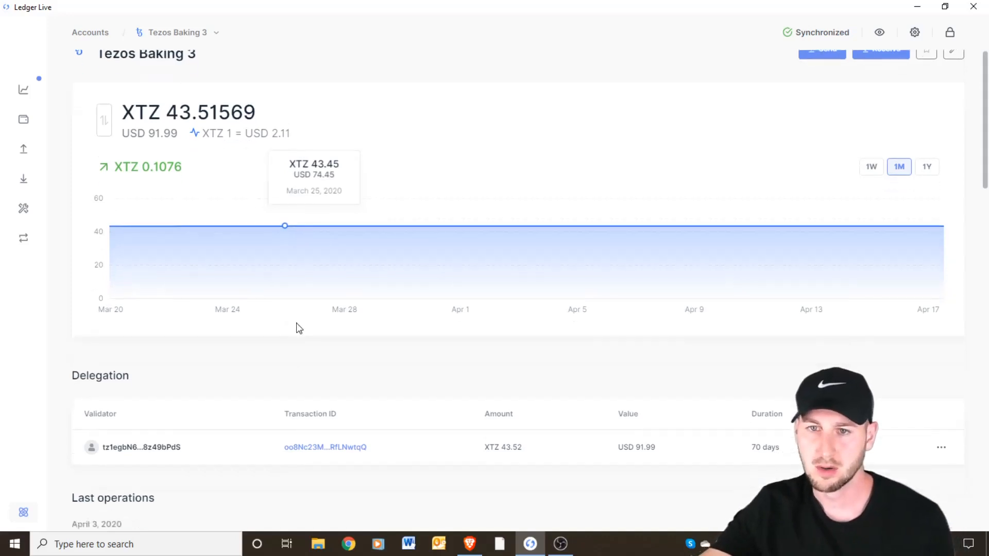
scroll("down", 3)
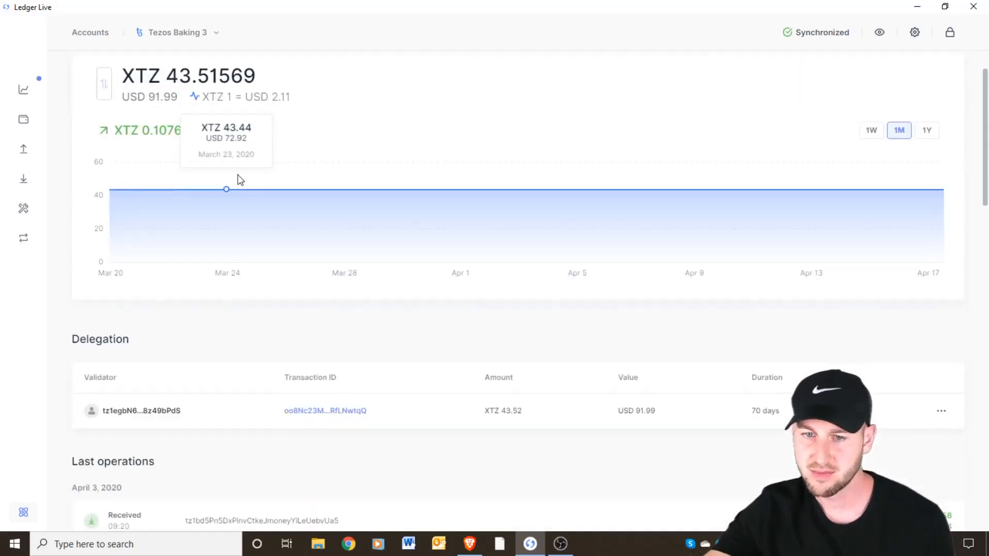
scroll("down", 3)
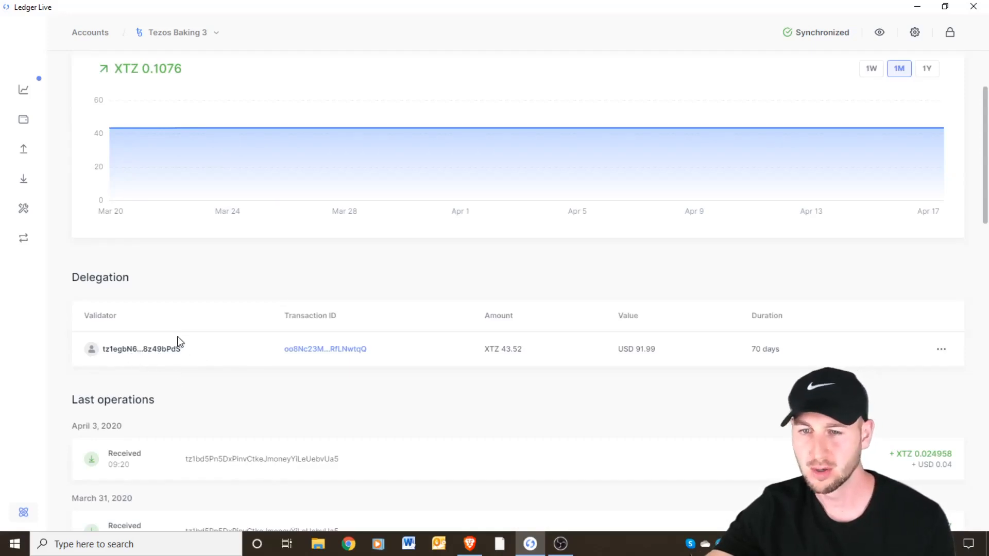
scroll("down", 3)
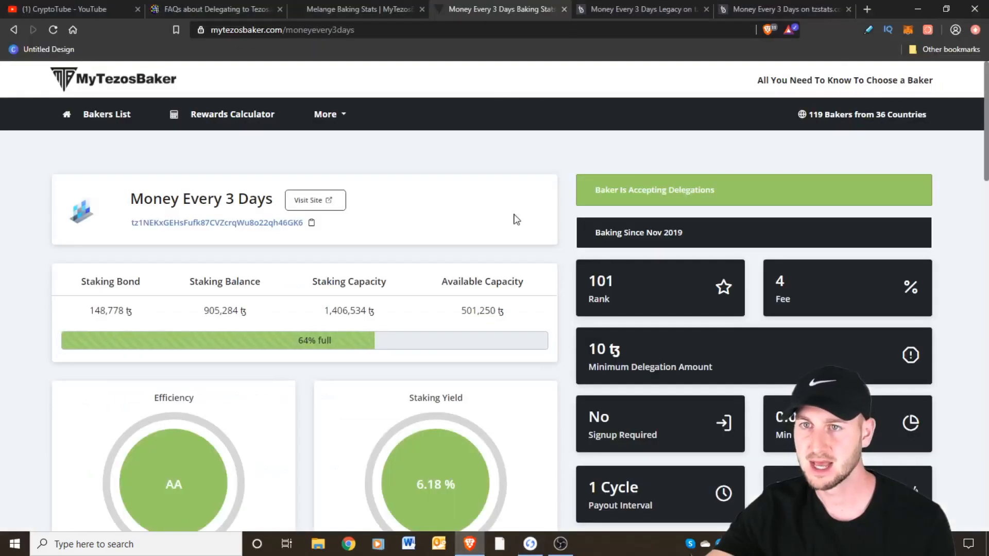
Read the tweet naming Cycle 217 as the legacy address's last payout
scroll("down", 3)
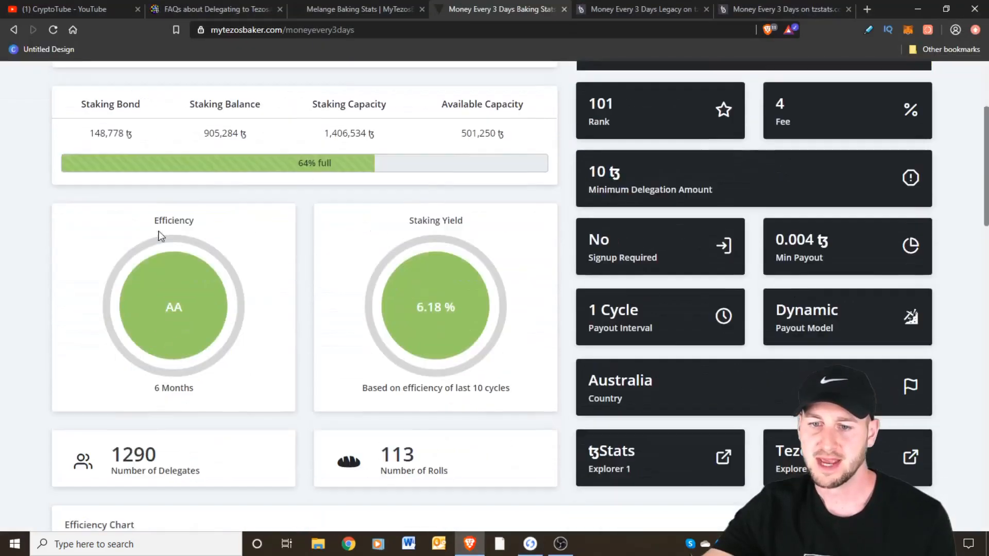
scroll("down", 3)
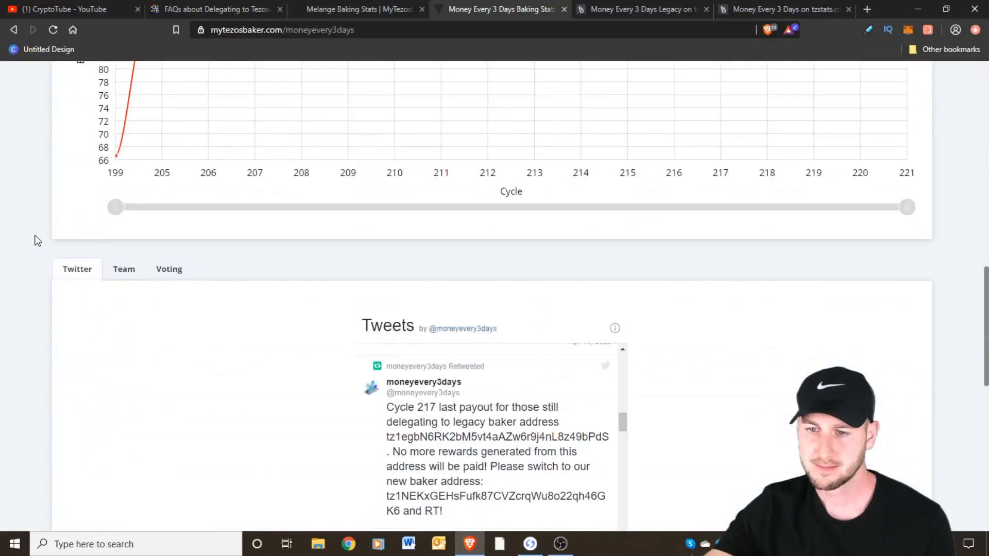
scroll("down", 3)
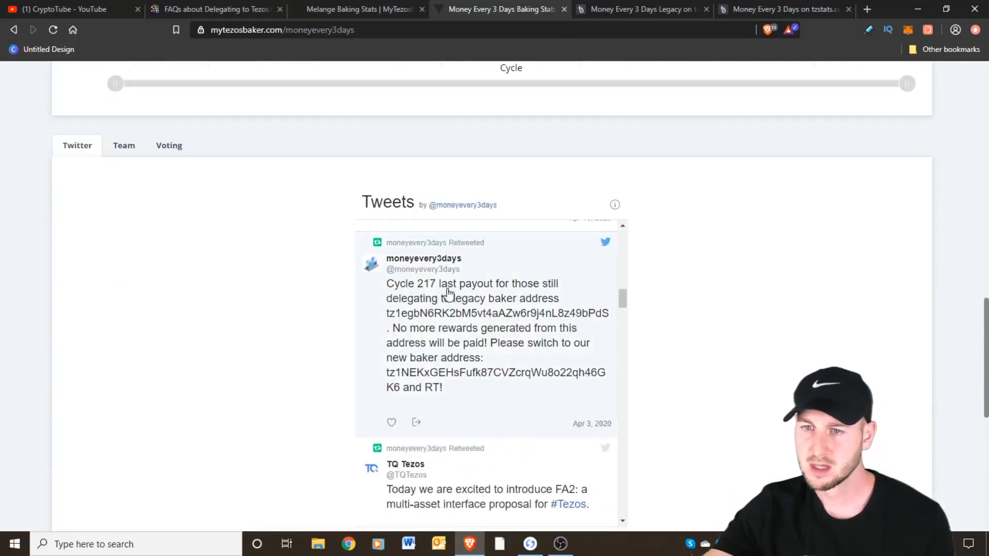
mouse_move(470, 301)
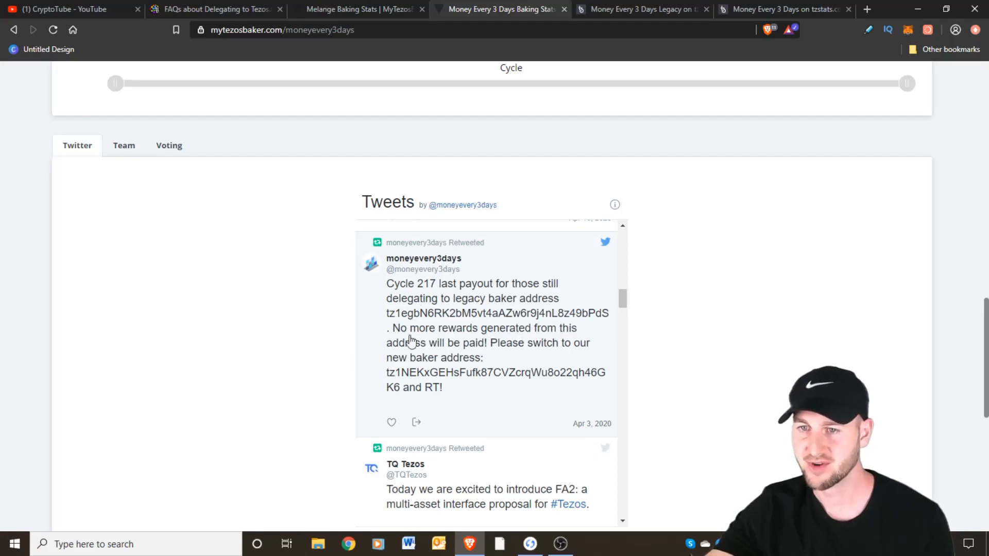
mouse_move(475, 312)
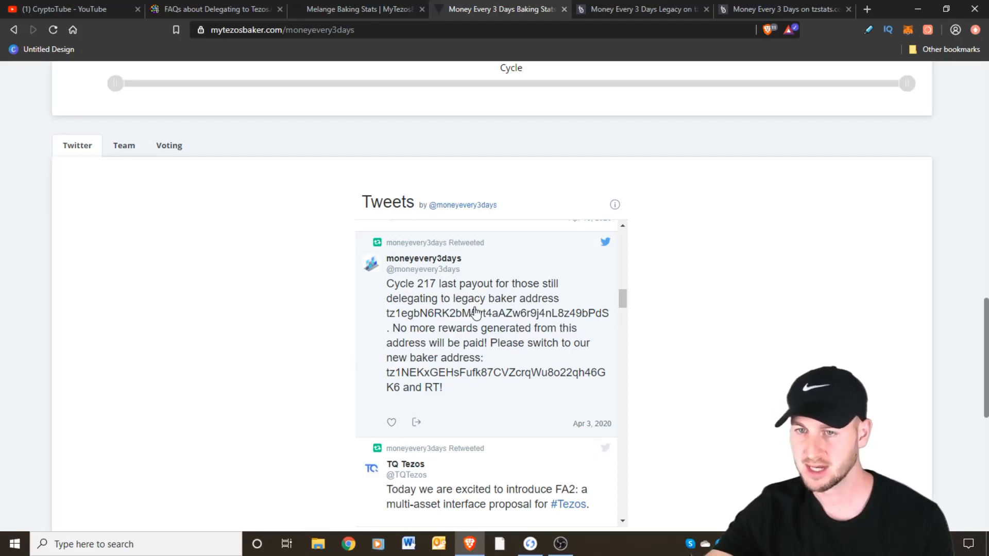
mouse_move(543, 338)
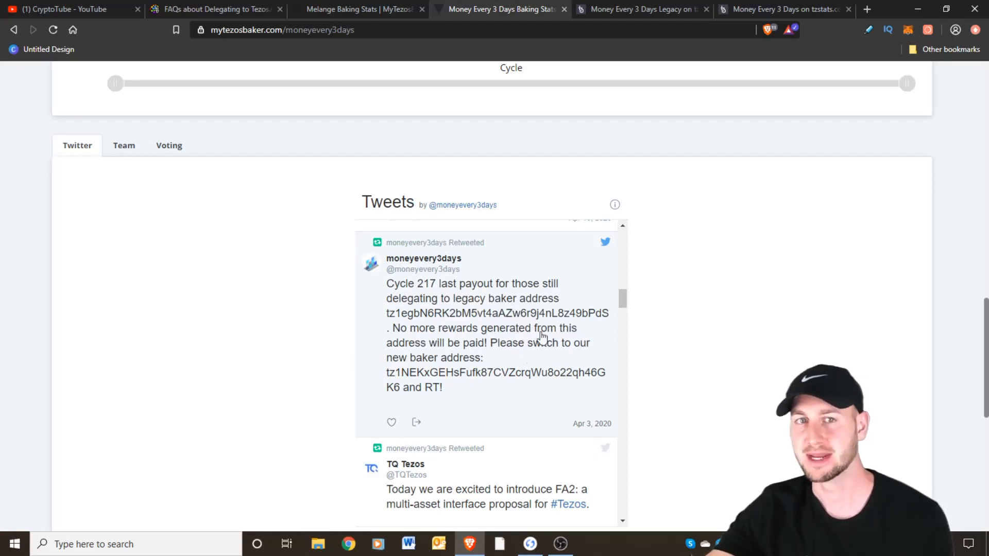
mouse_move(491, 300)
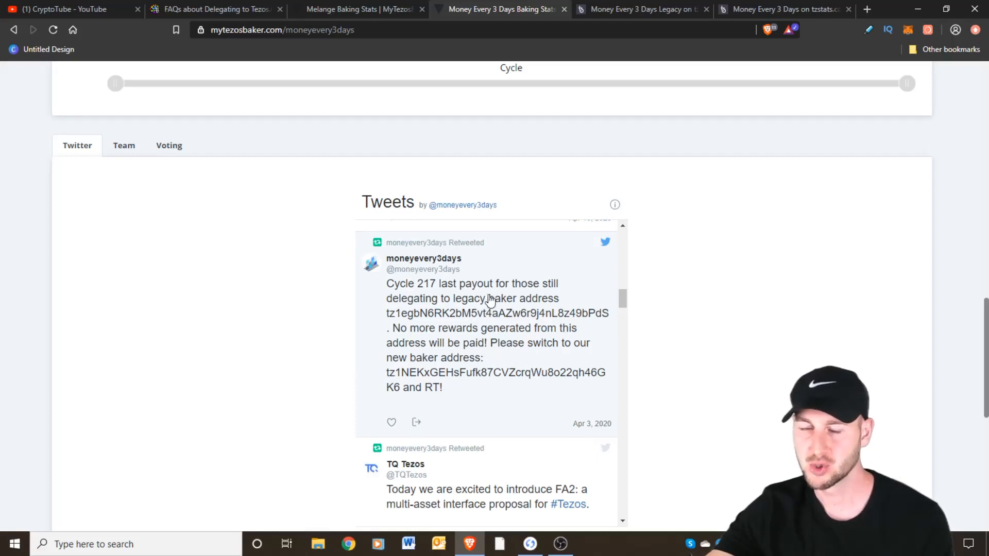
mouse_move(549, 329)
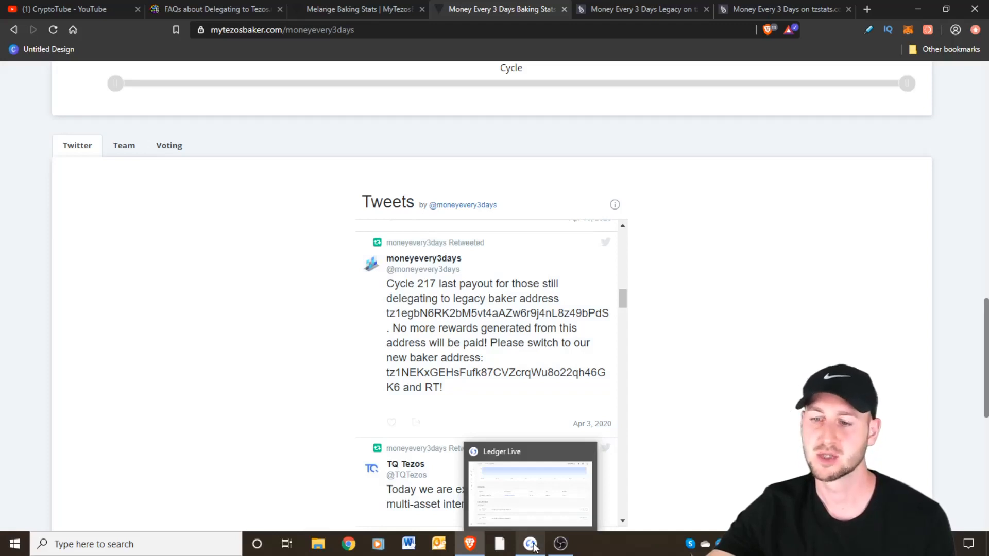
left_click(531, 544)
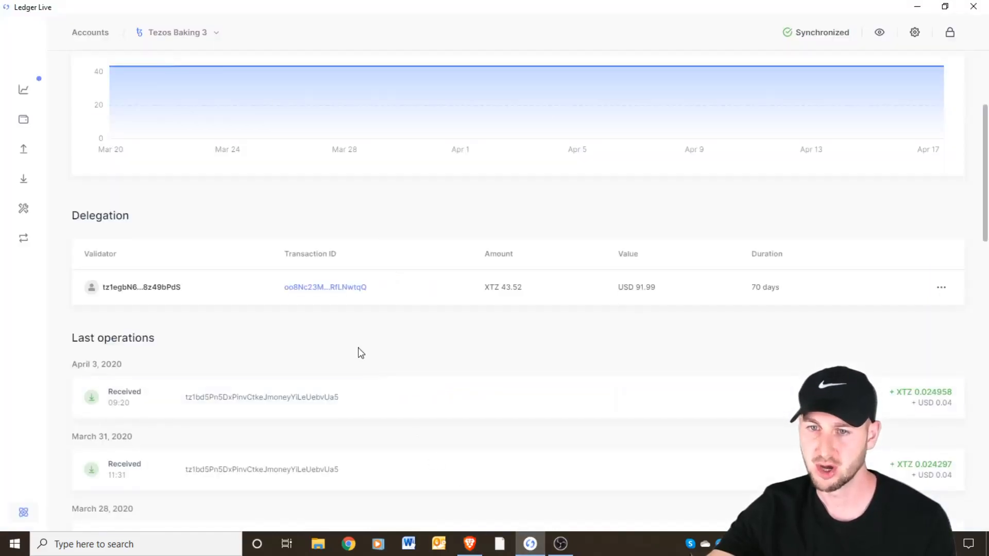
mouse_move(143, 299)
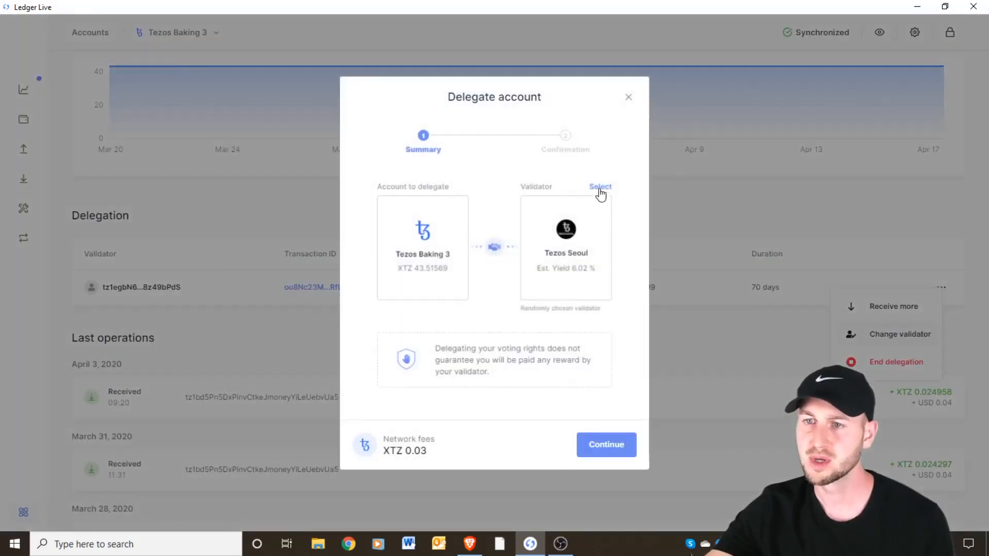
mouse_move(609, 190)
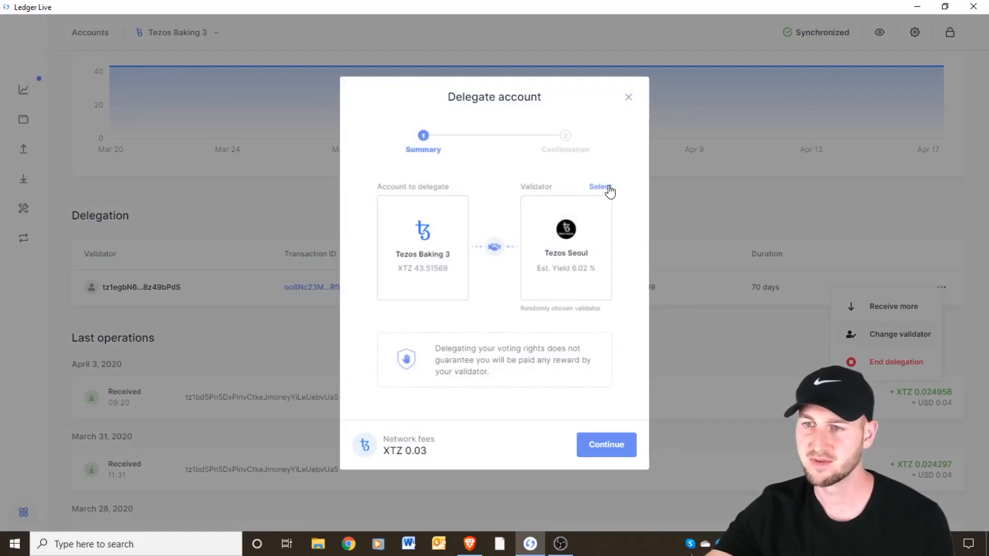
Pick Money Every 3 Days as the new validator and continue to confirmation
left_click(598, 187)
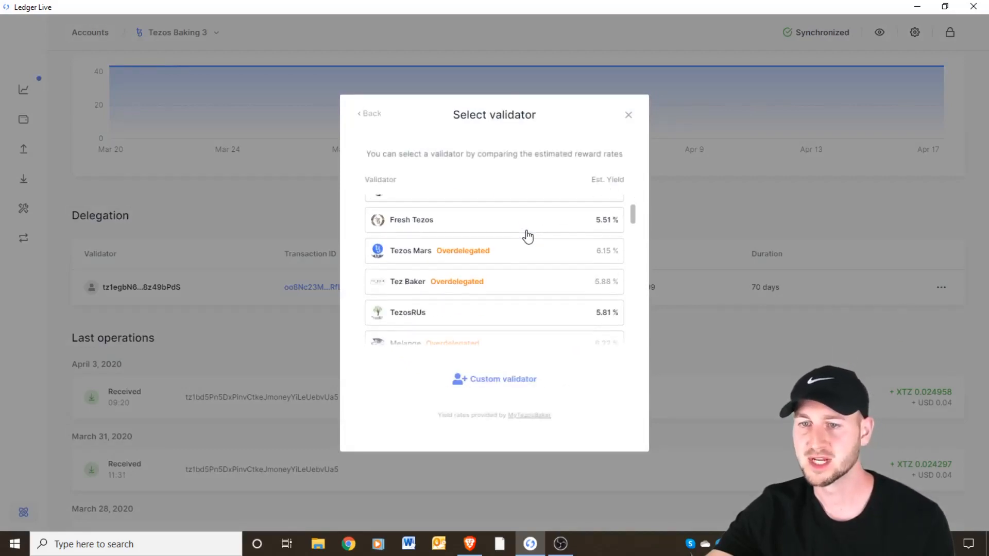
scroll("down", 3)
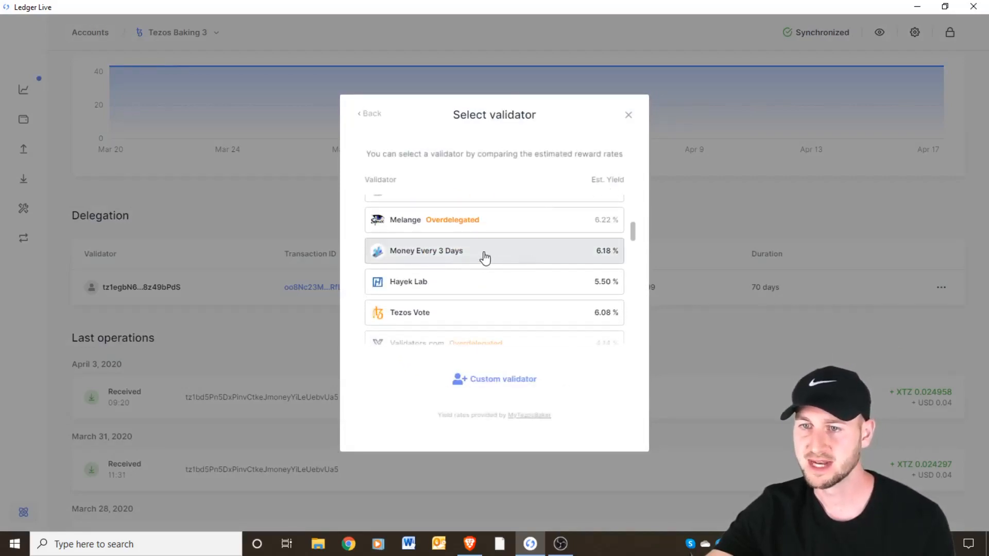
left_click(426, 251)
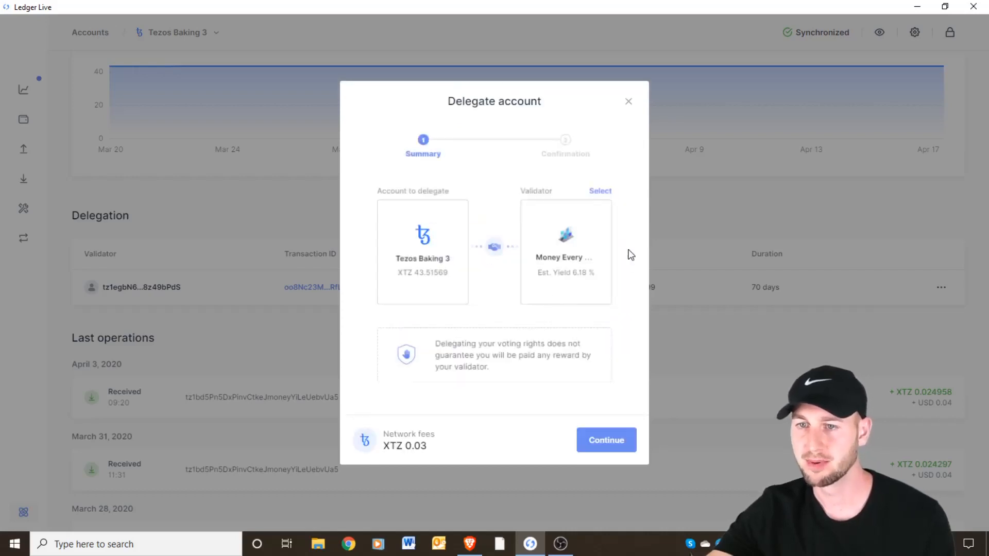
mouse_move(591, 317)
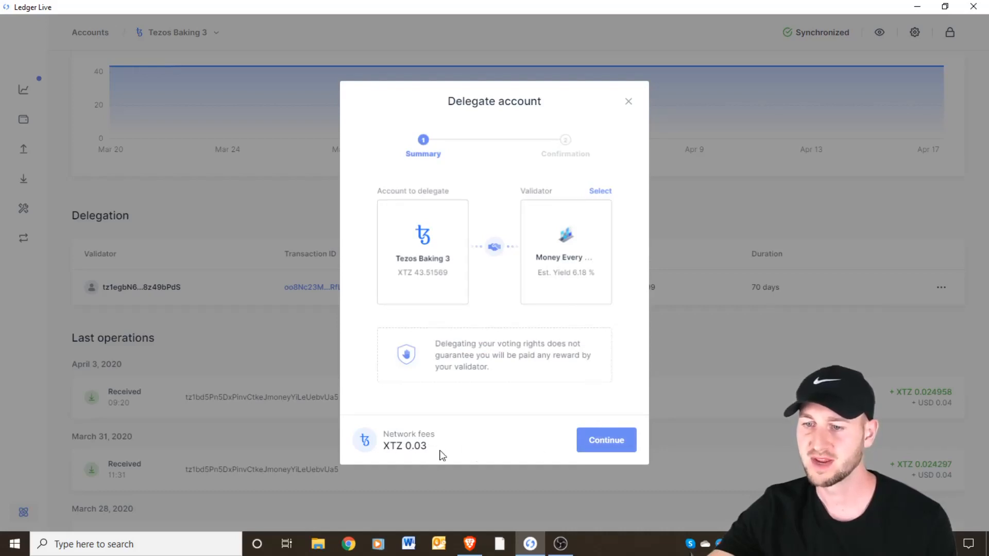
left_click(607, 440)
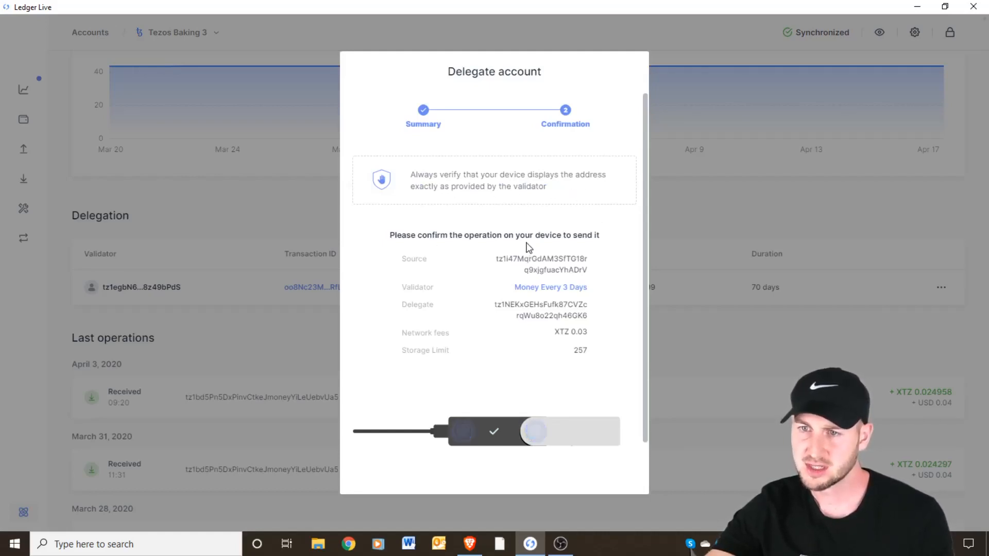
mouse_move(585, 340)
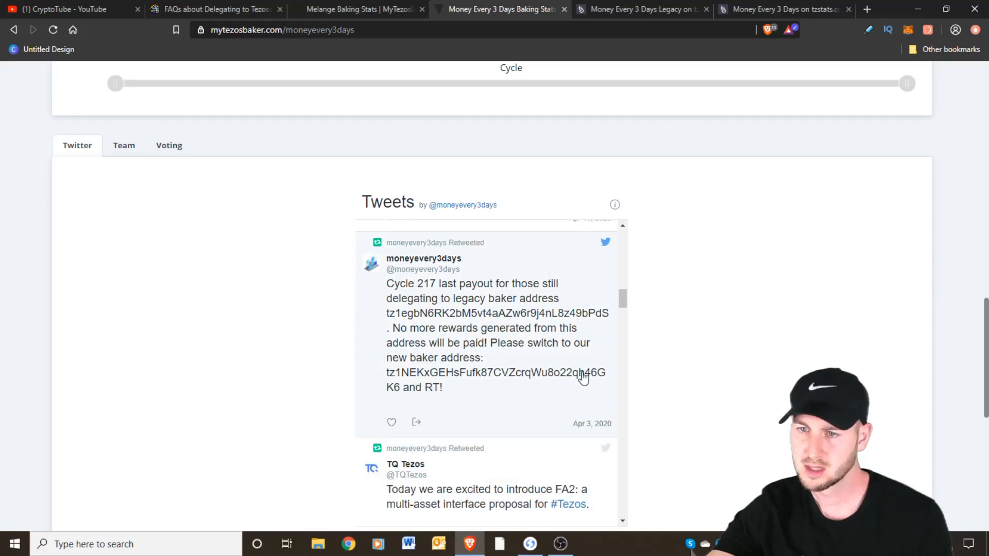
mouse_move(555, 349)
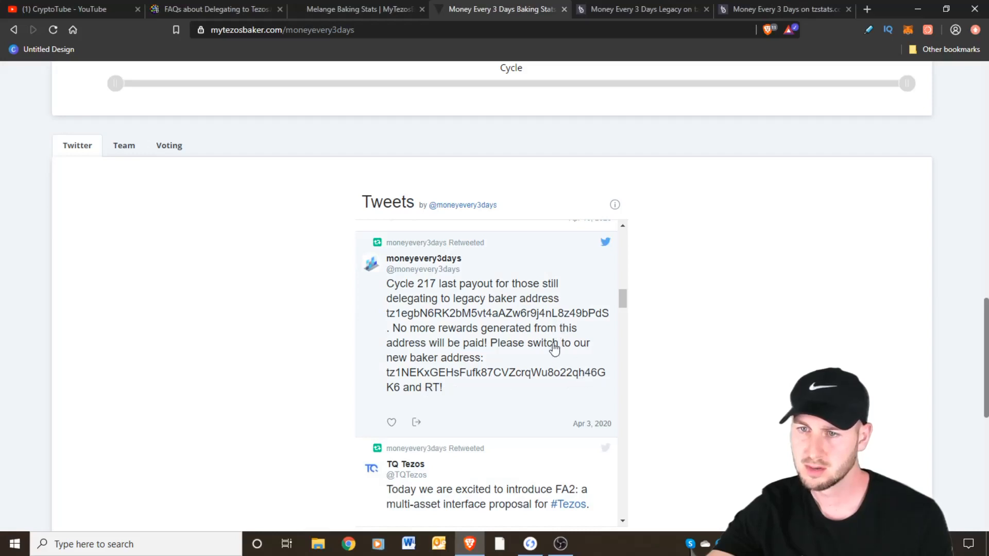
Return to the pending delegation in Ledger Live after checking the address
left_click(531, 544)
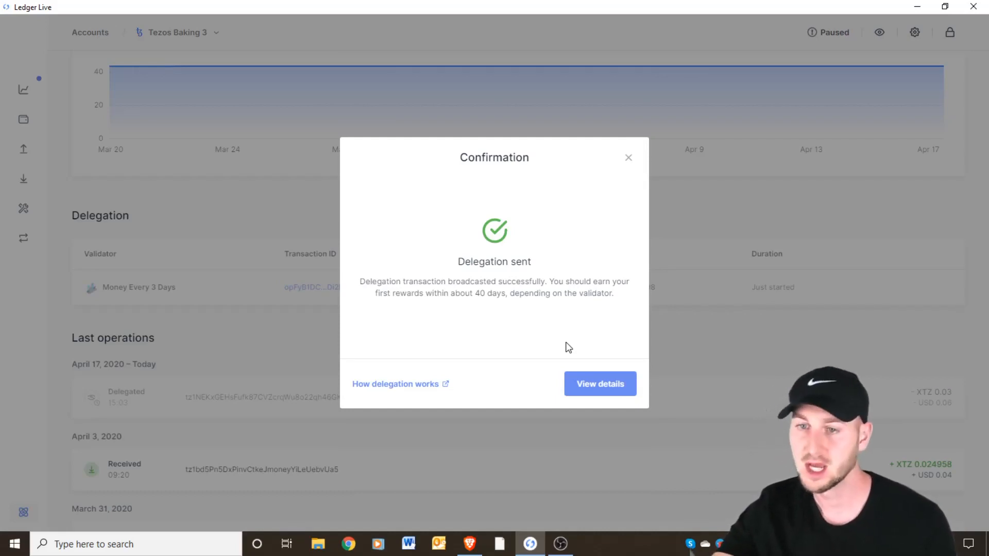
mouse_move(489, 295)
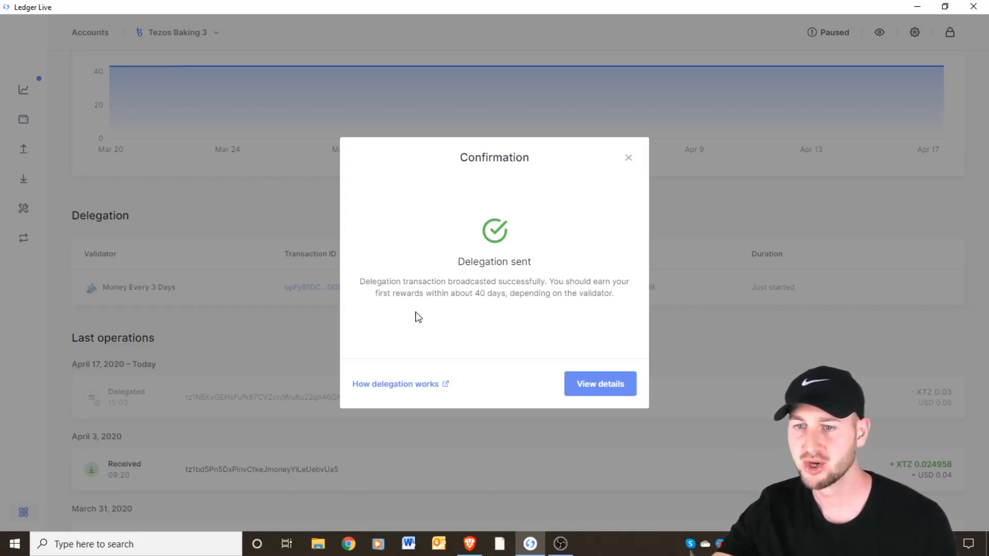
mouse_move(605, 396)
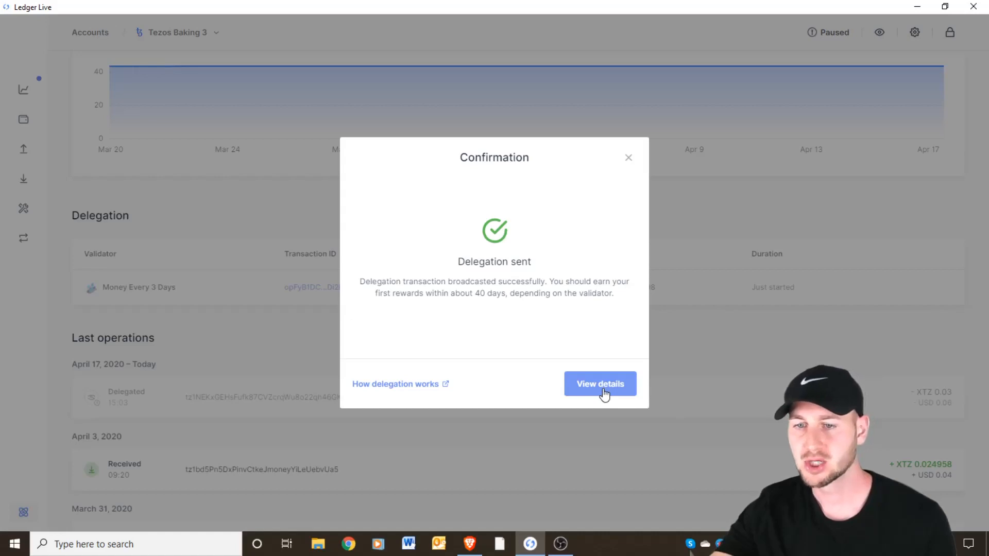
mouse_move(528, 333)
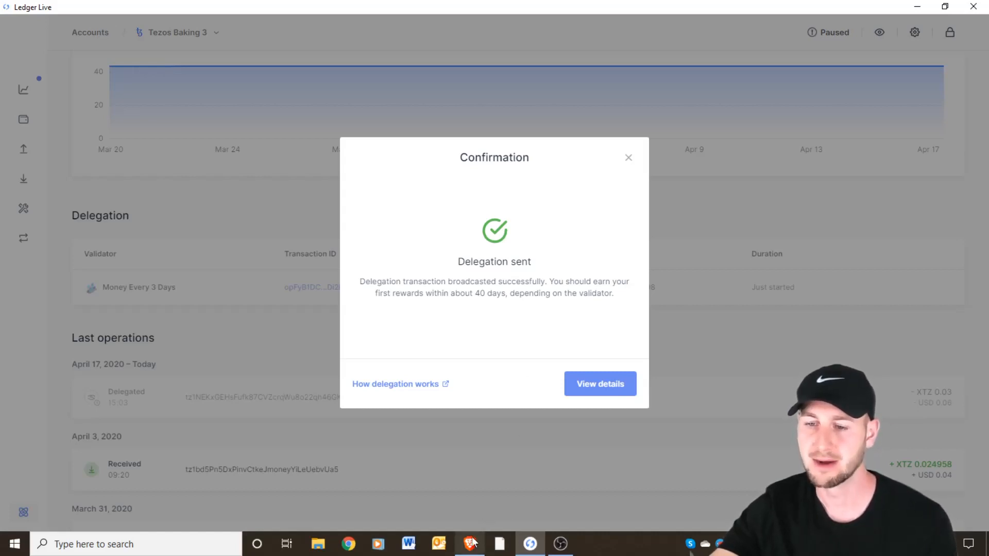
mouse_move(470, 544)
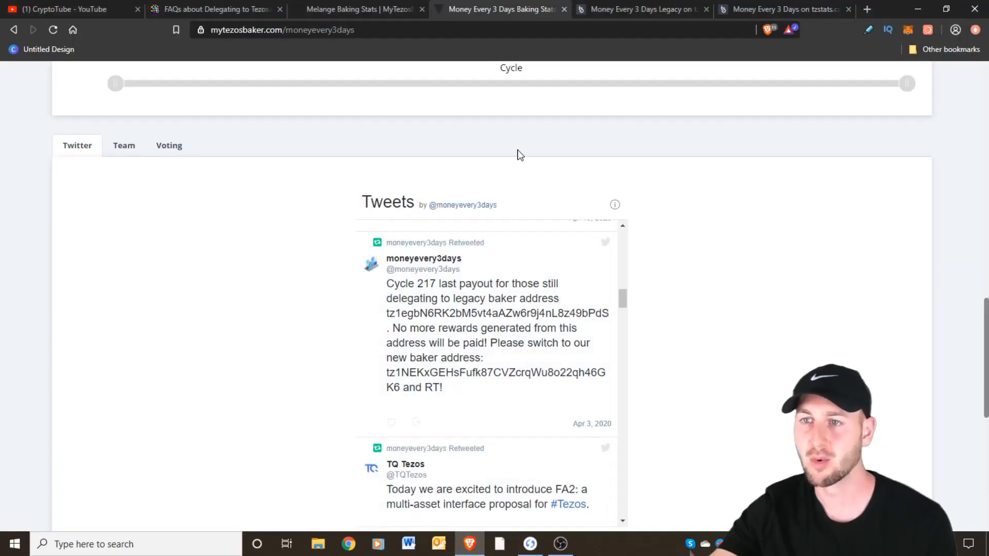
mouse_move(600, 60)
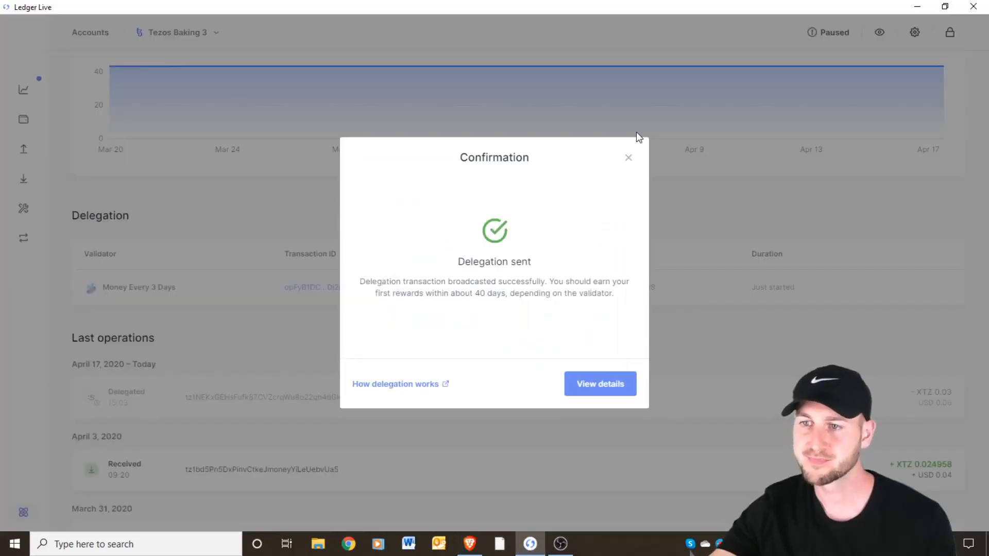
Dismiss the Delegation sent confirmation for Tezos Baking 3
left_click(629, 158)
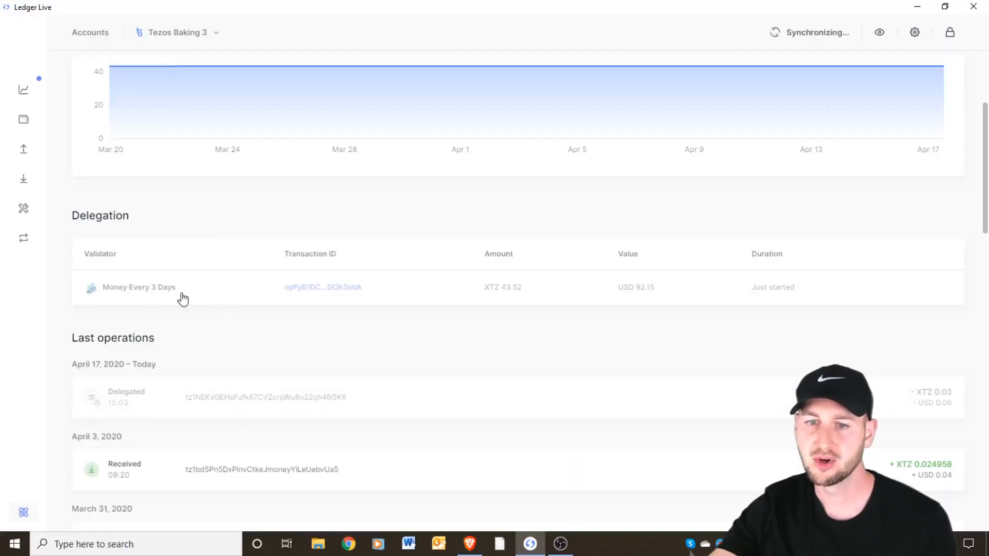
mouse_move(137, 293)
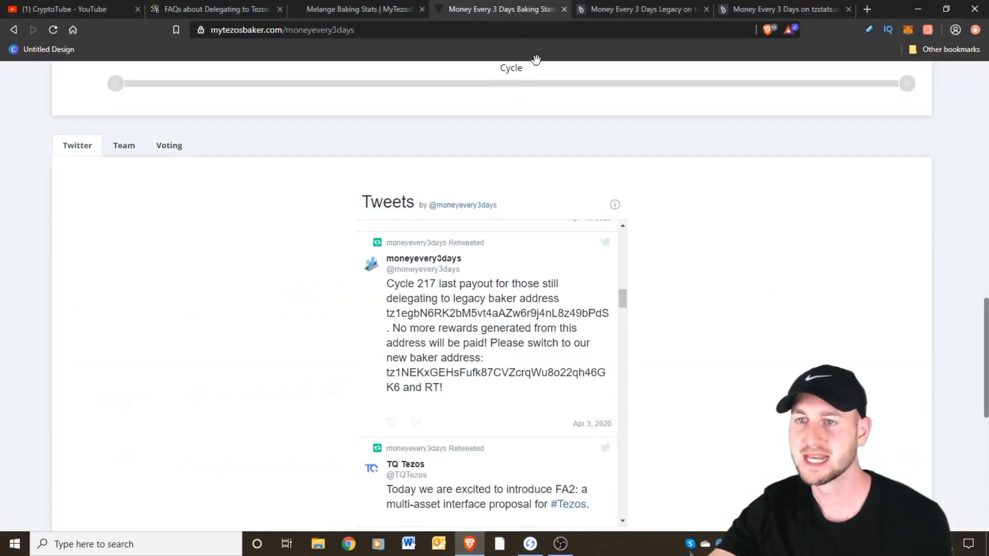
Select the Money Every 3 Days Legacy baker name on its TzStats page
left_click(650, 10)
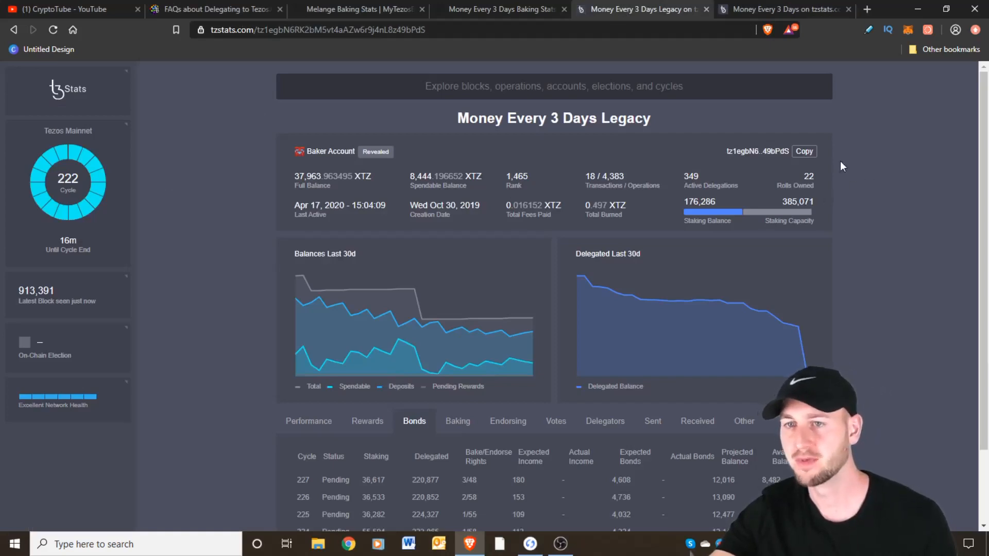
double_click(553, 117)
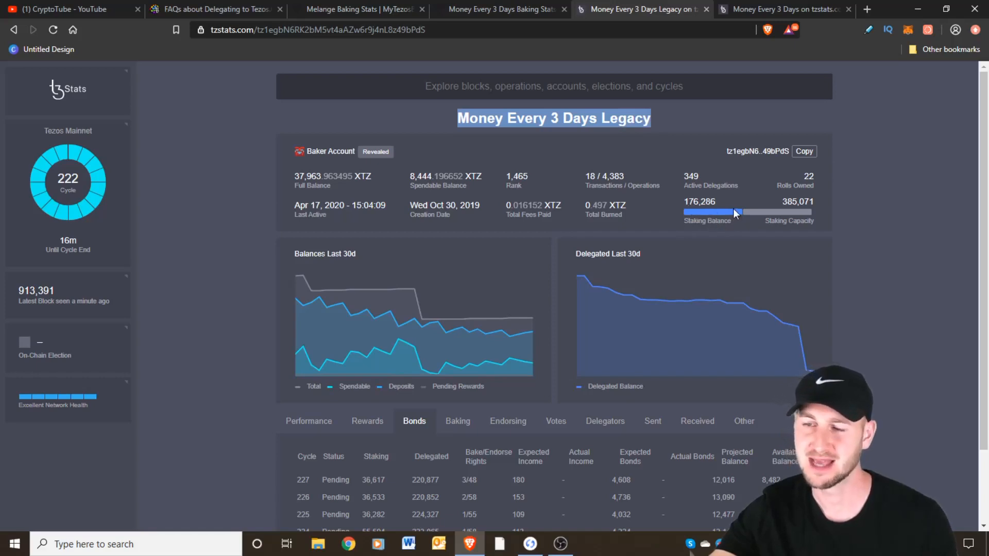
mouse_move(694, 208)
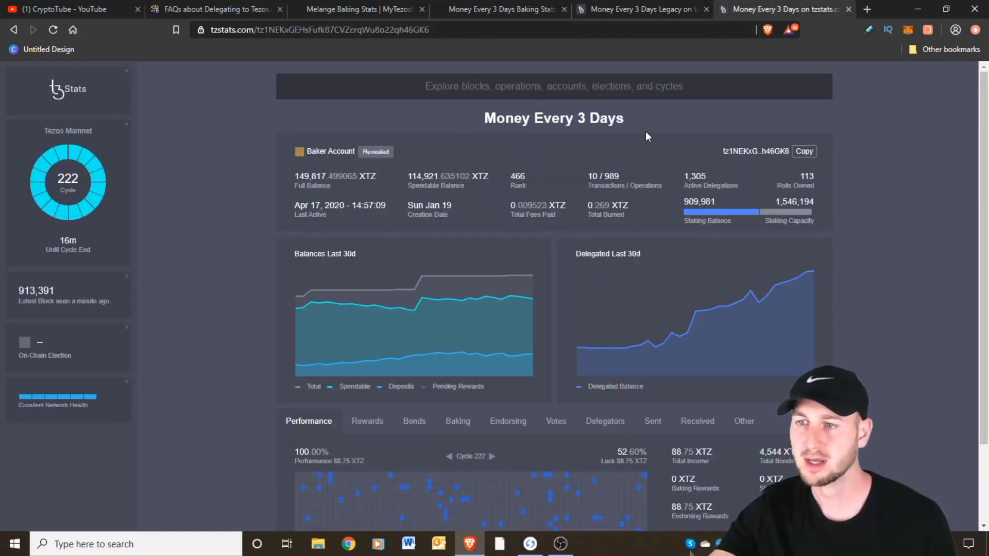
mouse_move(790, 254)
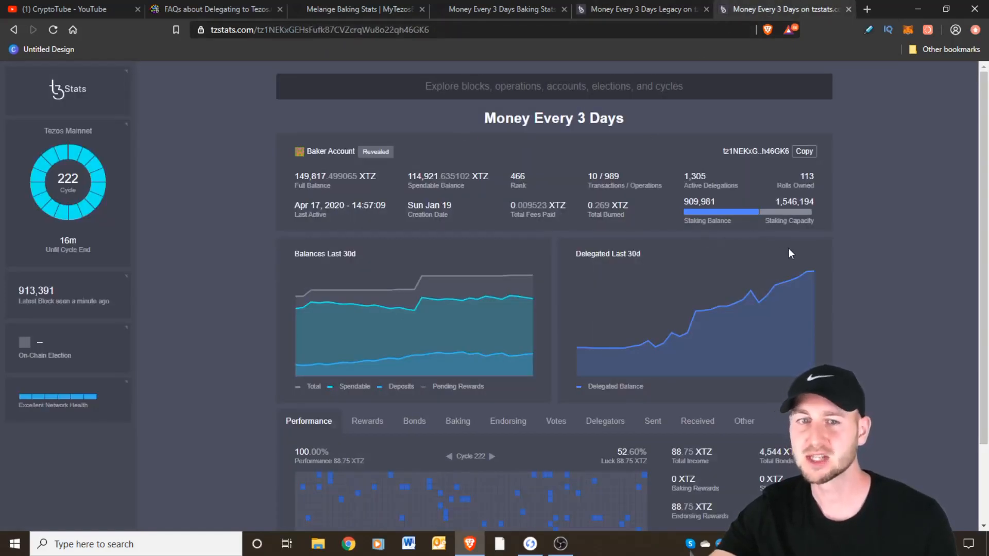
mouse_move(693, 248)
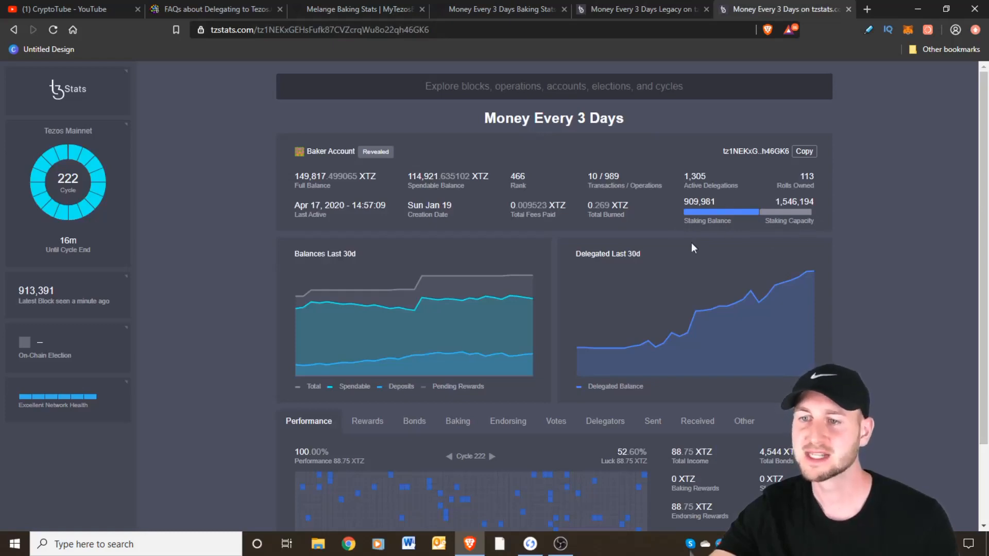
mouse_move(751, 222)
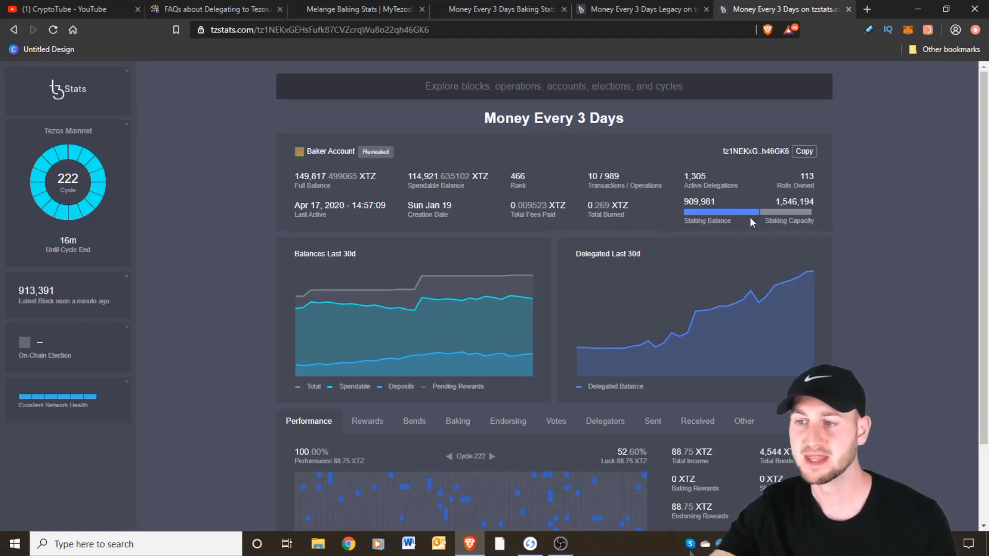
mouse_move(694, 219)
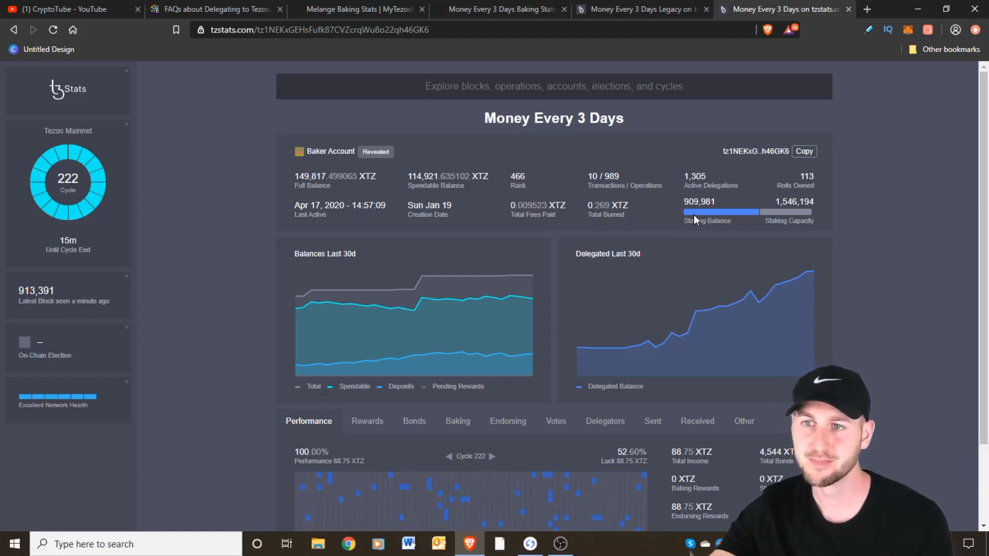
mouse_move(335, 17)
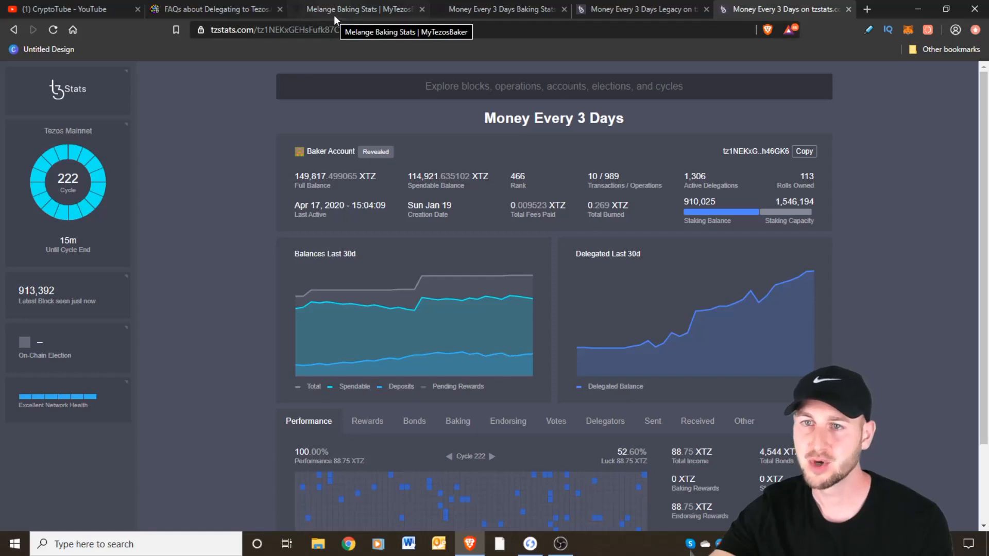
Browse MyTezosBaker's bakers list of fees, staking yields and capacity, then return to CryptoTube's YouTube channel
left_click(364, 9)
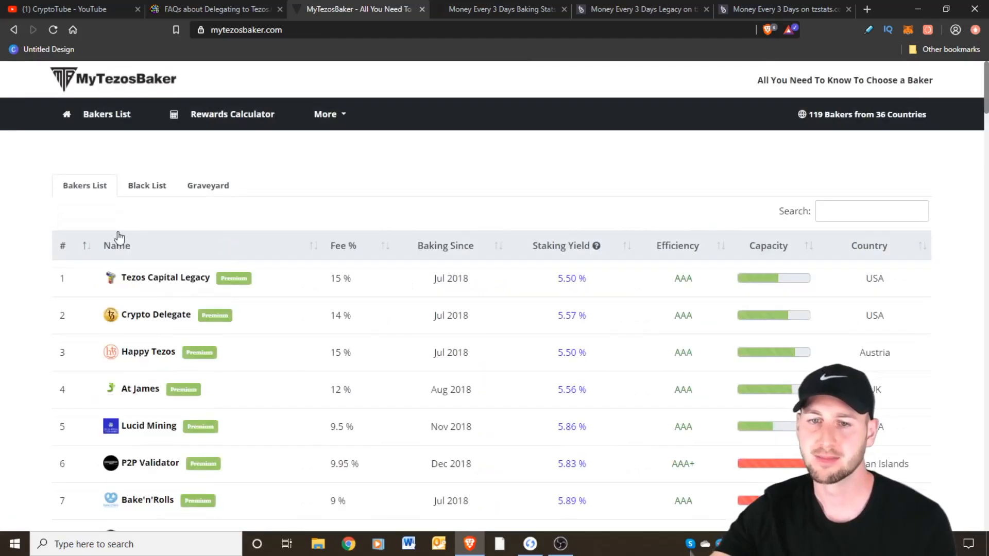
scroll("down", 3)
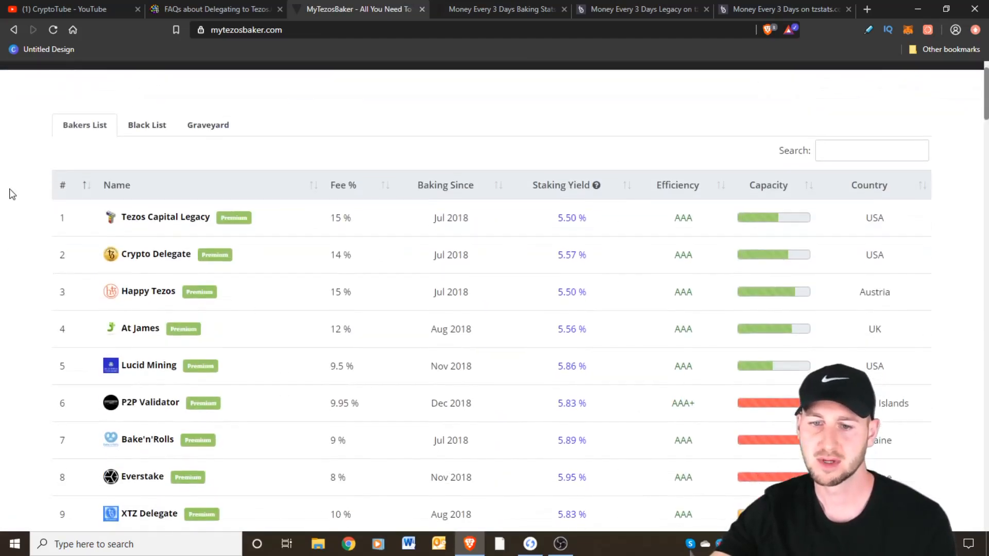
scroll("down", 3)
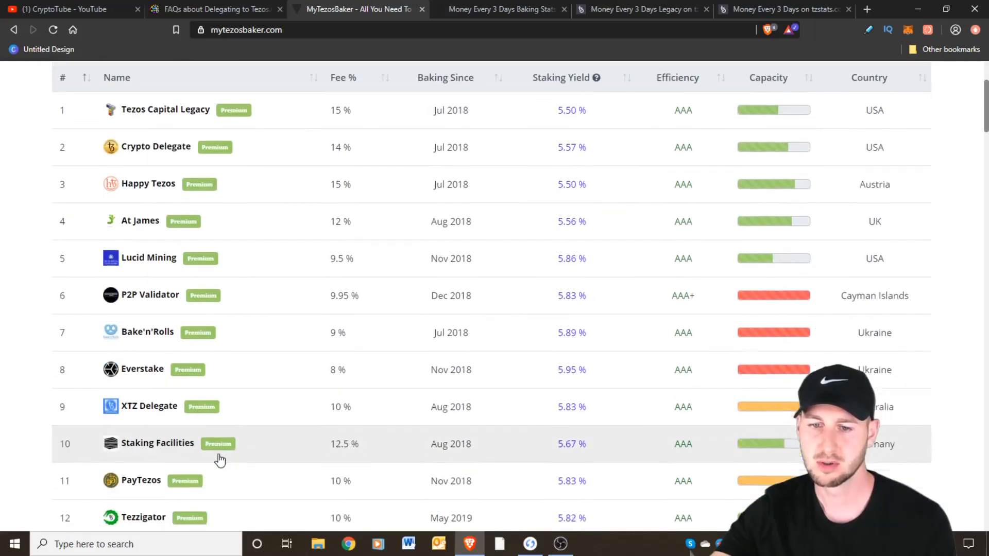
scroll("down", 3)
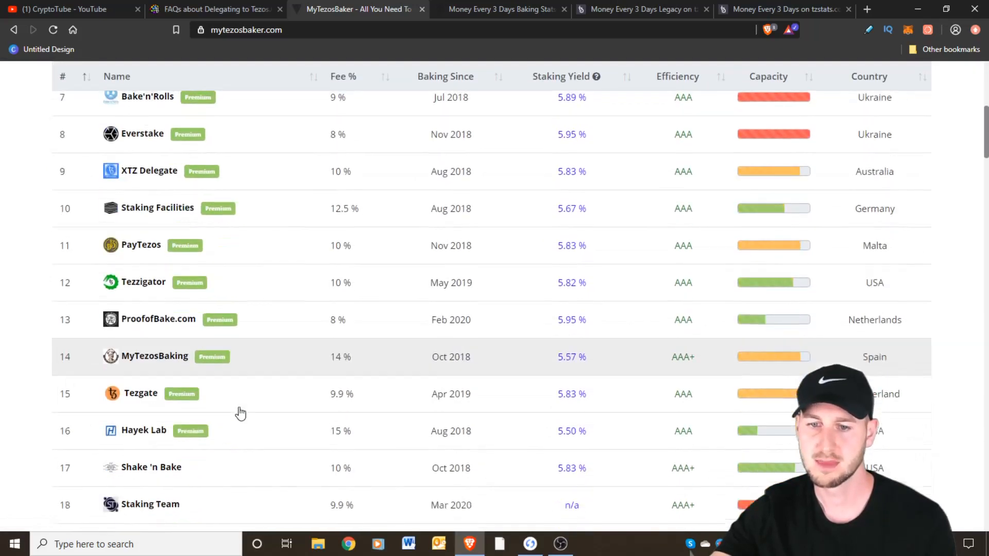
scroll("down", 3)
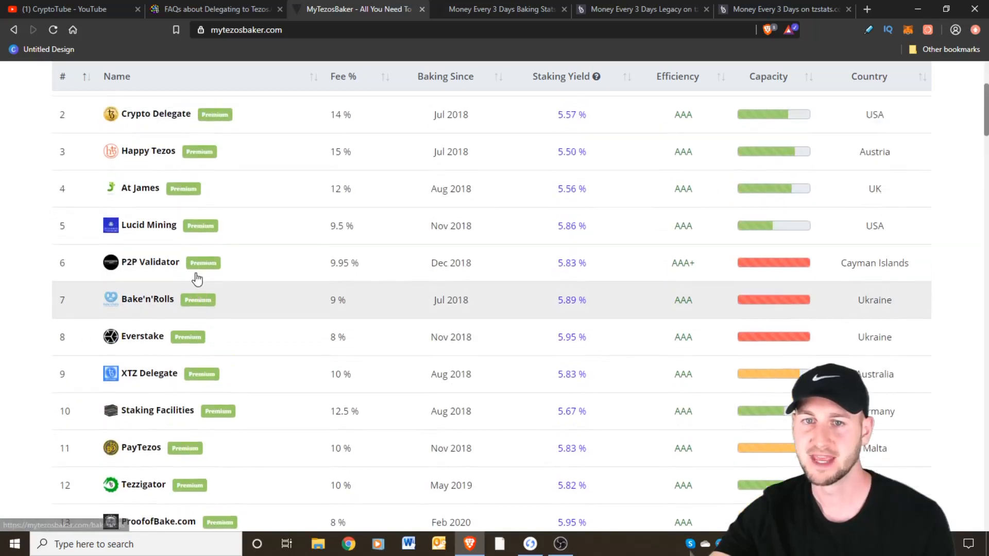
scroll("up", 3)
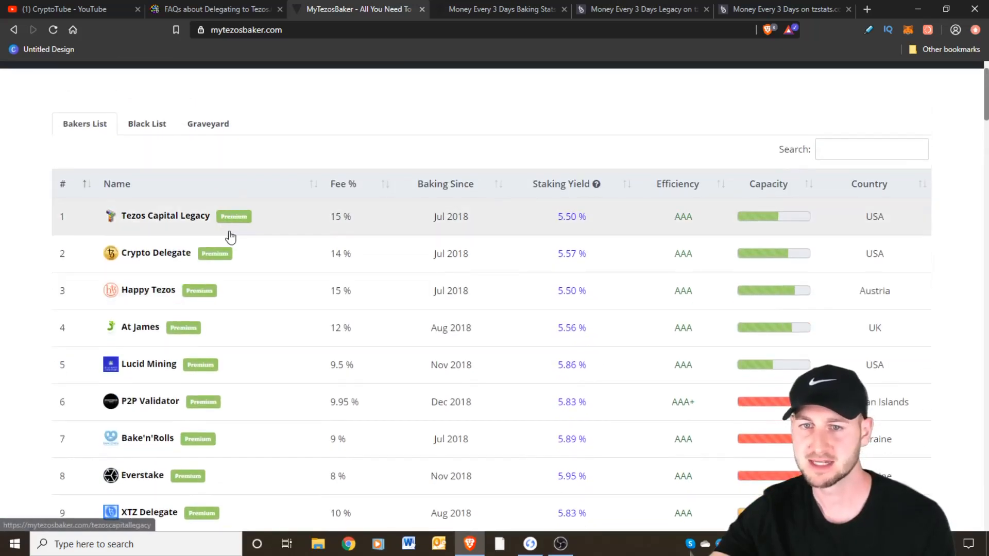
mouse_move(206, 222)
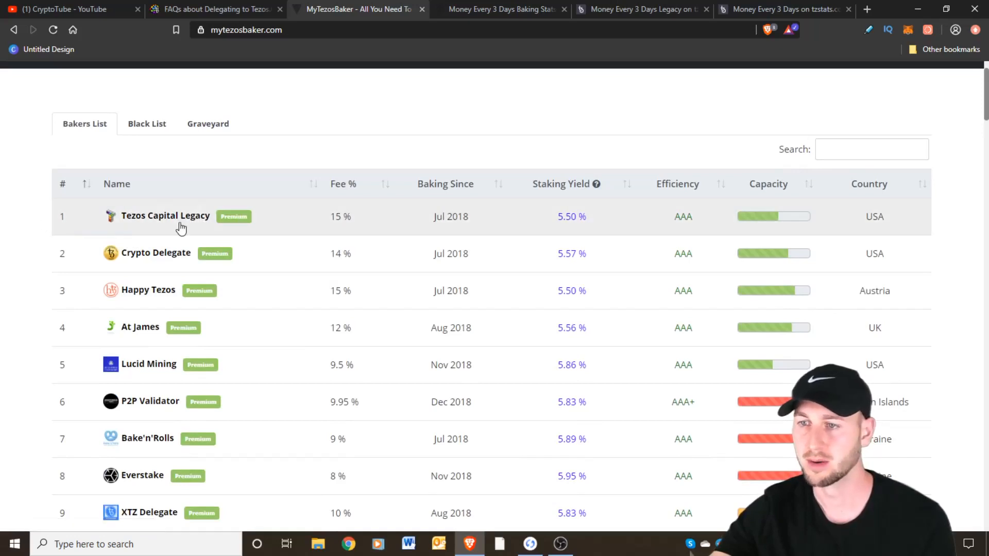
scroll("up", 3)
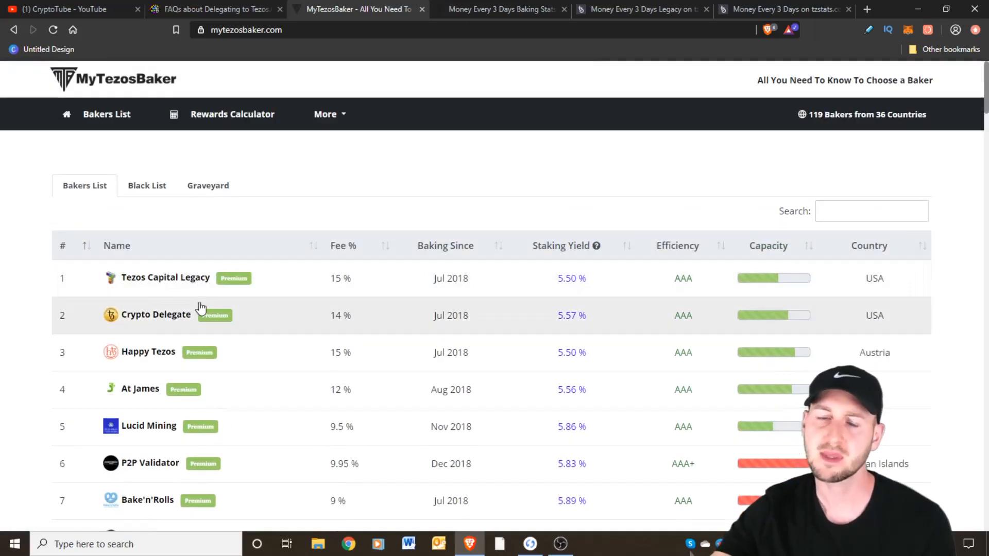
mouse_move(241, 120)
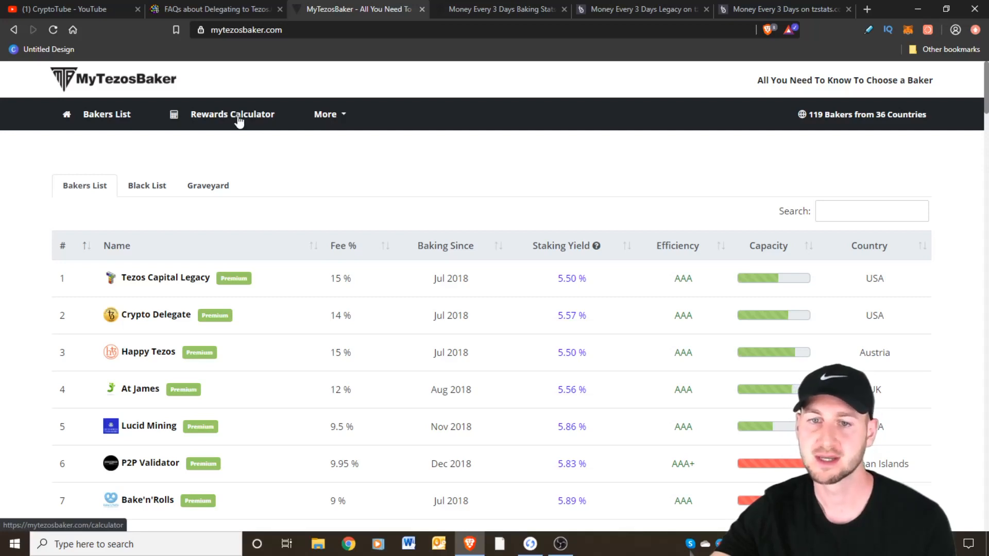
mouse_move(198, 291)
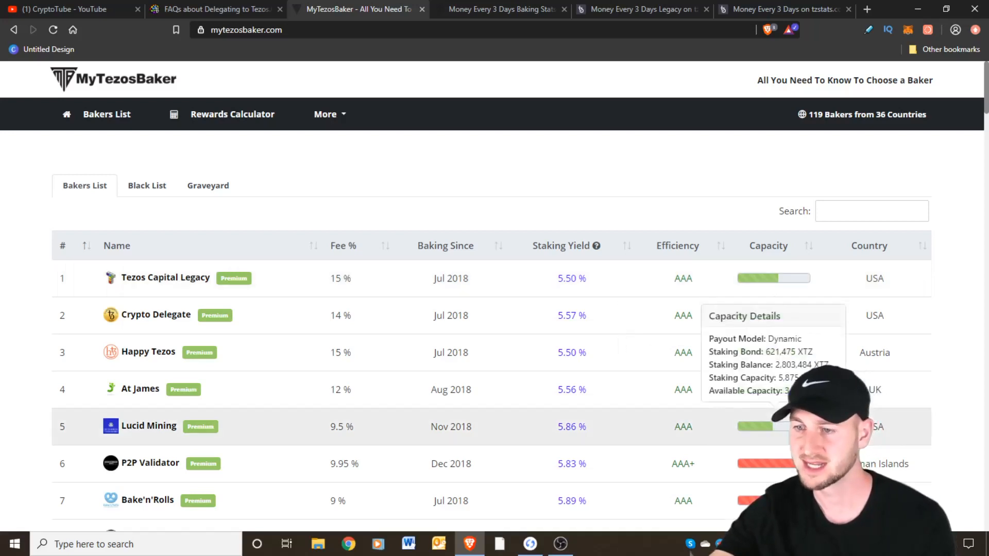
scroll("down", 3)
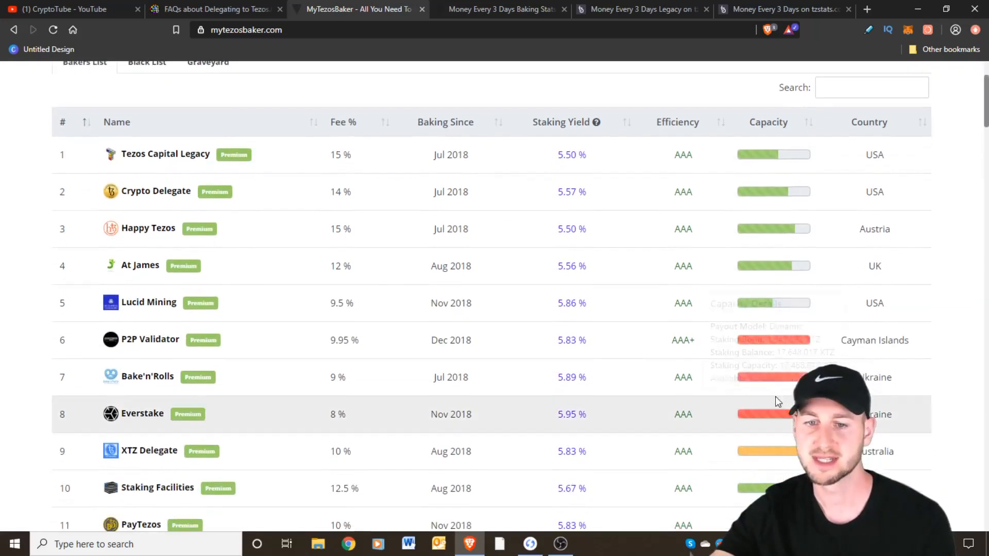
mouse_move(727, 300)
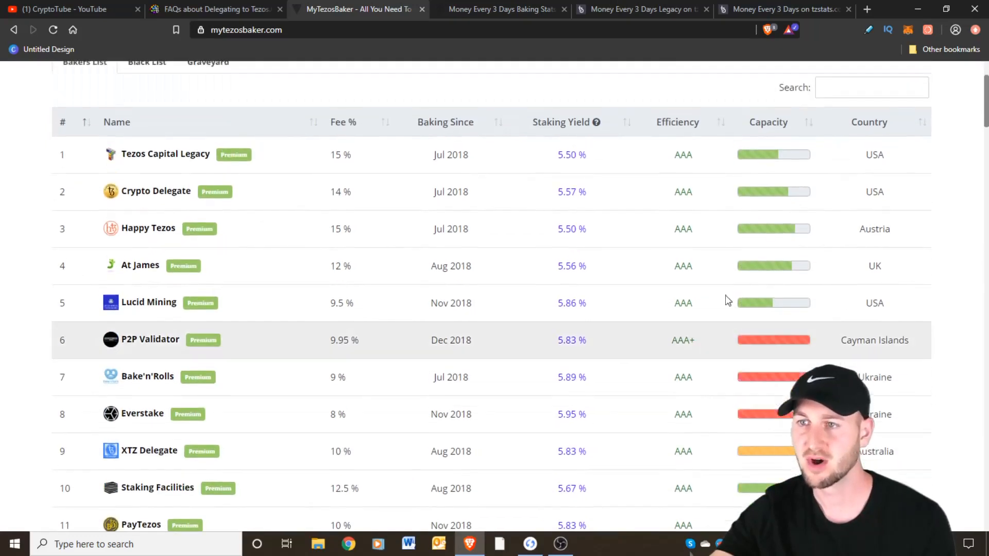
mouse_move(684, 155)
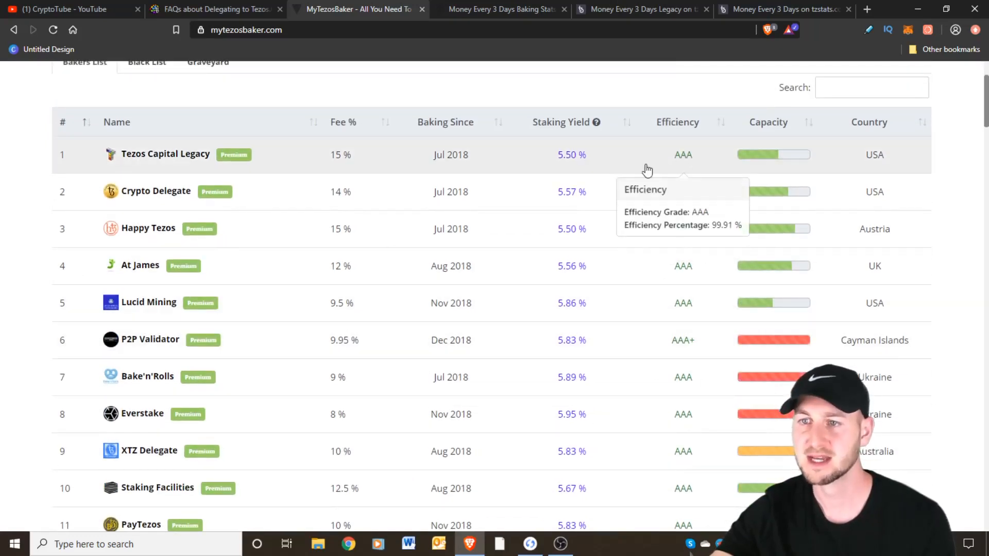
mouse_move(568, 160)
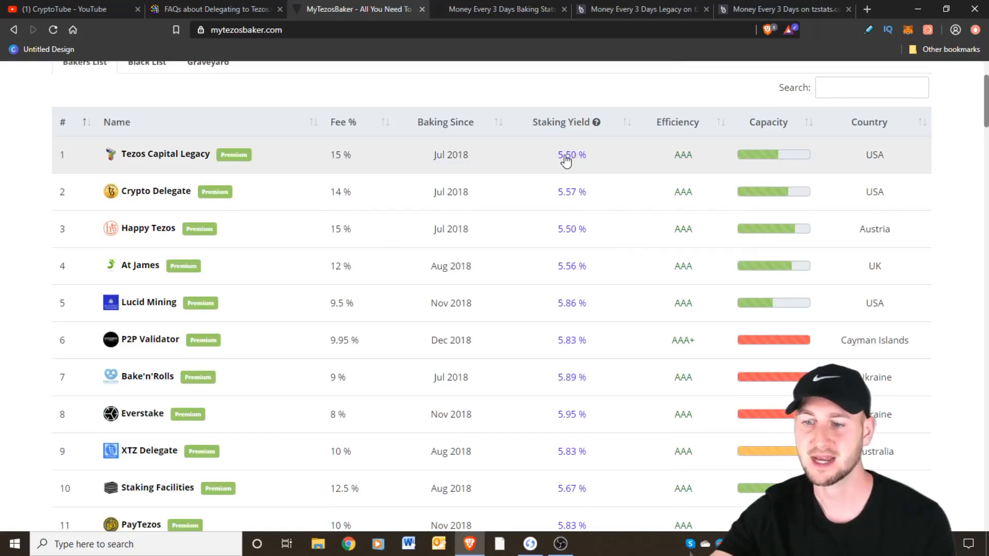
scroll("down", 3)
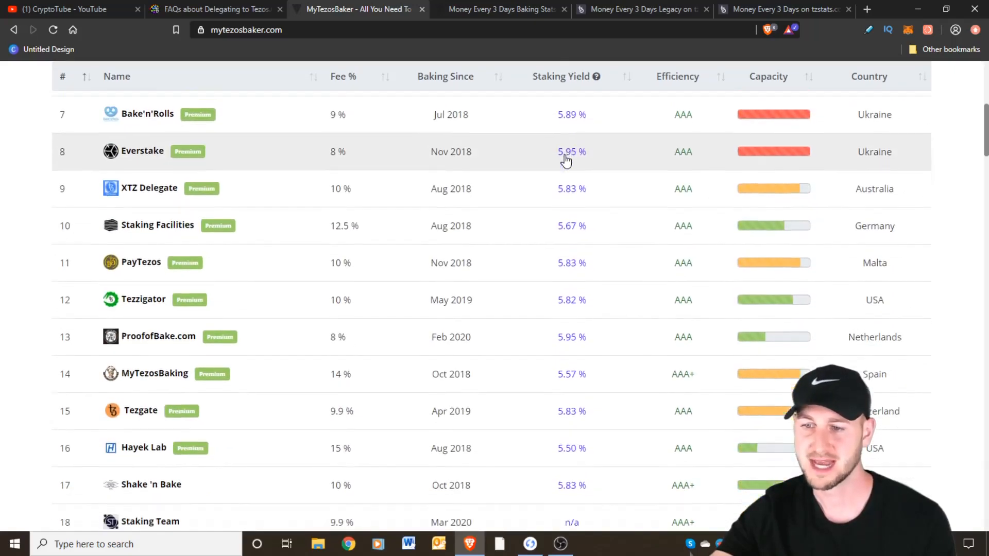
scroll("down", 3)
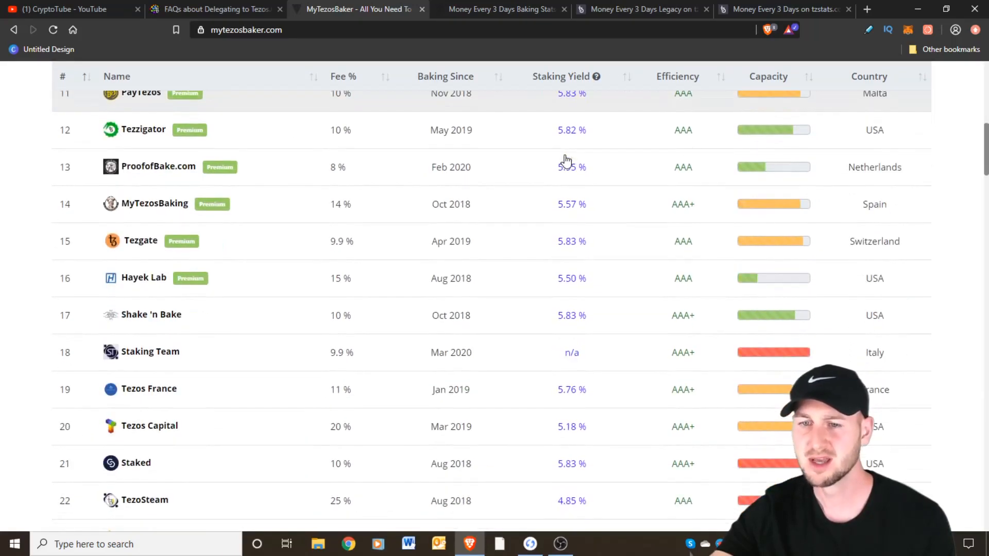
scroll("down", 3)
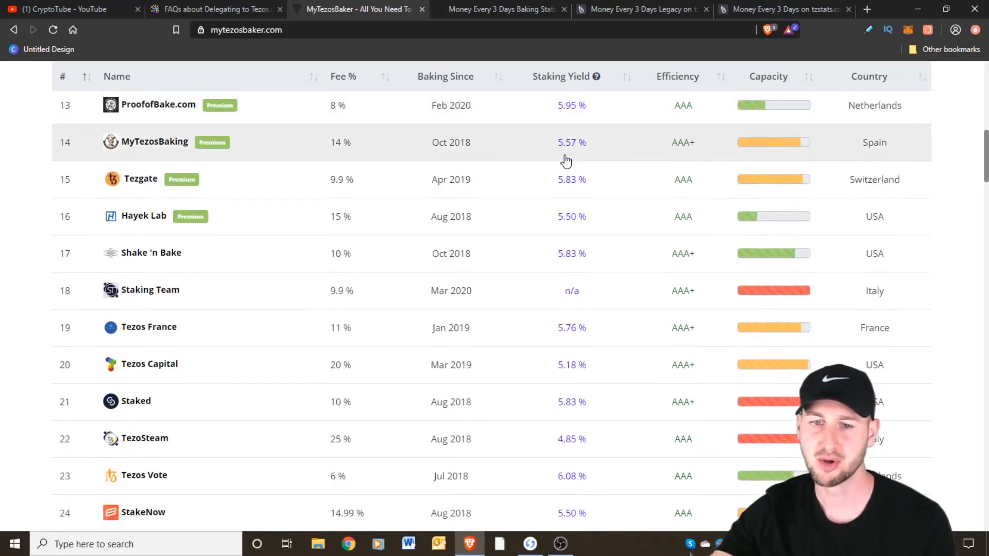
mouse_move(169, 369)
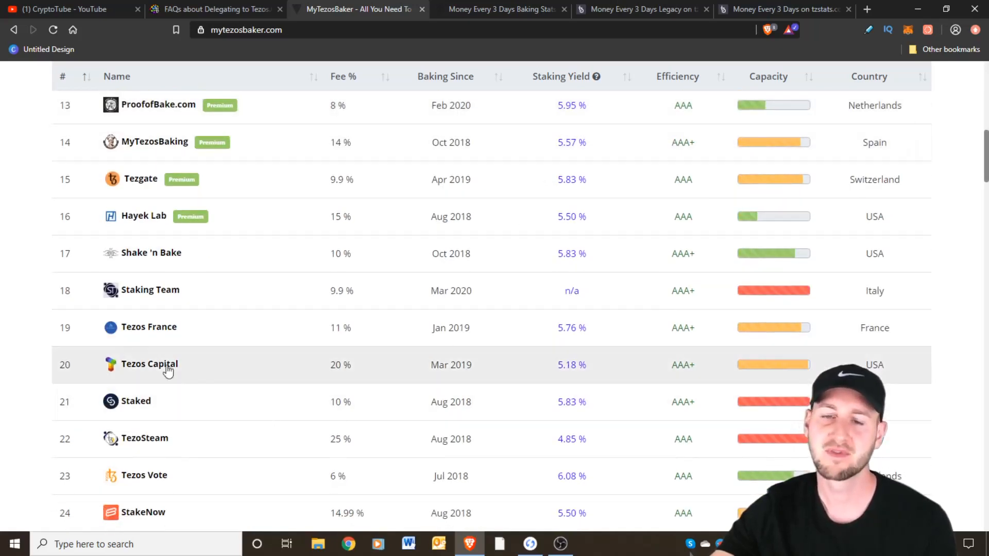
mouse_move(151, 331)
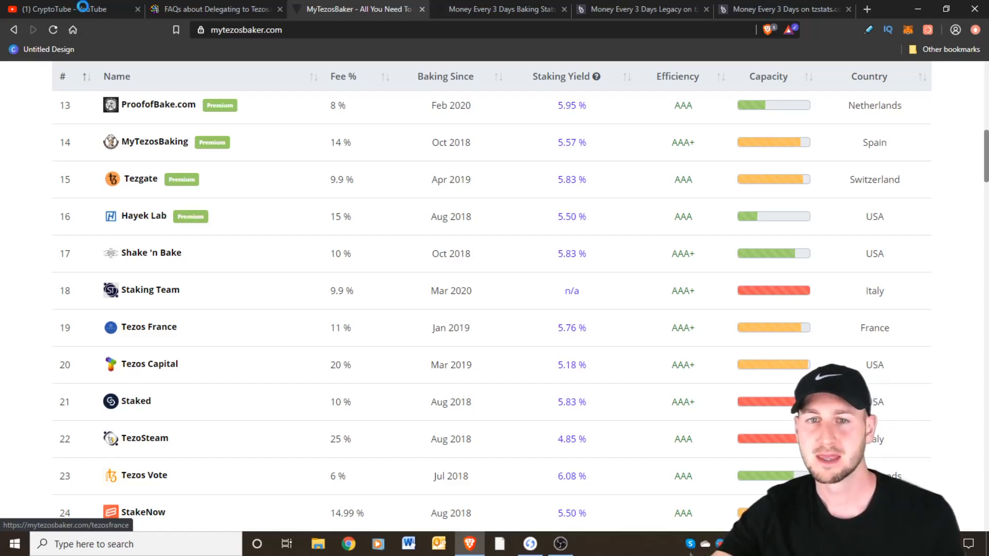
left_click(62, 10)
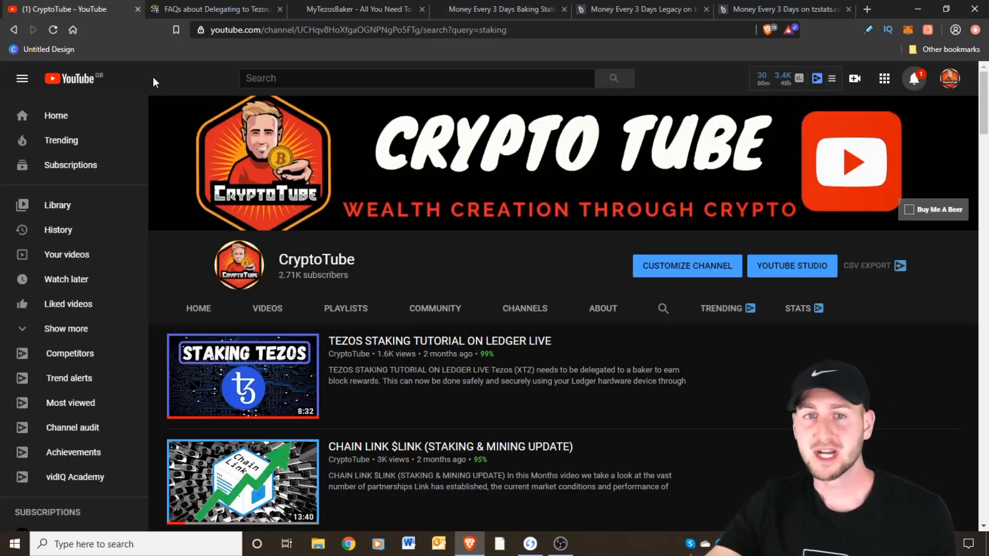